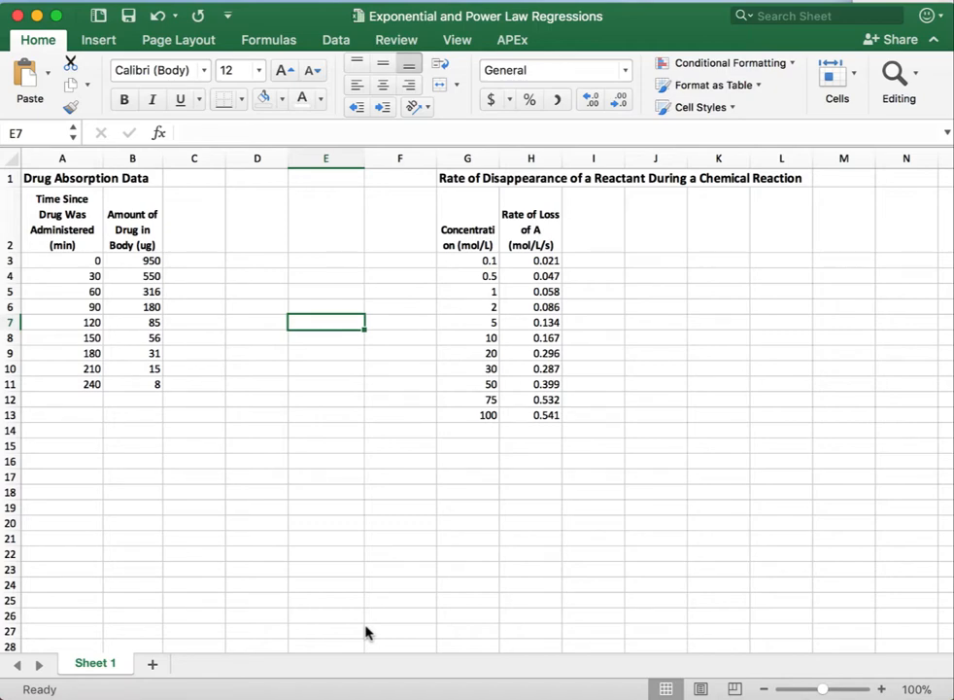
mouse_move(124, 399)
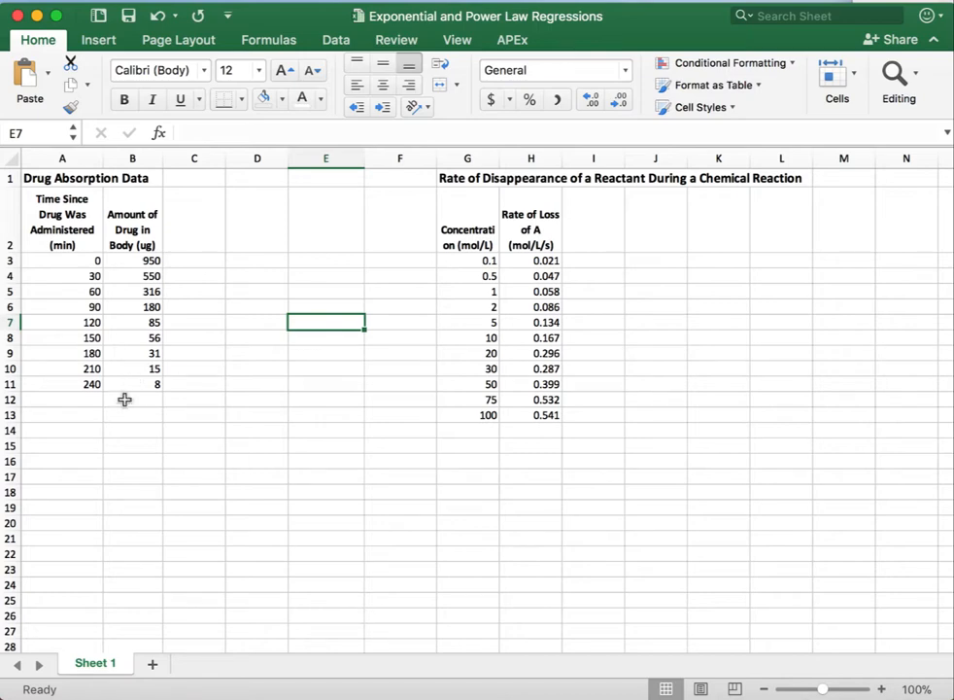
mouse_move(176, 314)
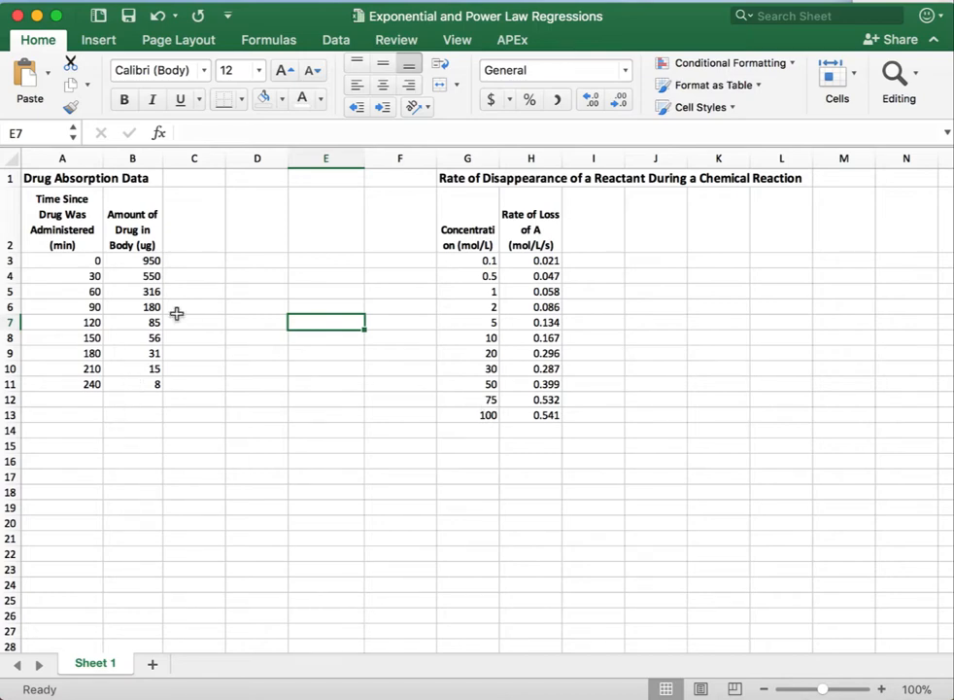
Widen column G to fit the Concentration heading and select the drug data A3:B11.
left_click_drag(132, 260, 132, 353)
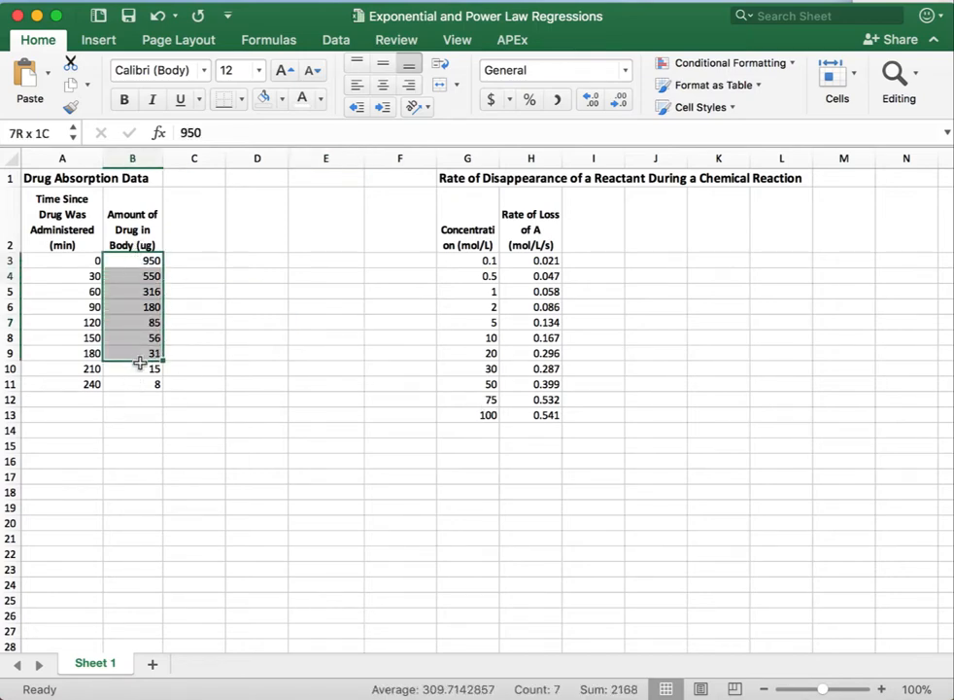
left_click(530, 260)
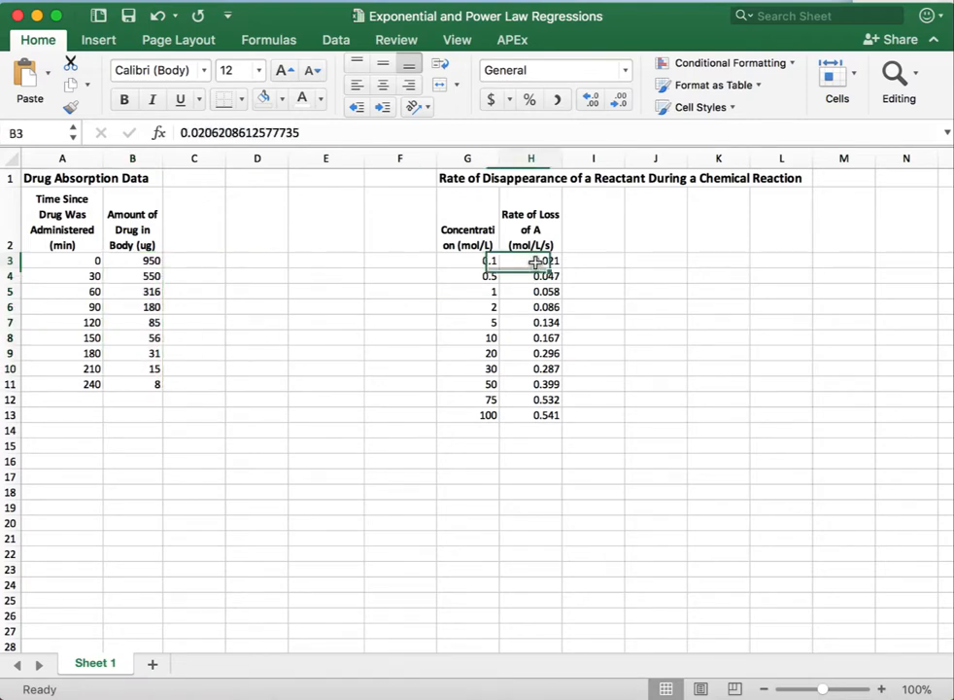
left_click_drag(531, 260, 530, 414)
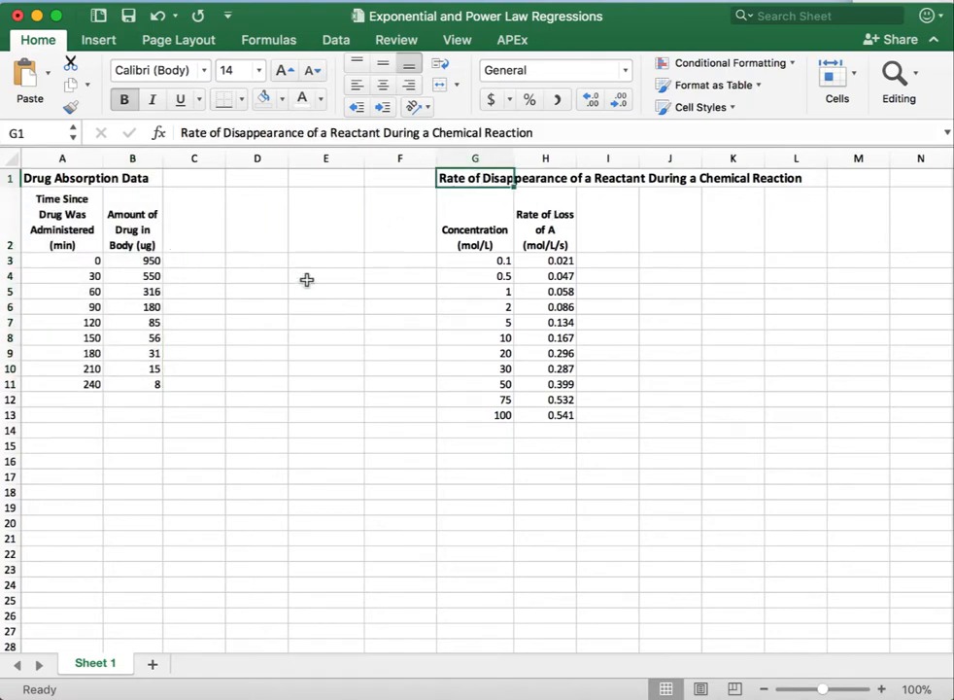
mouse_move(76, 178)
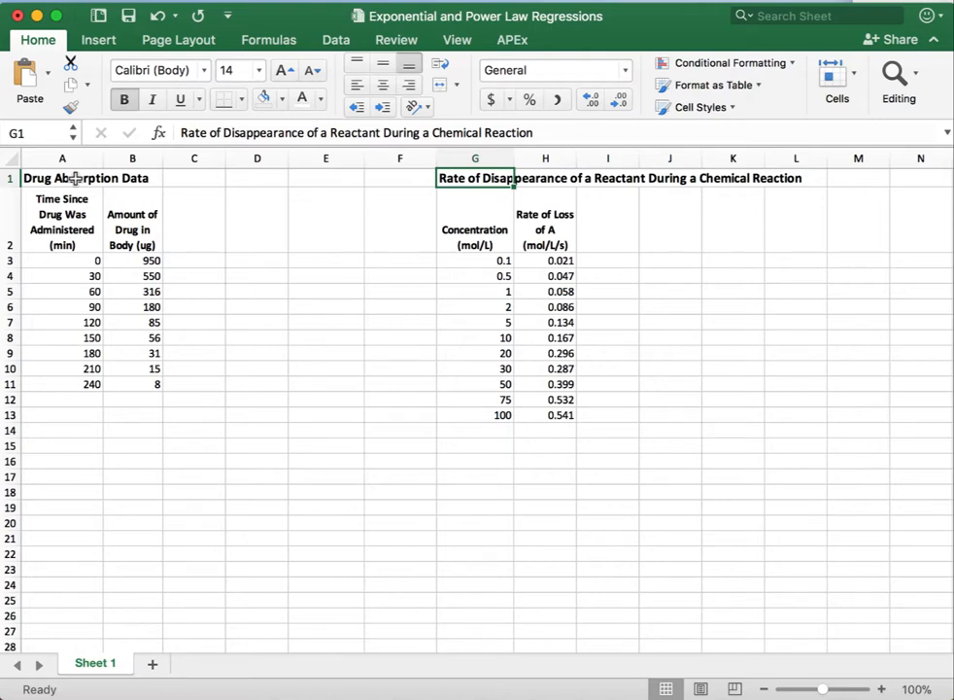
left_click(62, 384)
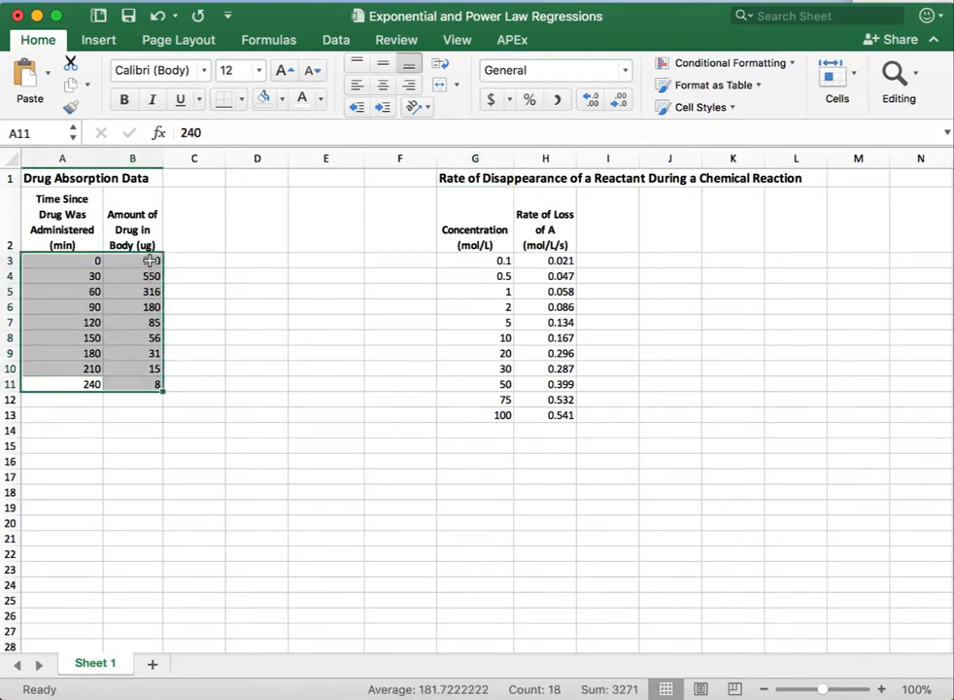
type("950")
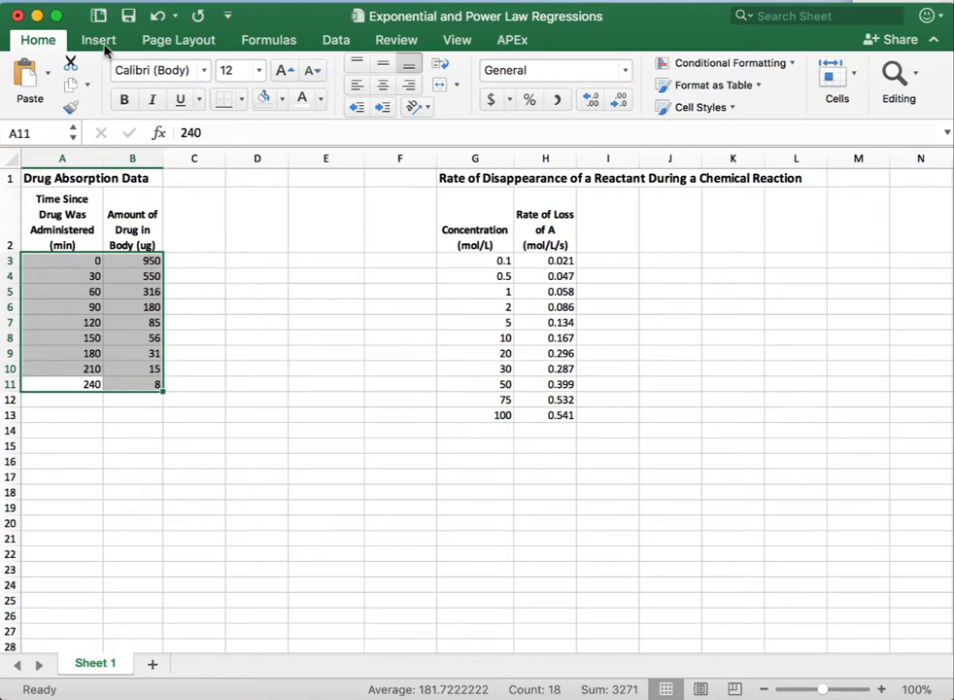
Insert a markers-only scatter chart of drug amount versus time.
left_click(98, 39)
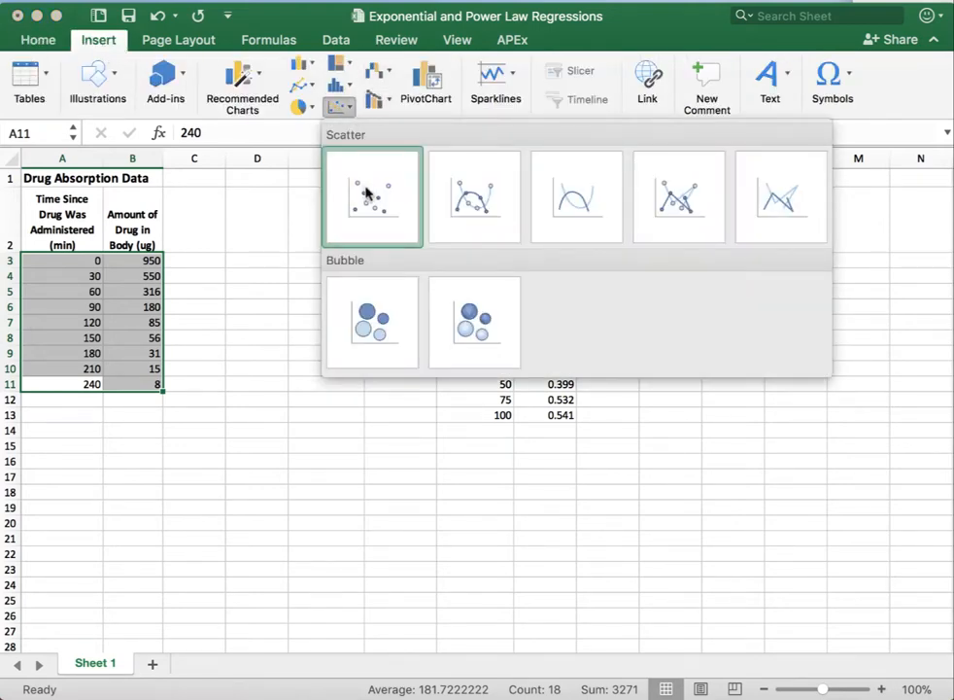
left_click(372, 197)
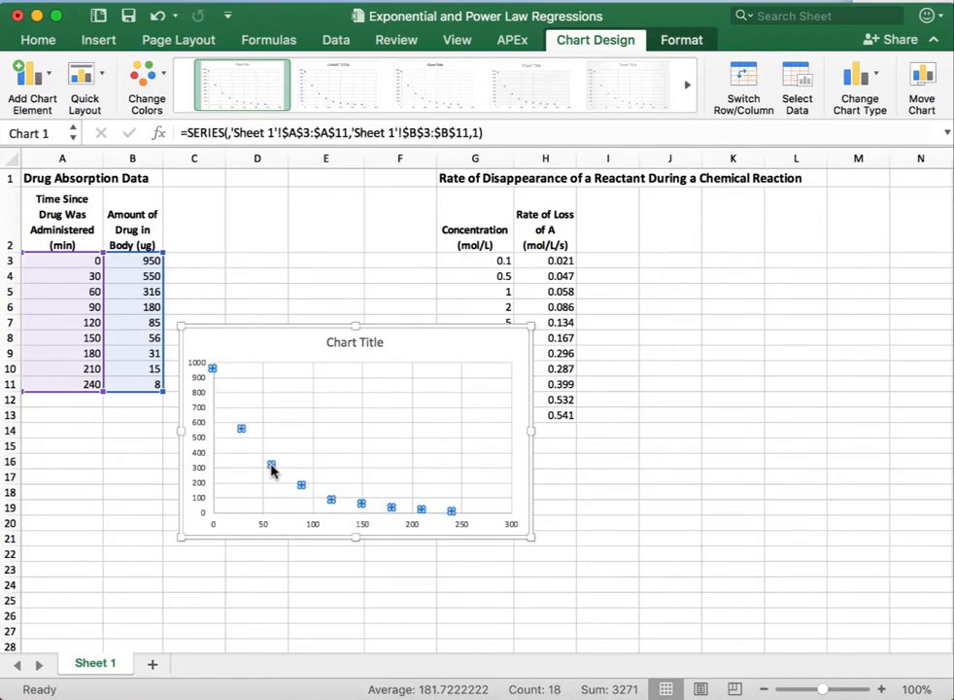
Add a trendline to the drug series, trying Polynomial then Logarithmic and dismissing the zero-values alert.
right_click(271, 466)
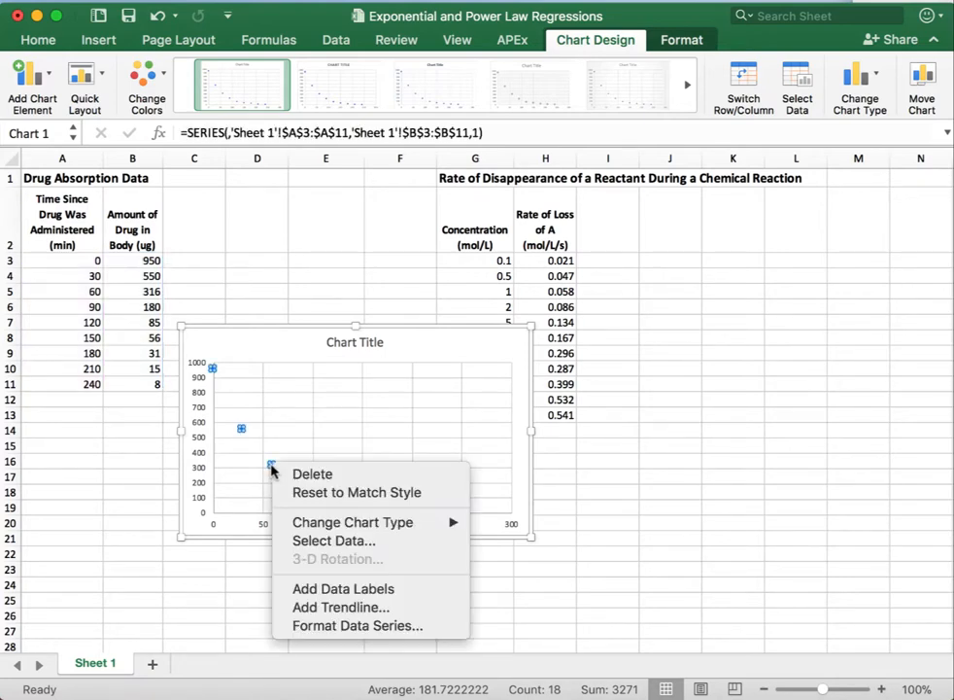
mouse_move(340, 607)
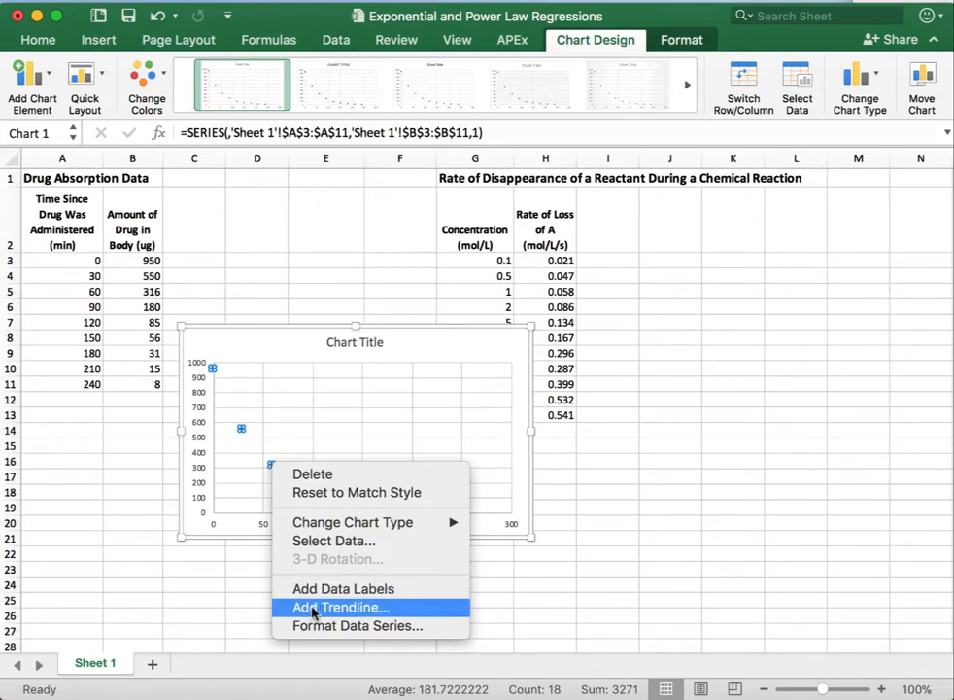
left_click(340, 607)
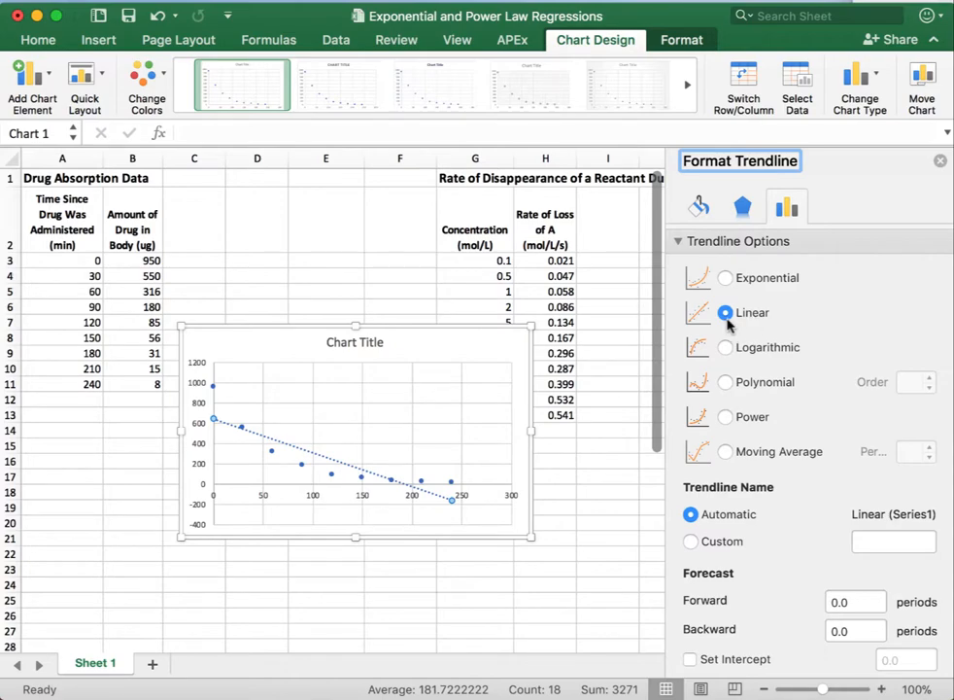
mouse_move(734, 287)
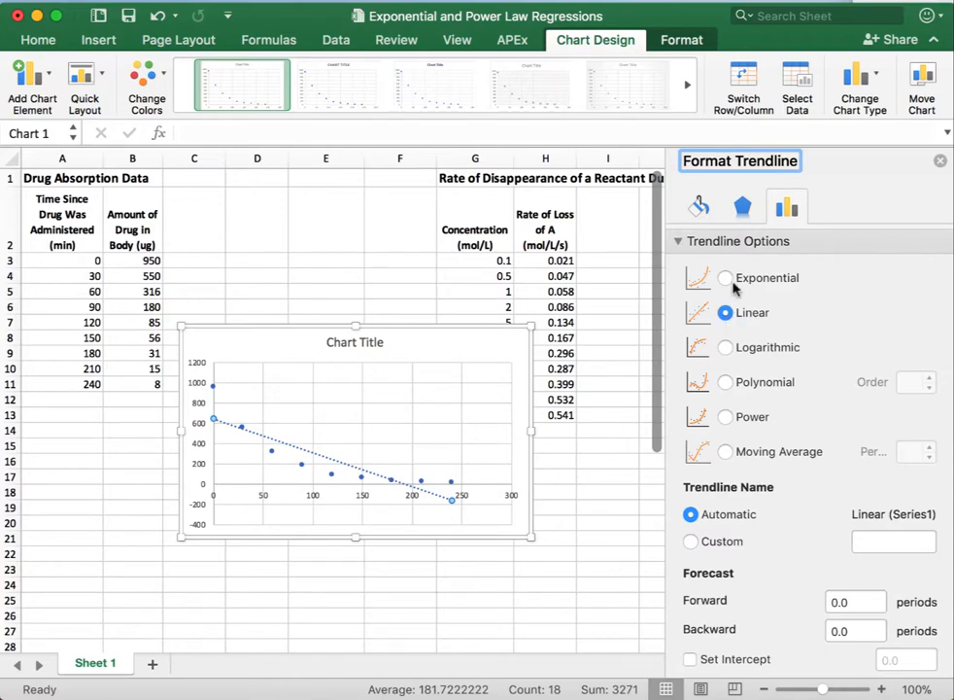
left_click(725, 382)
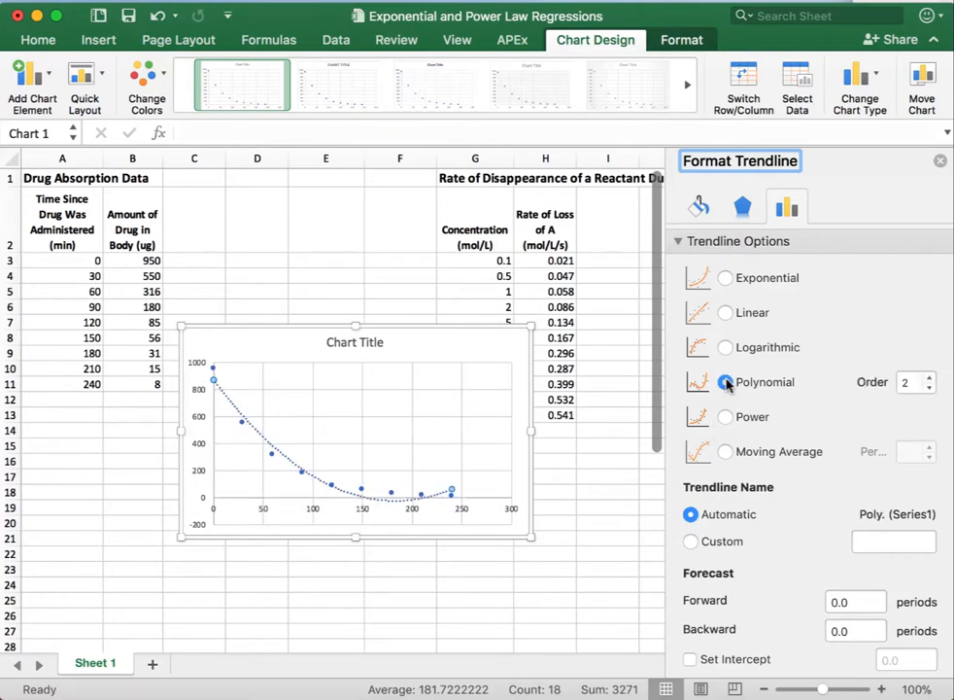
mouse_move(724, 417)
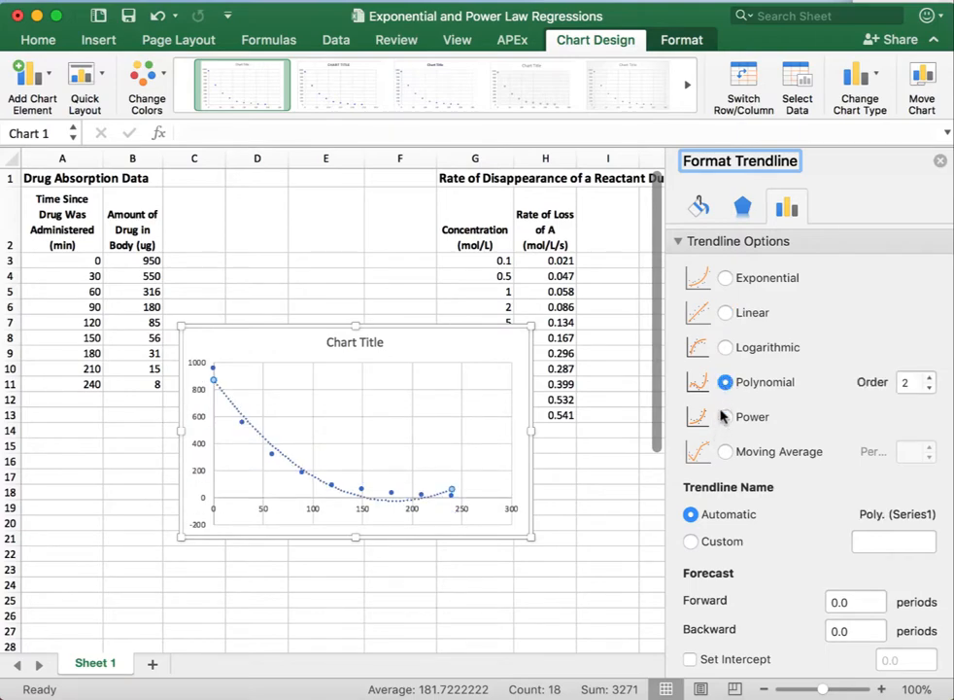
left_click(725, 347)
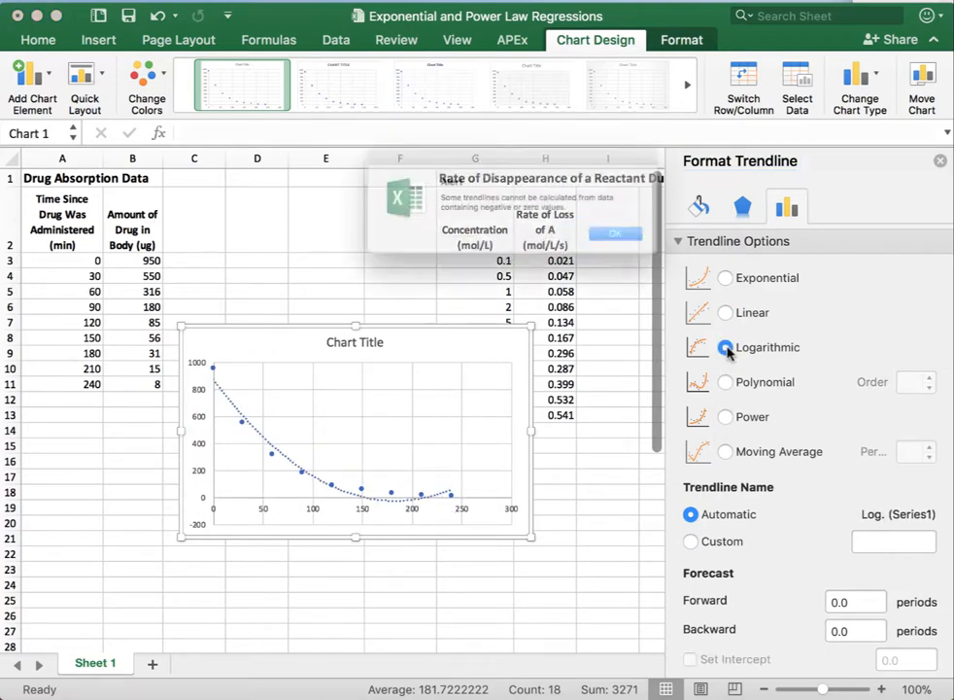
left_click(725, 347)
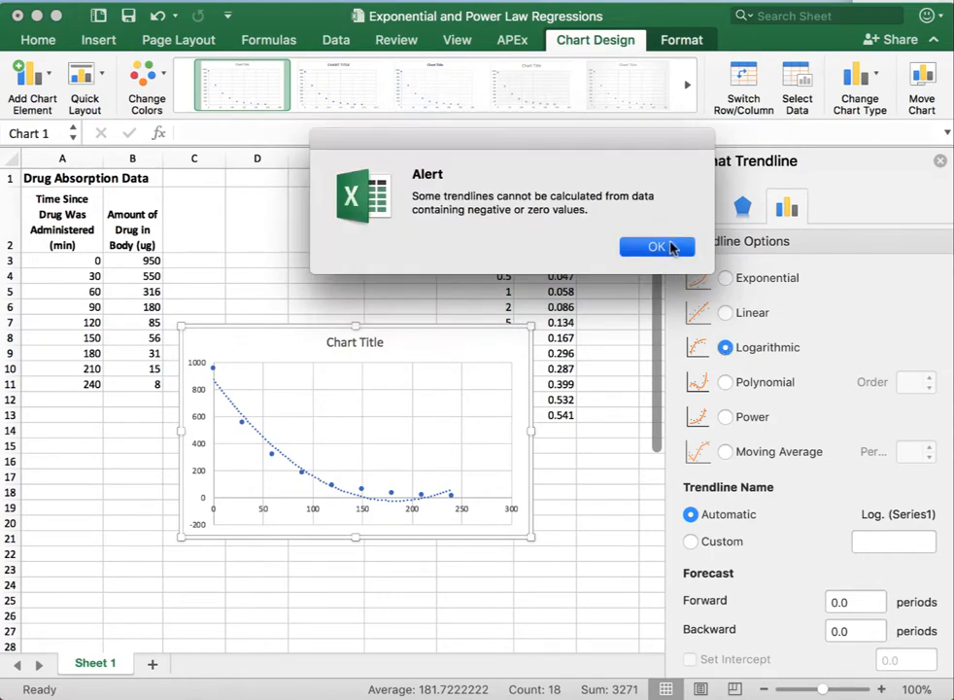
left_click(657, 246)
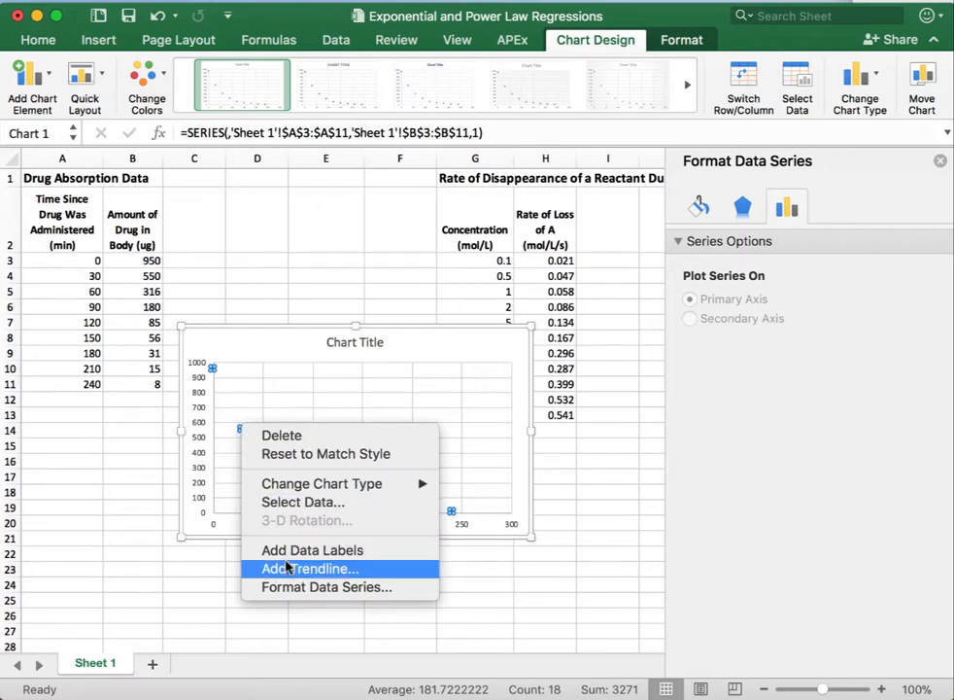
Re-add a trendline to the drug absorption series.
left_click(310, 569)
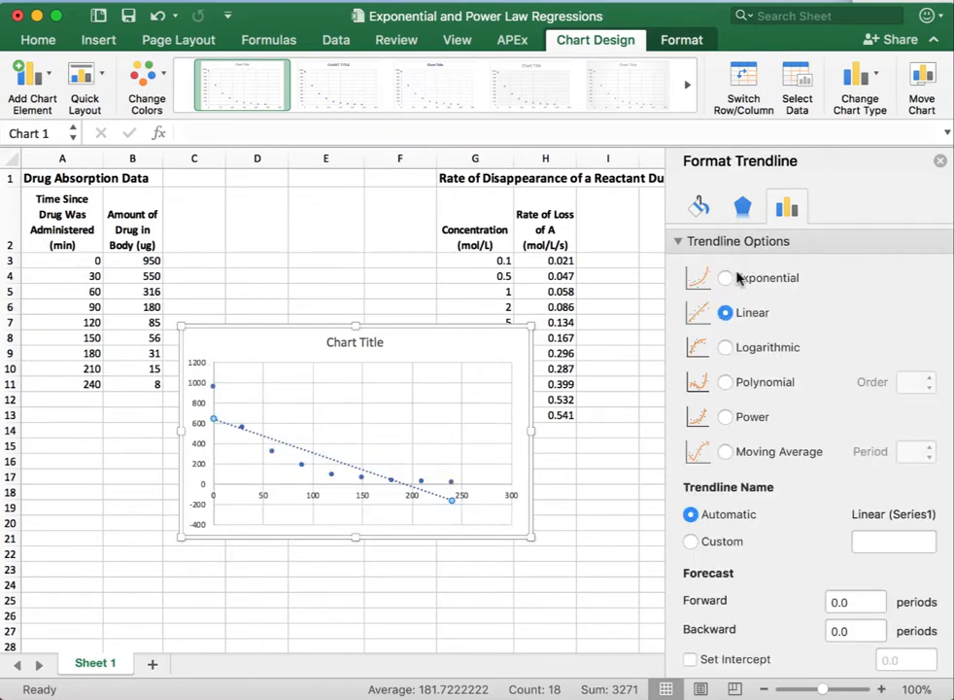
left_click(725, 278)
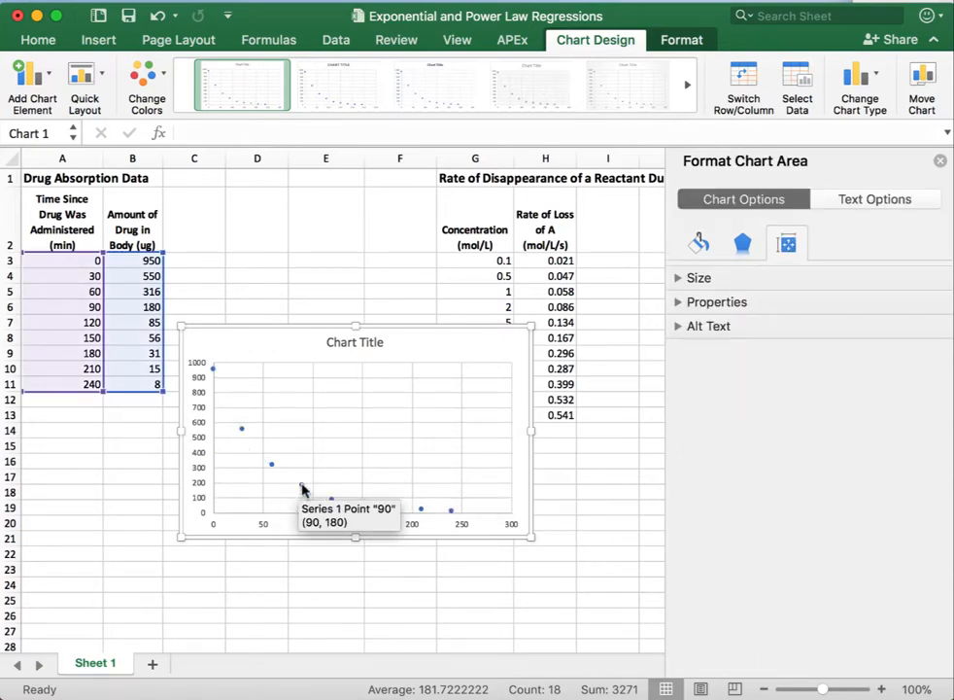
right_click(301, 484)
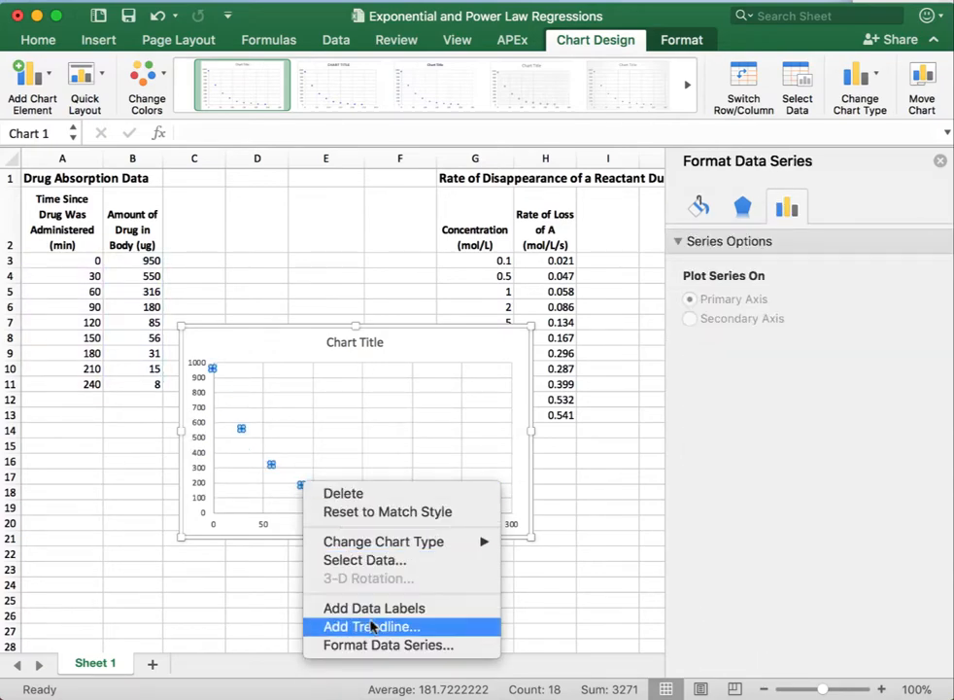
left_click(370, 626)
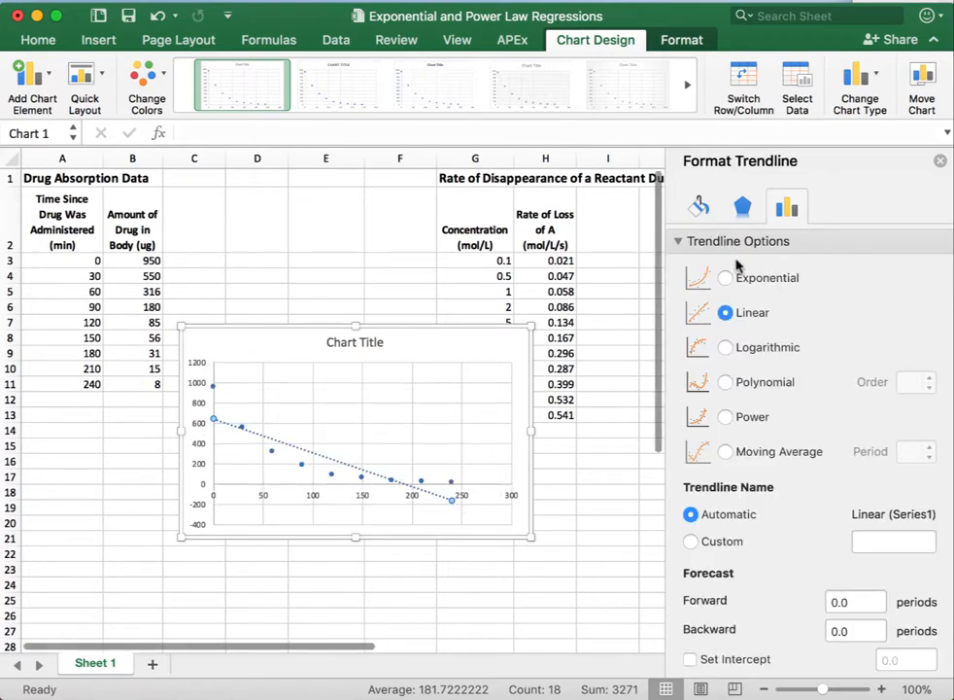
Switch the trendline to Exponential and show its equation and R-squared on the chart.
left_click(725, 277)
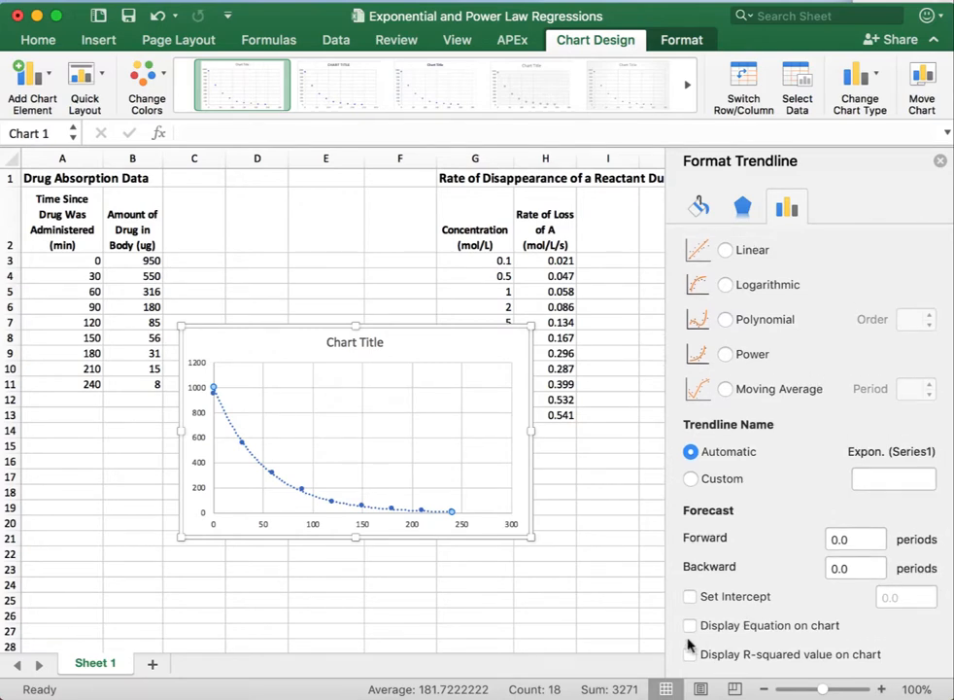
left_click(690, 625)
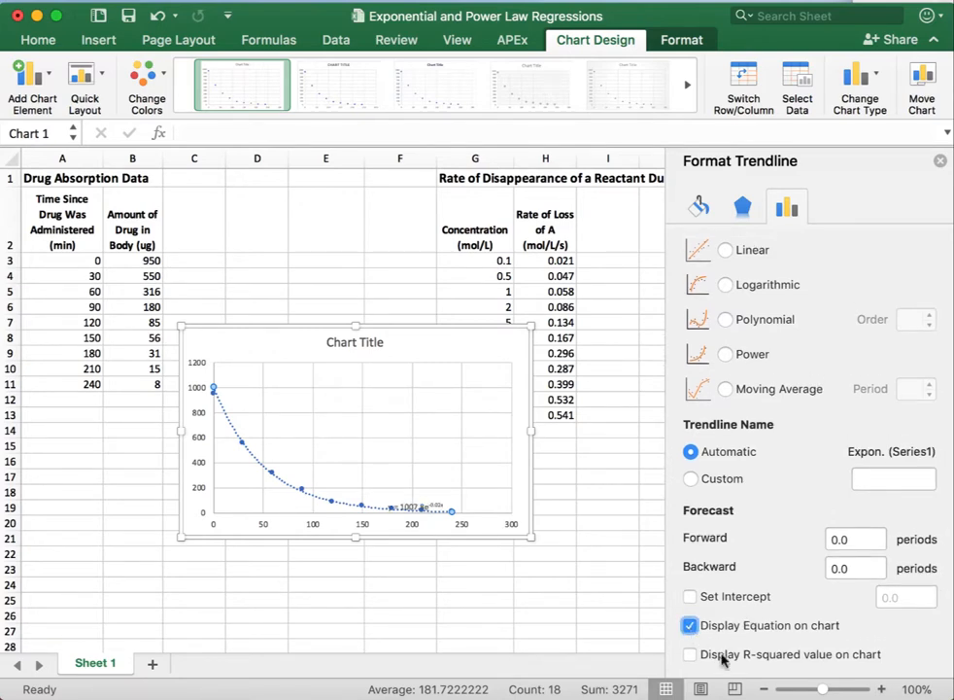
left_click(691, 655)
type("Drug Absorption")
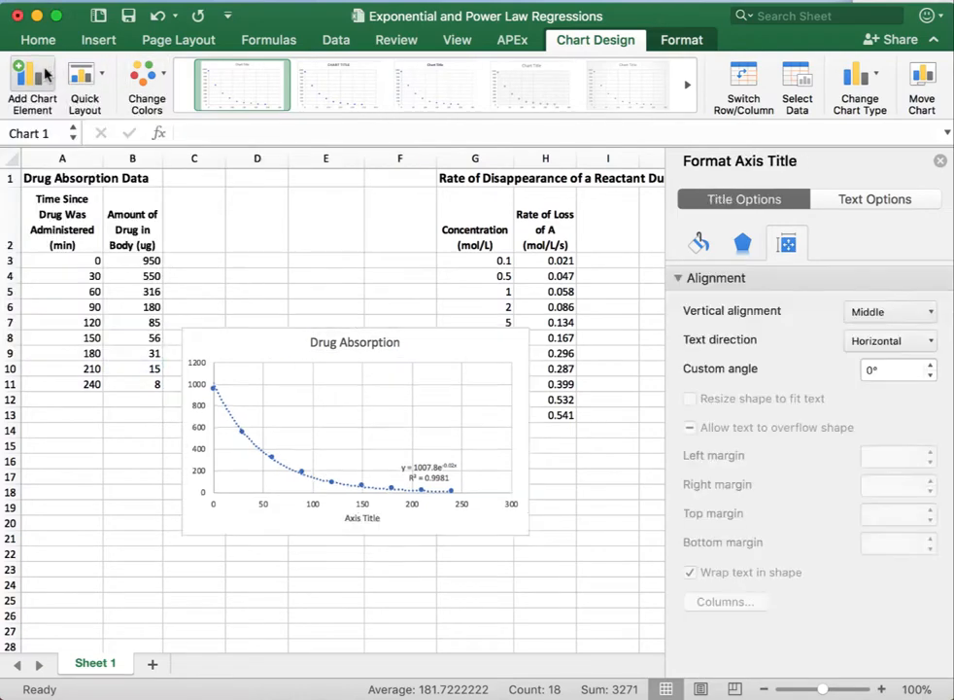
Add axis titles, labeling the horizontal 'Time (min)' and the vertical 'Amount of Drug (ug)'.
left_click(32, 85)
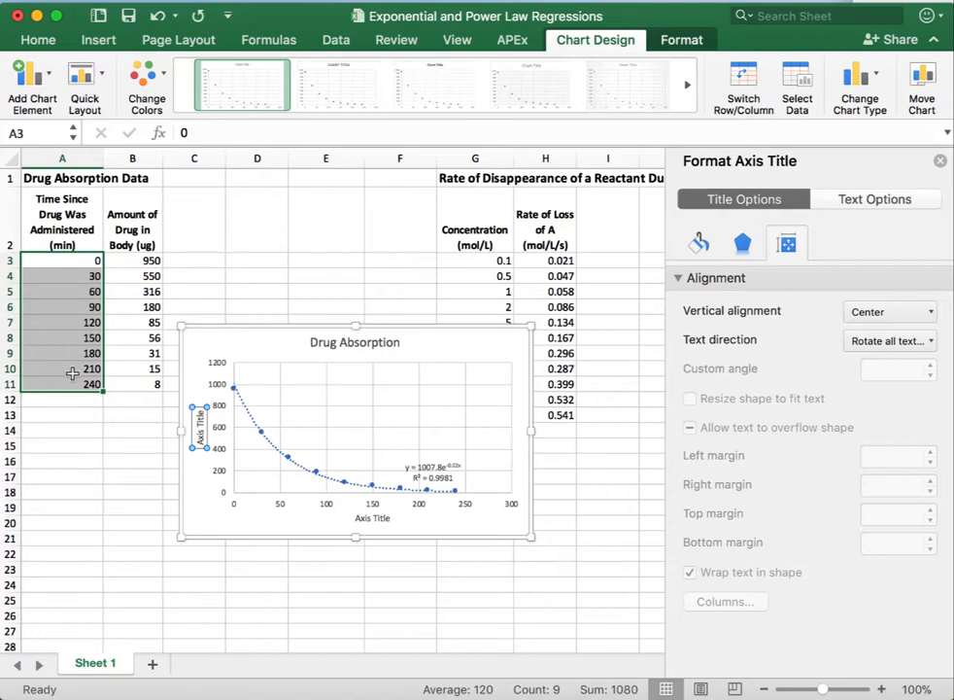
left_click(133, 259)
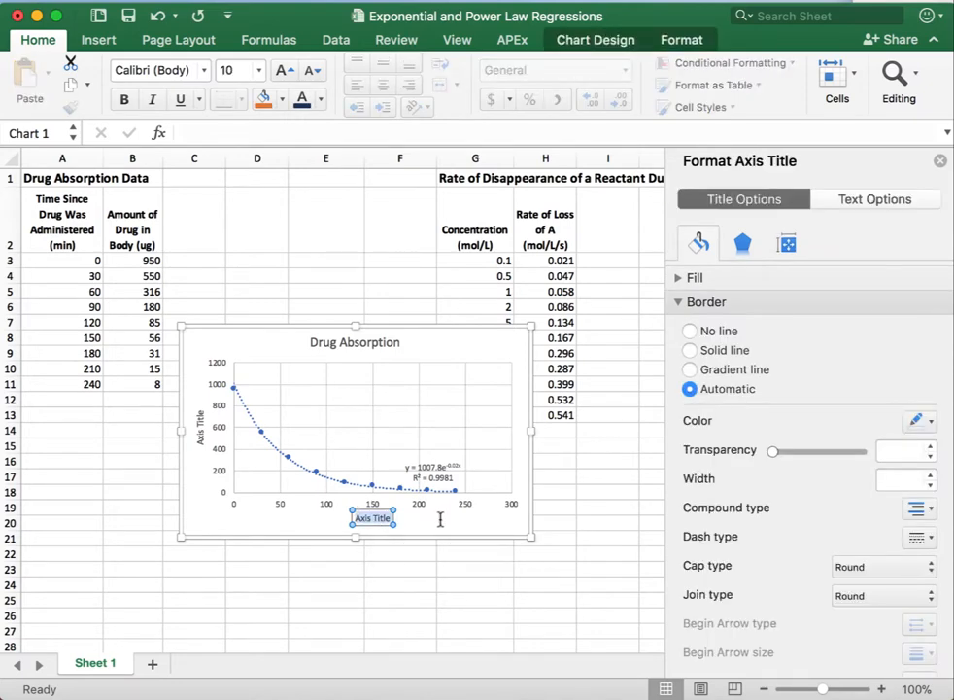
mouse_move(367, 610)
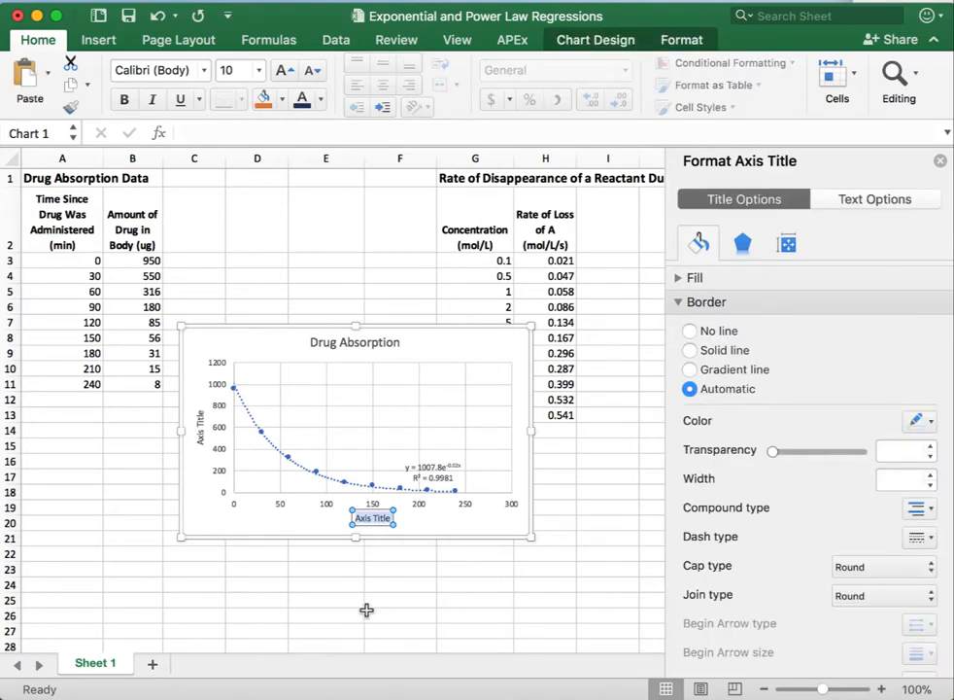
type("Time (min")
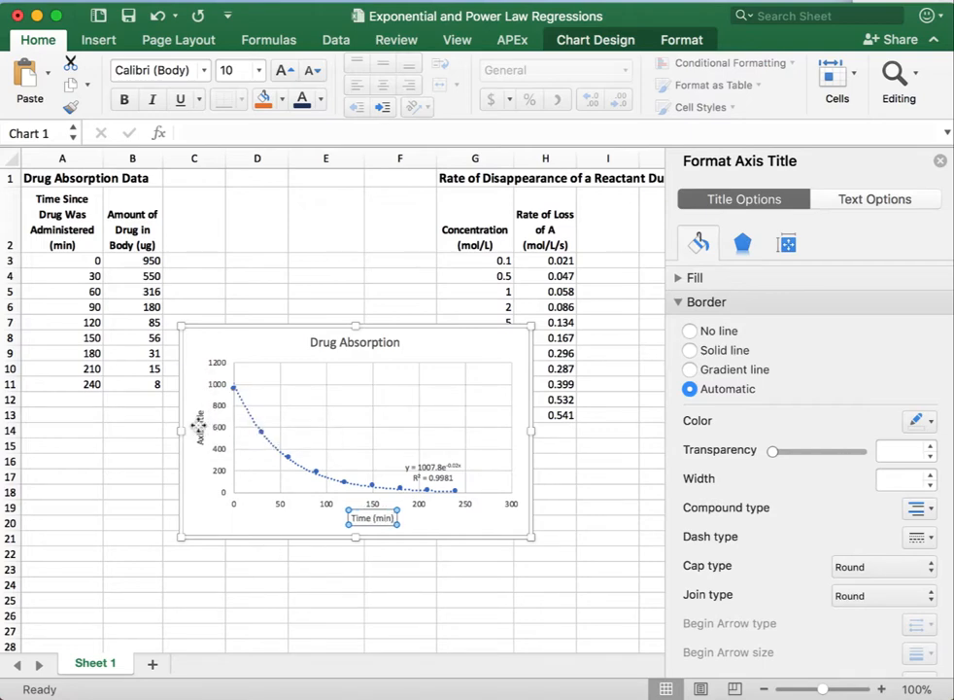
left_click(199, 428)
type("Amount of Drug (ug)")
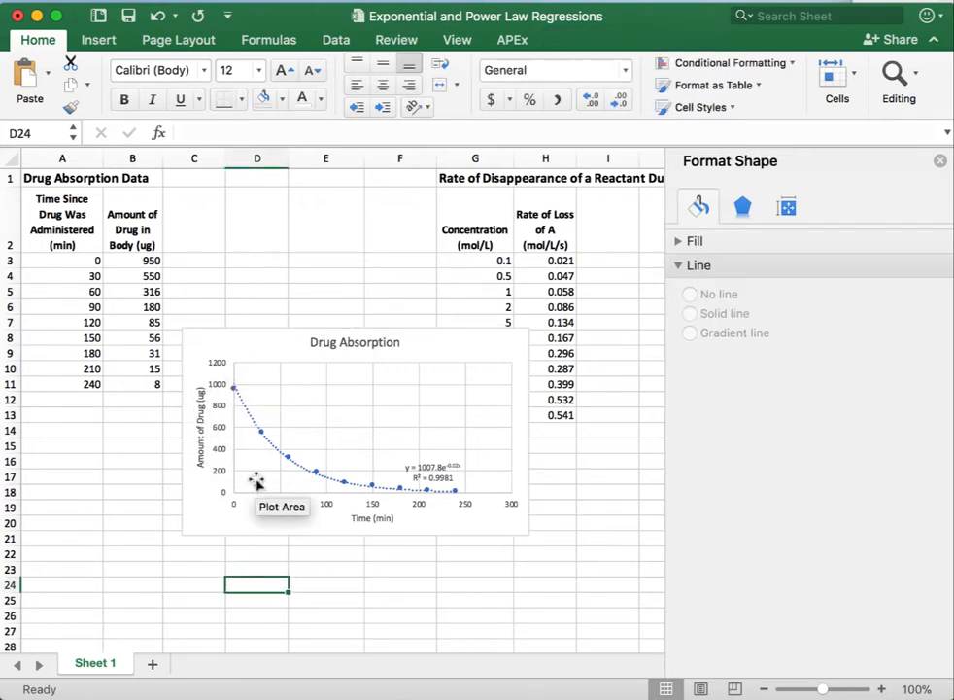
mouse_move(258, 524)
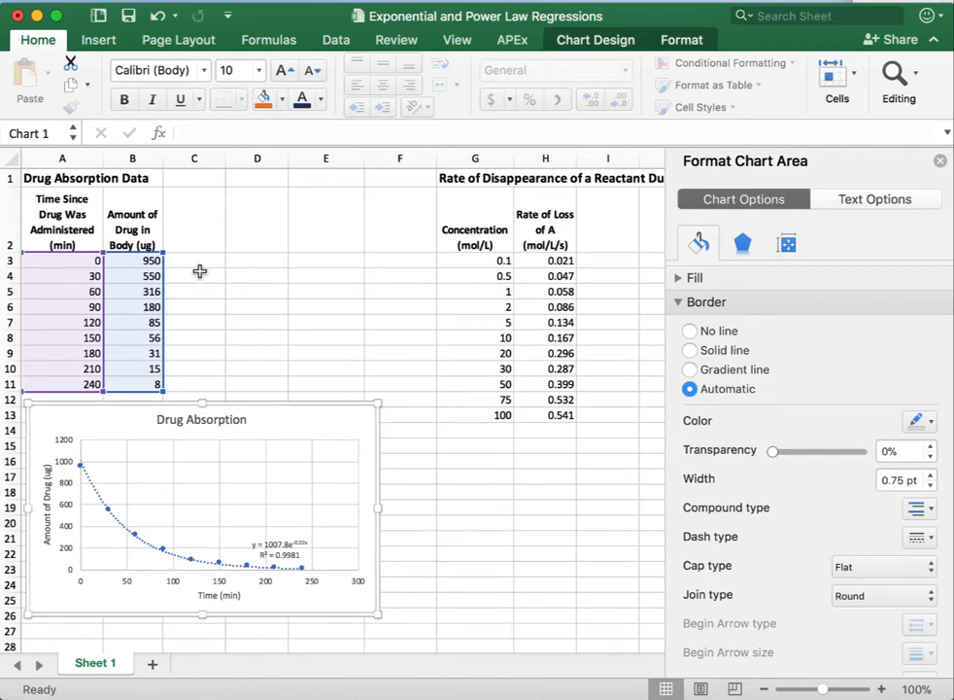
mouse_move(114, 571)
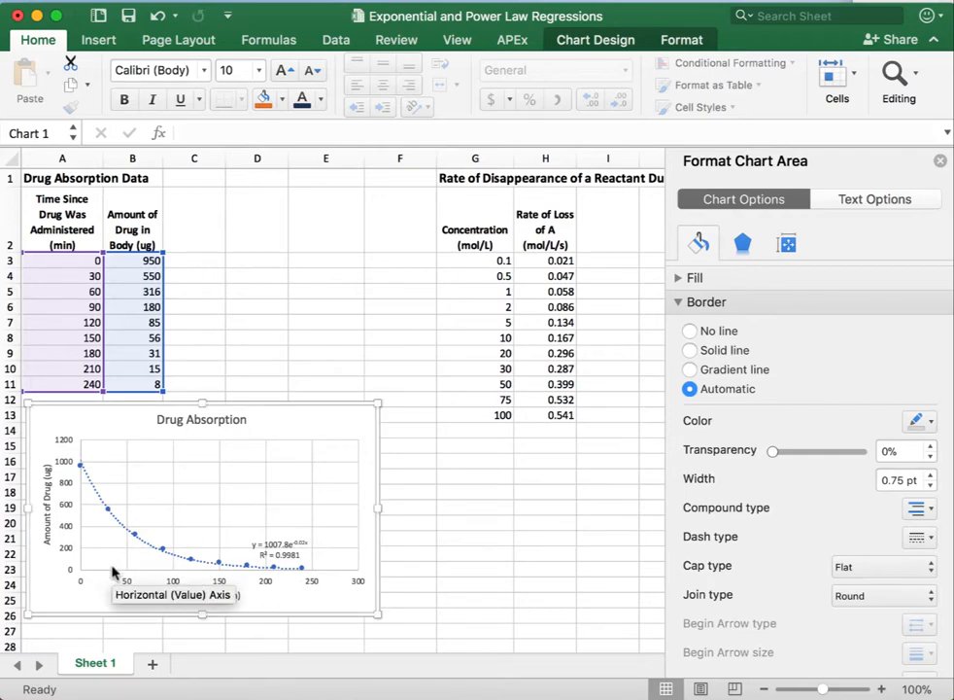
mouse_move(41, 510)
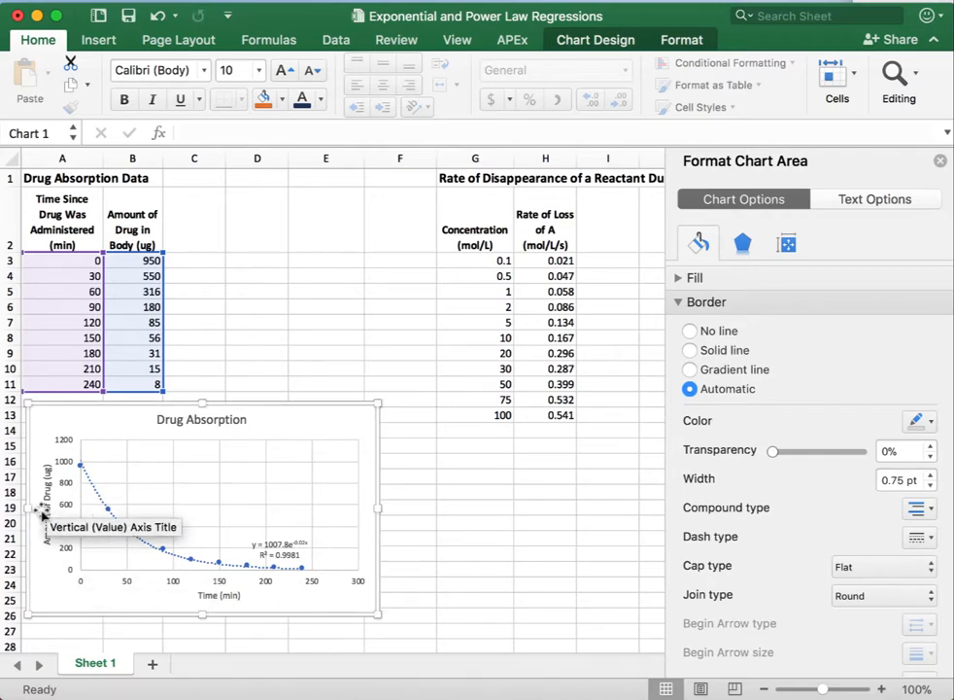
mouse_move(68, 518)
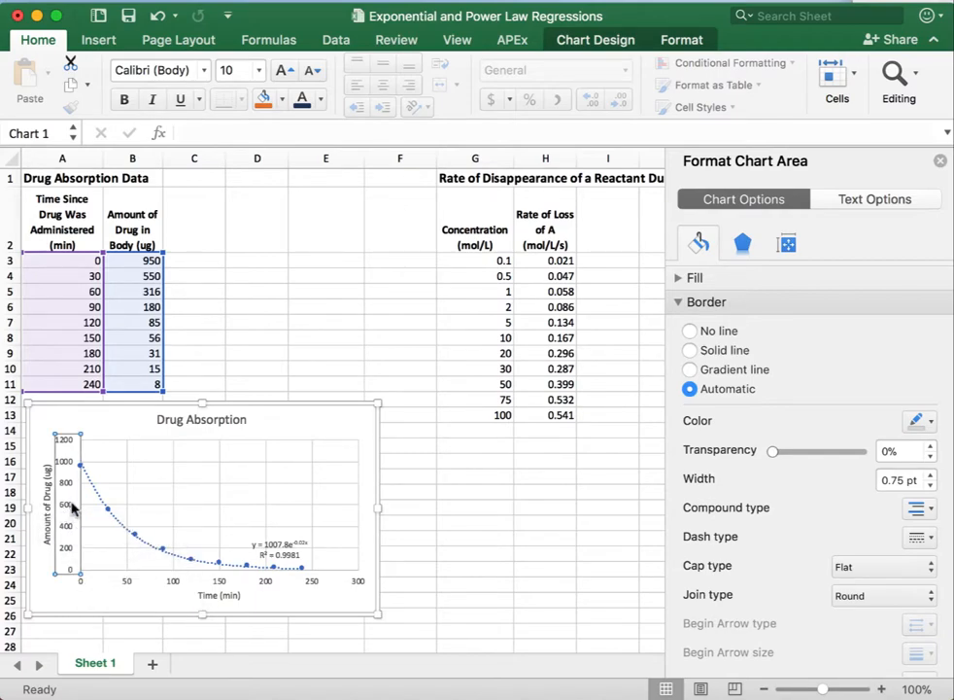
Turn on Logarithmic scale for the vertical amount axis in Format Axis.
left_click(64, 501)
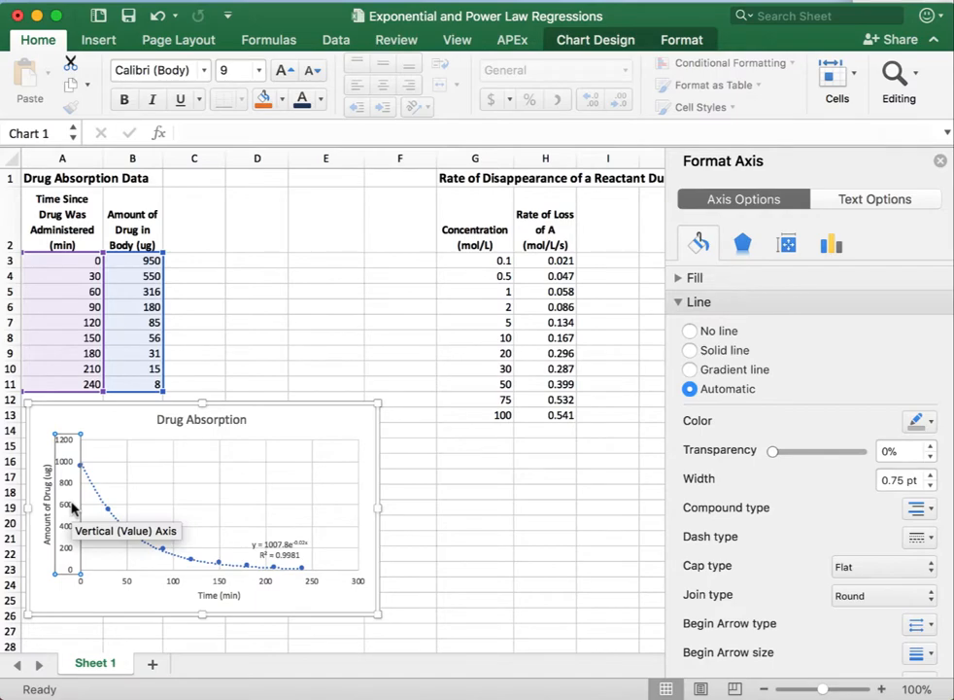
mouse_move(73, 520)
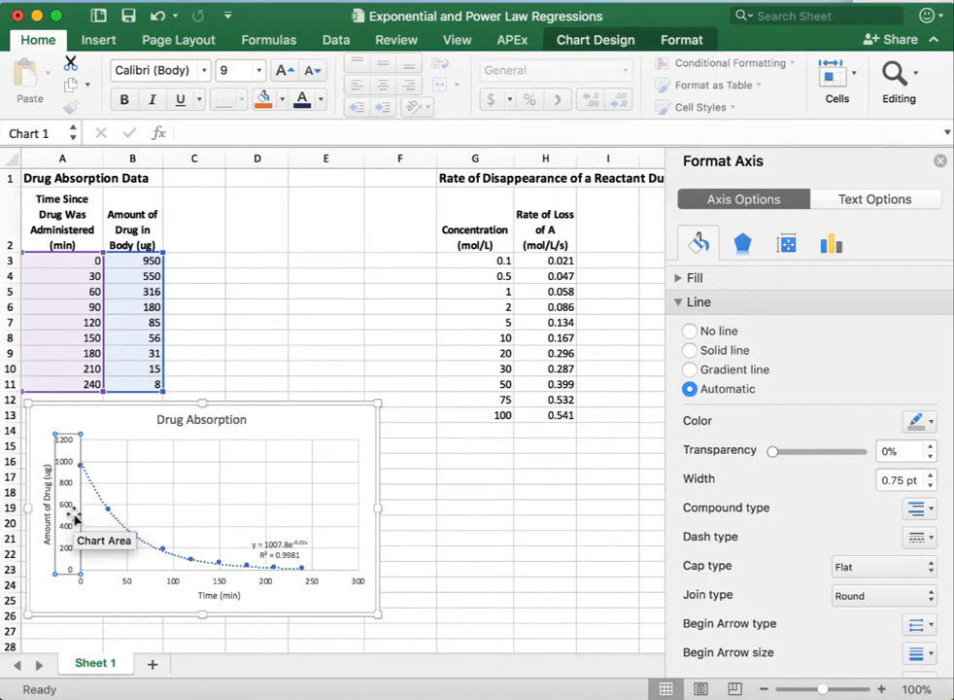
mouse_move(78, 505)
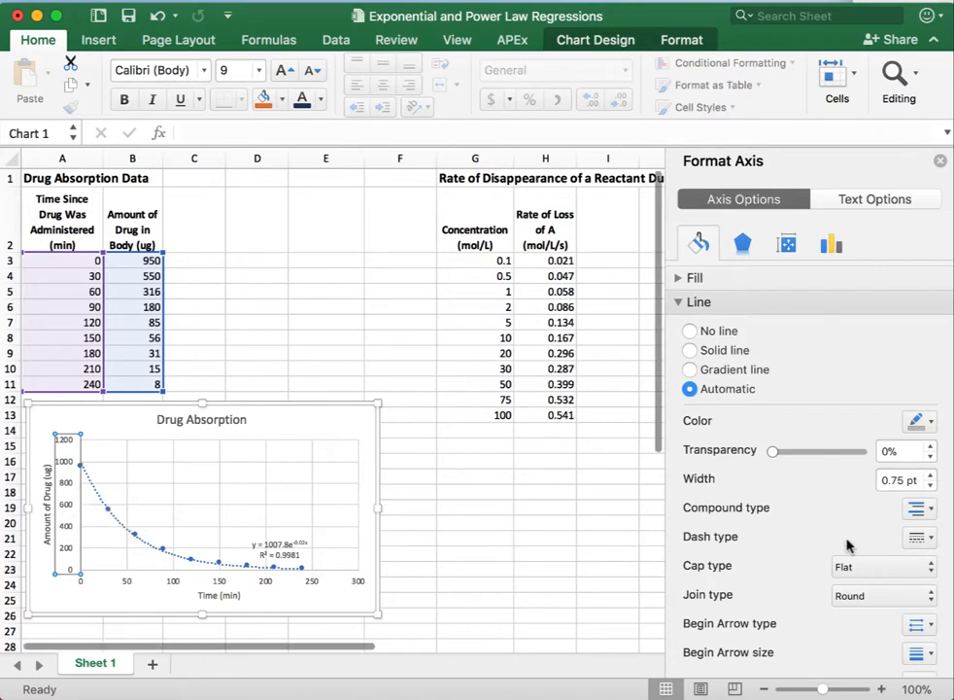
mouse_move(775, 597)
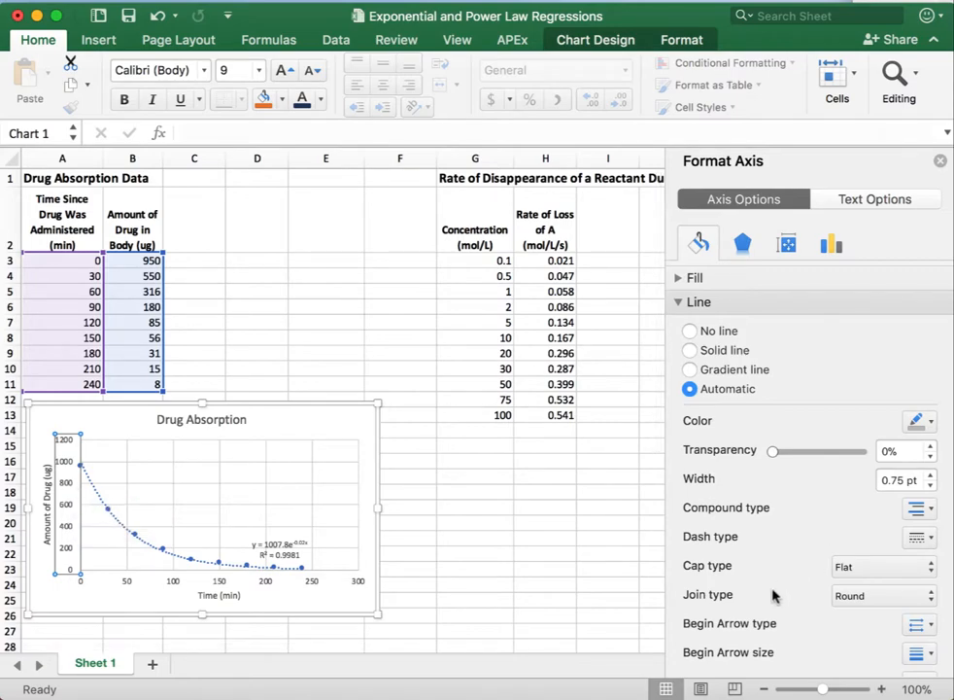
left_click(831, 243)
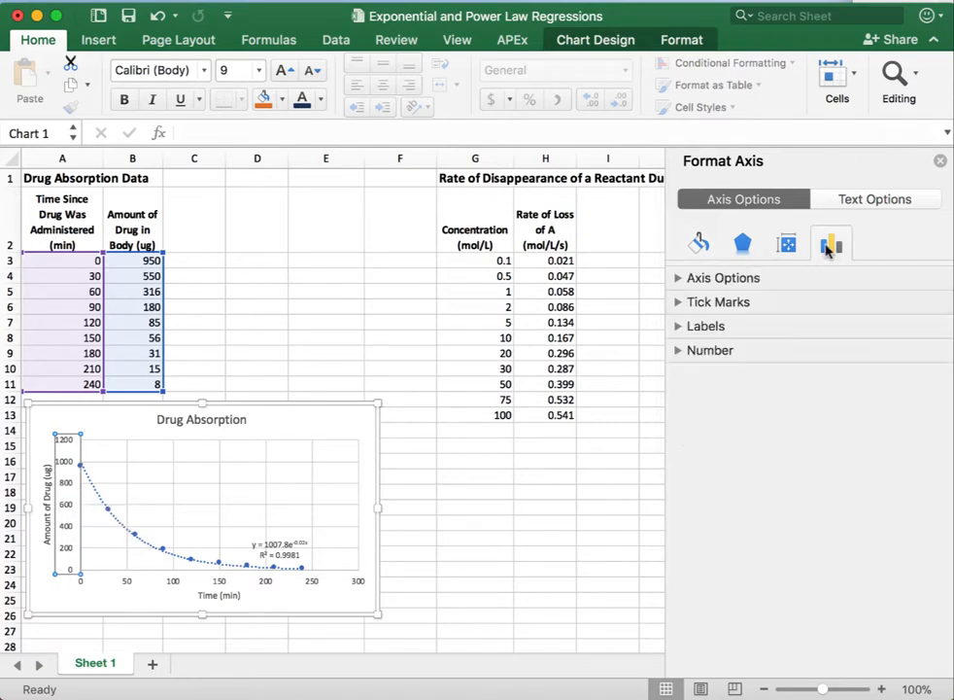
left_click(724, 278)
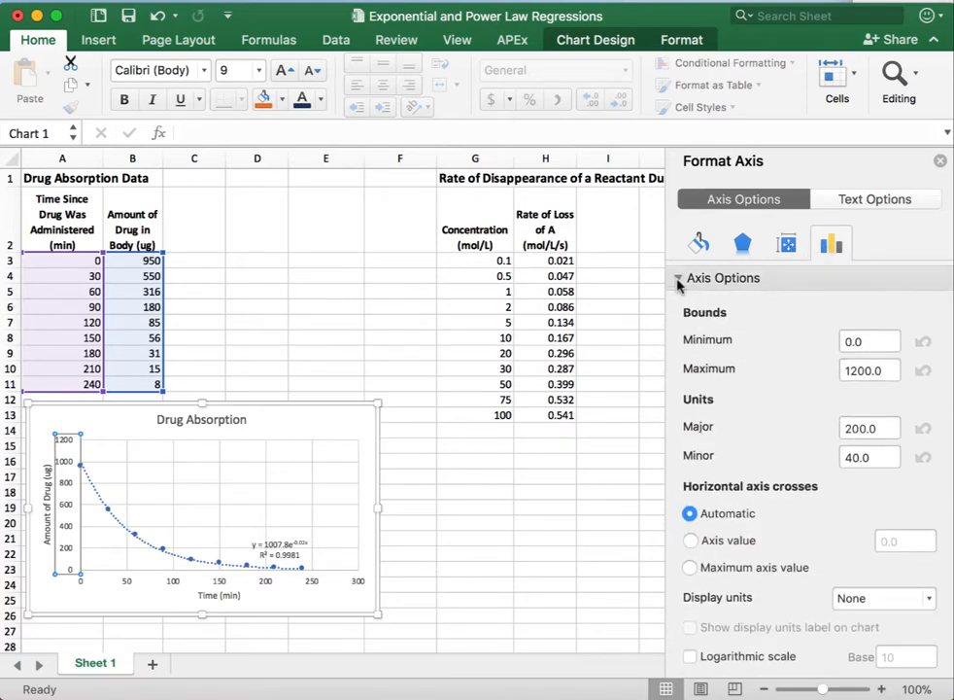
mouse_move(731, 495)
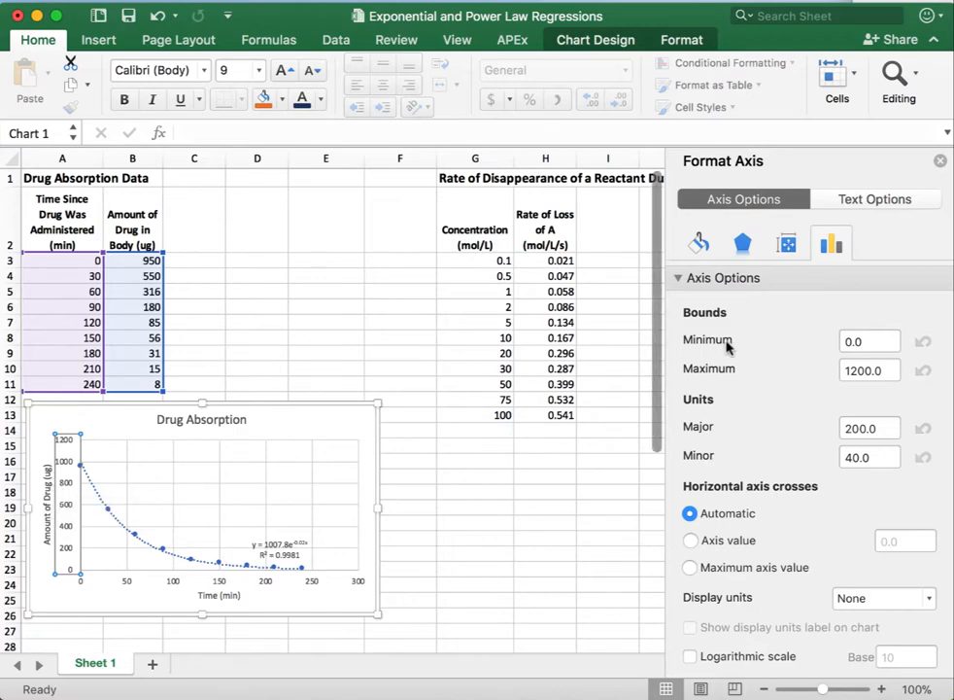
right_click(68, 467)
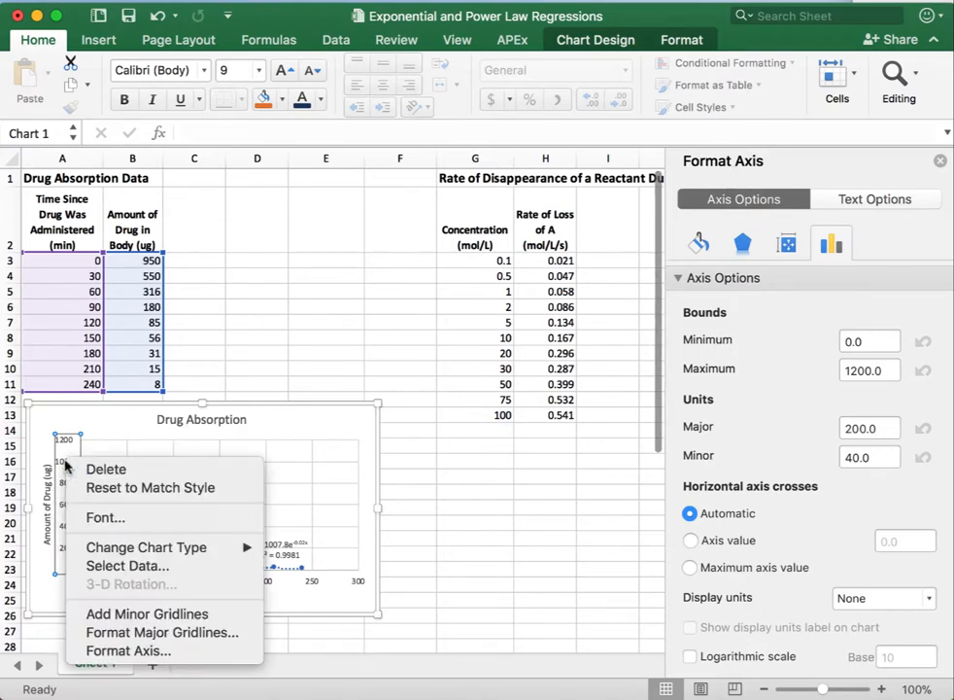
mouse_move(128, 650)
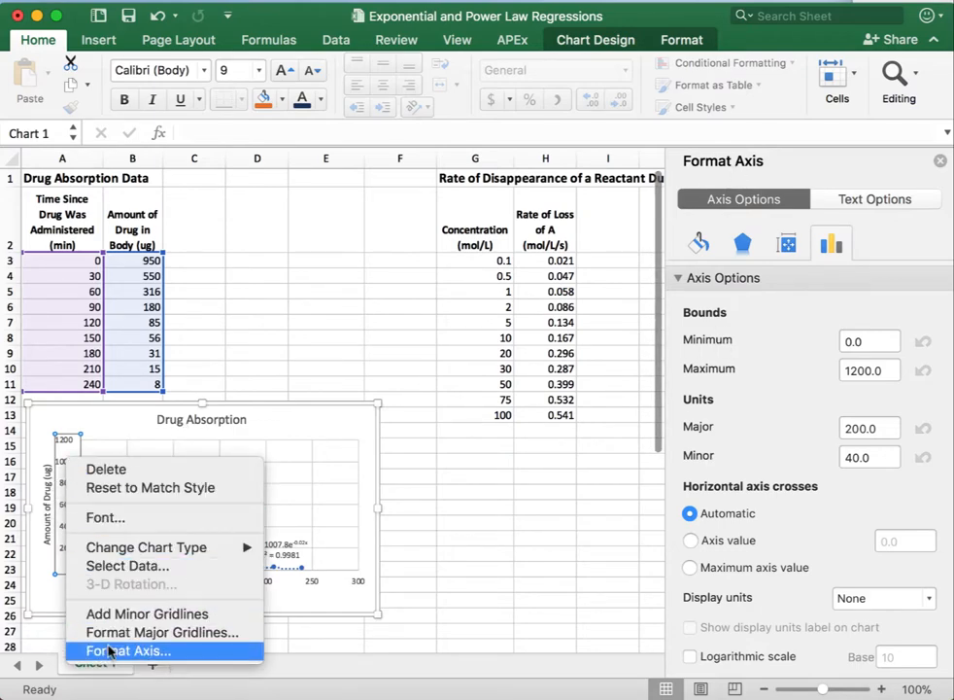
left_click(128, 650)
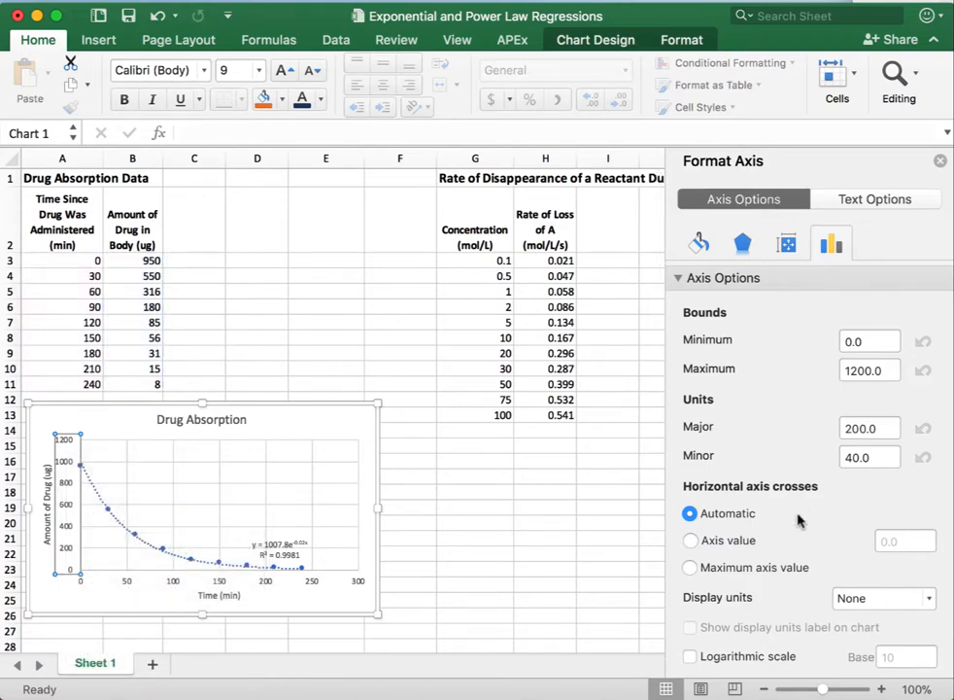
mouse_move(787, 477)
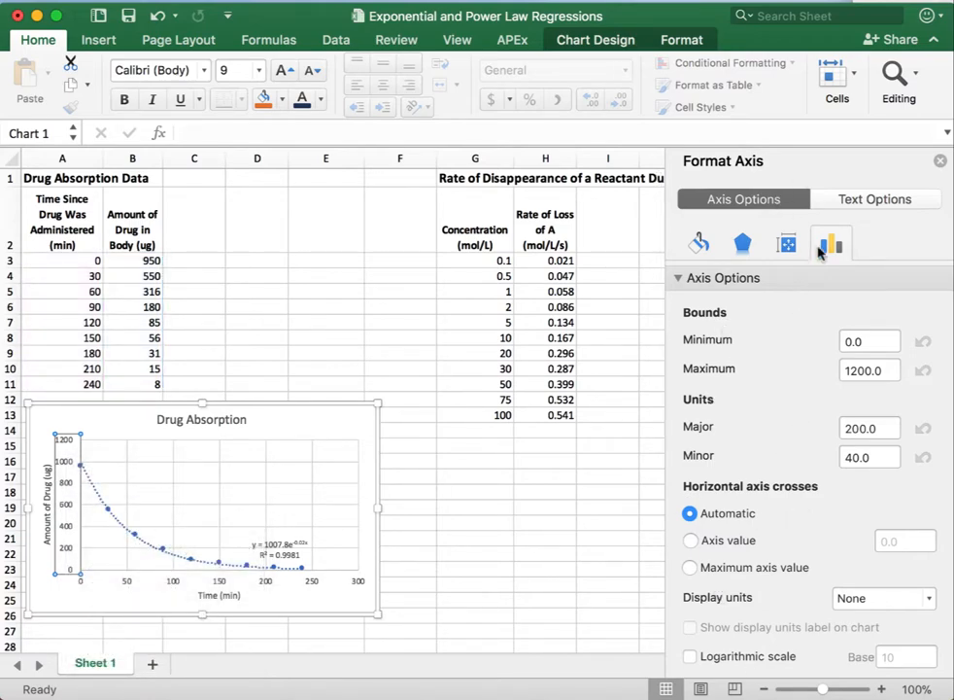
mouse_move(831, 243)
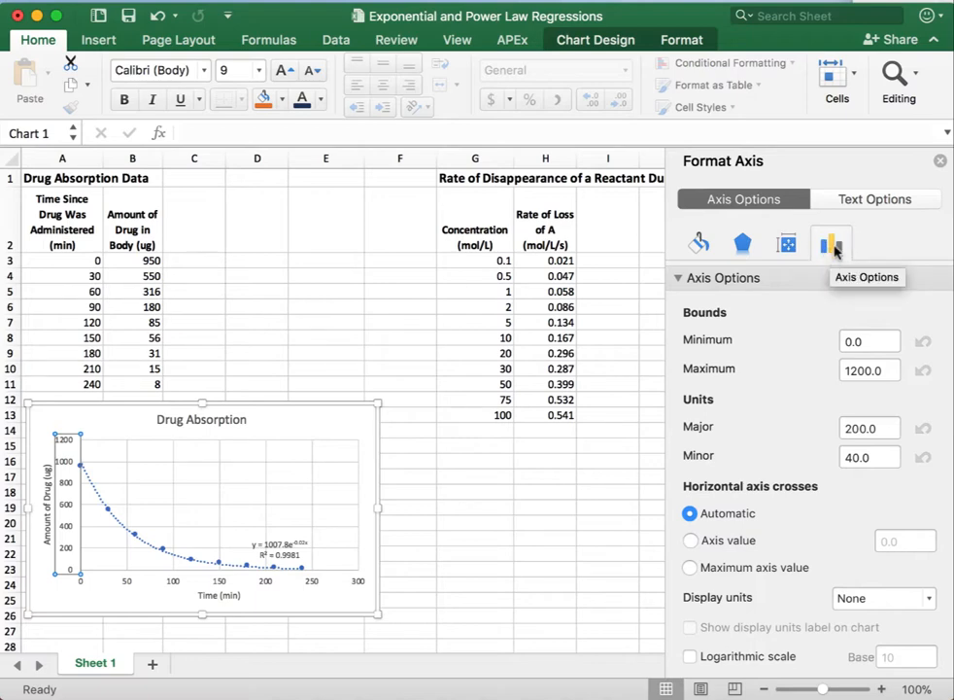
mouse_move(795, 539)
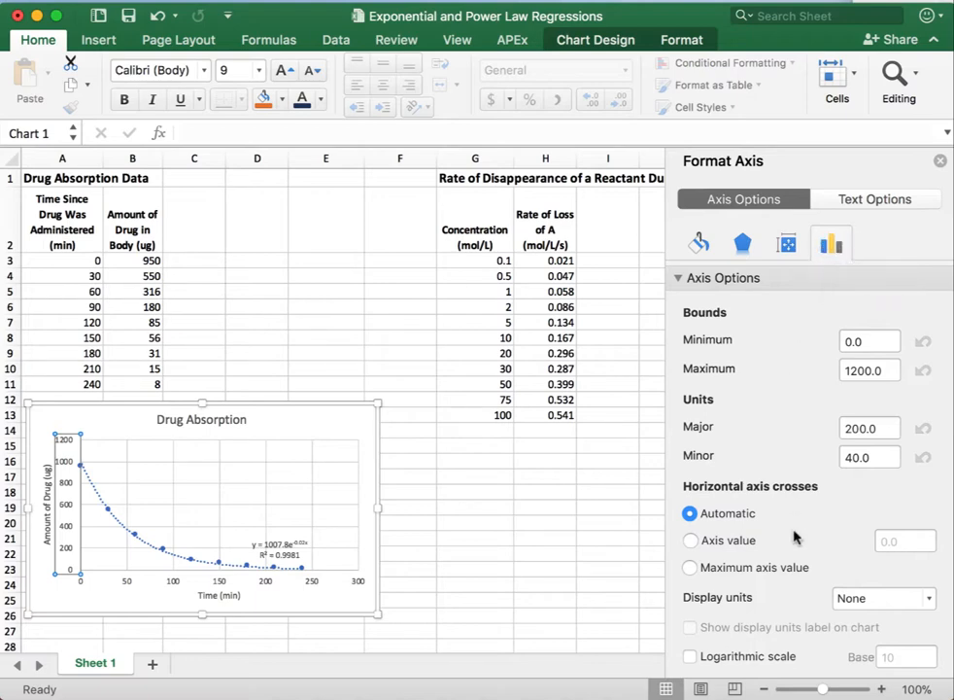
mouse_move(819, 490)
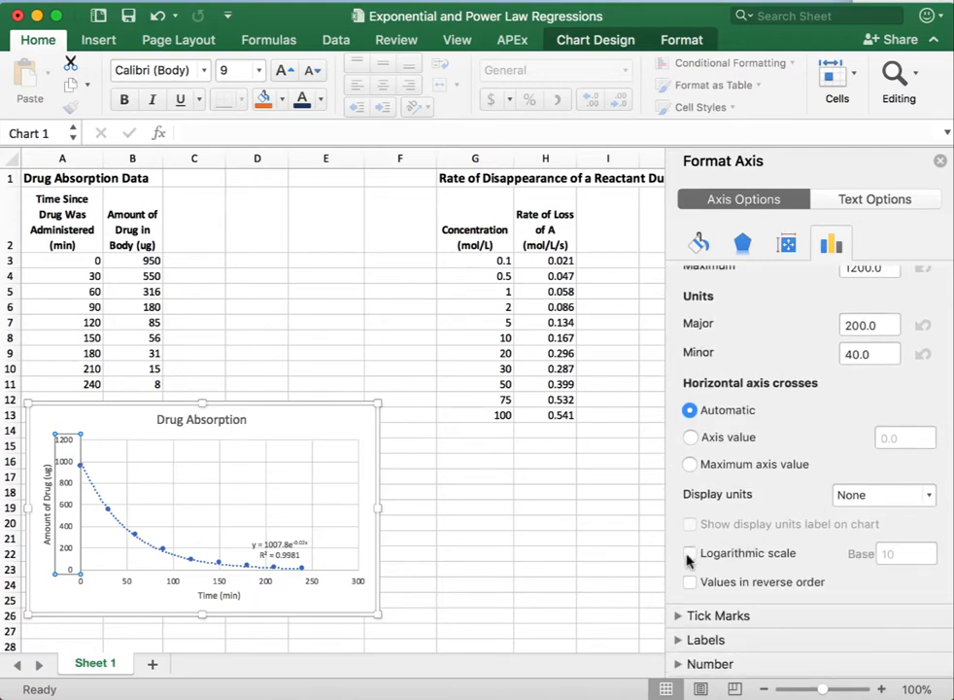
left_click(690, 553)
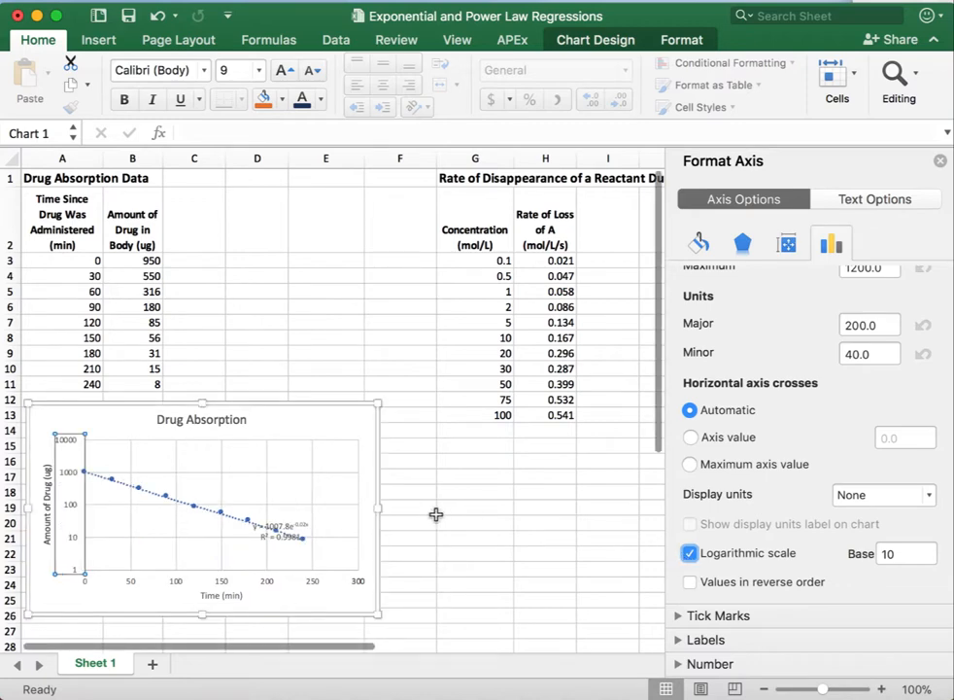
left_click(277, 530)
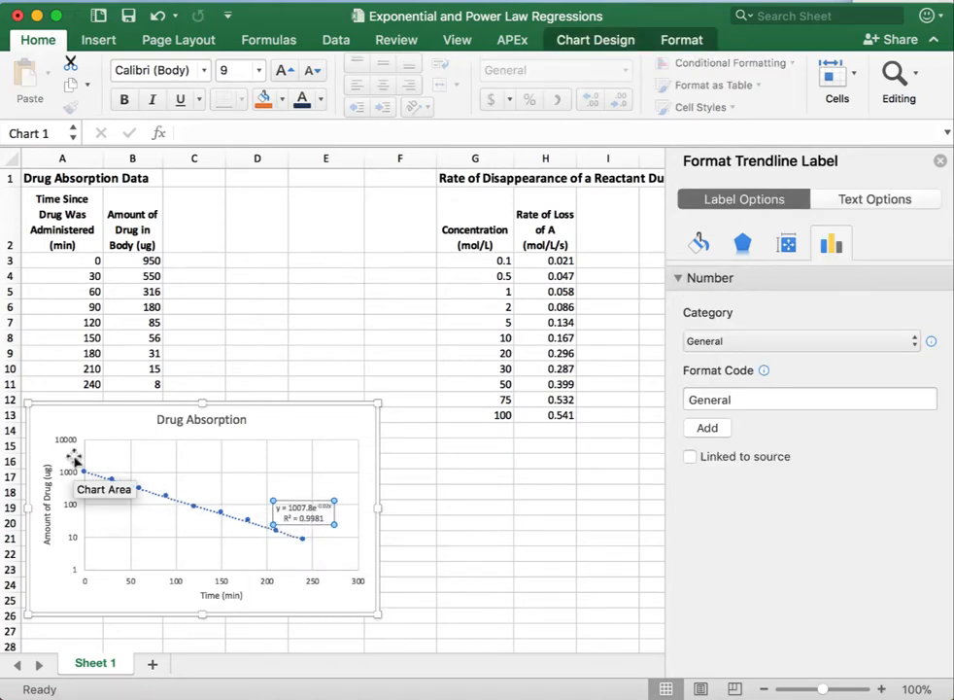
mouse_move(146, 477)
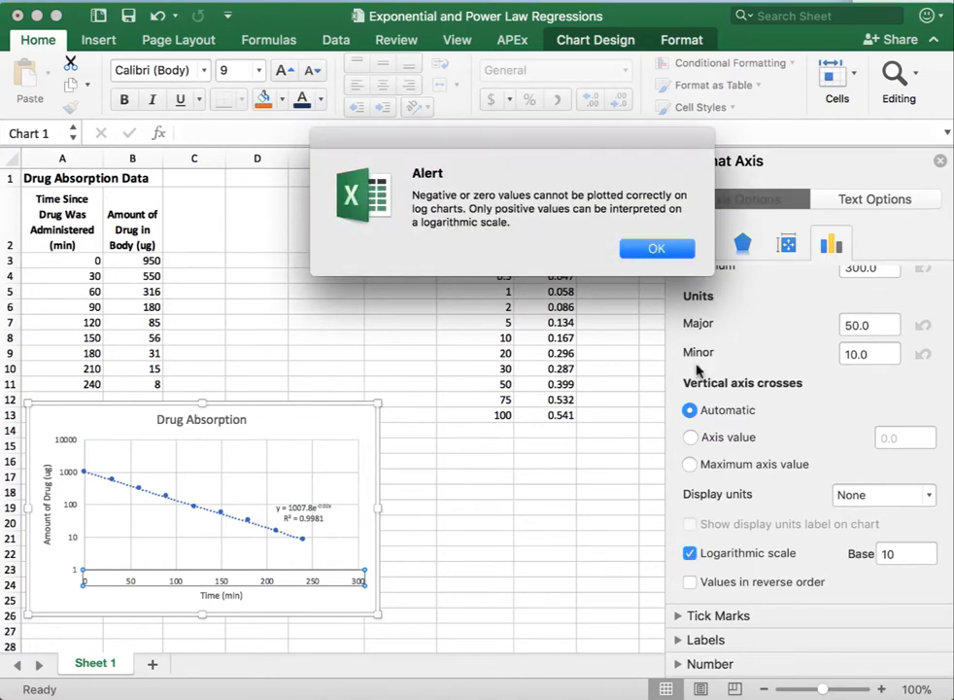
Dismiss the zero-values warning, briefly try a log time axis, then revert it to linear.
left_click(657, 248)
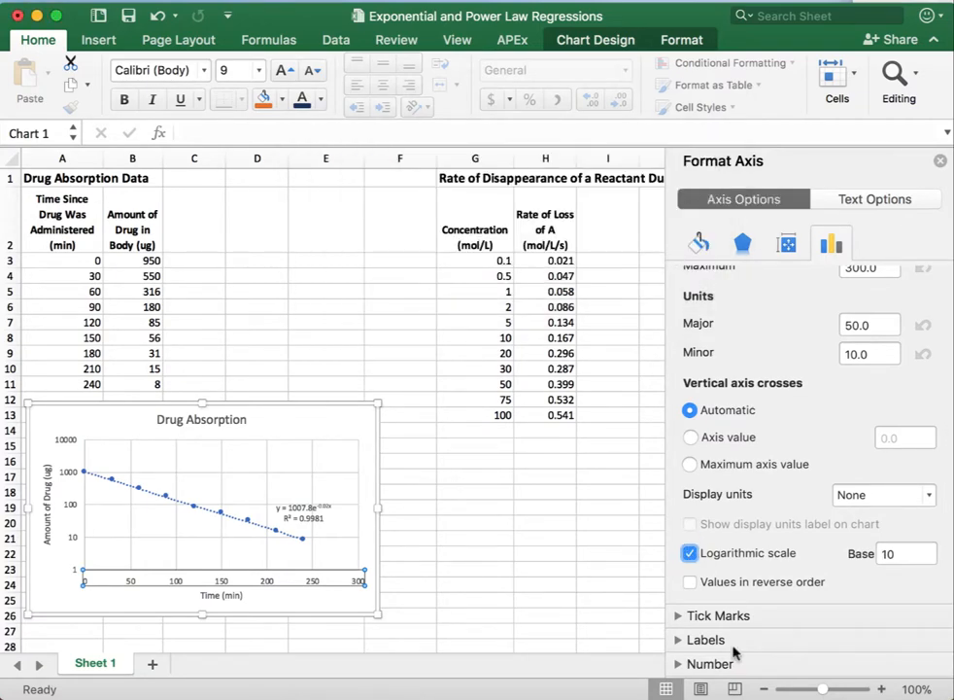
left_click(690, 553)
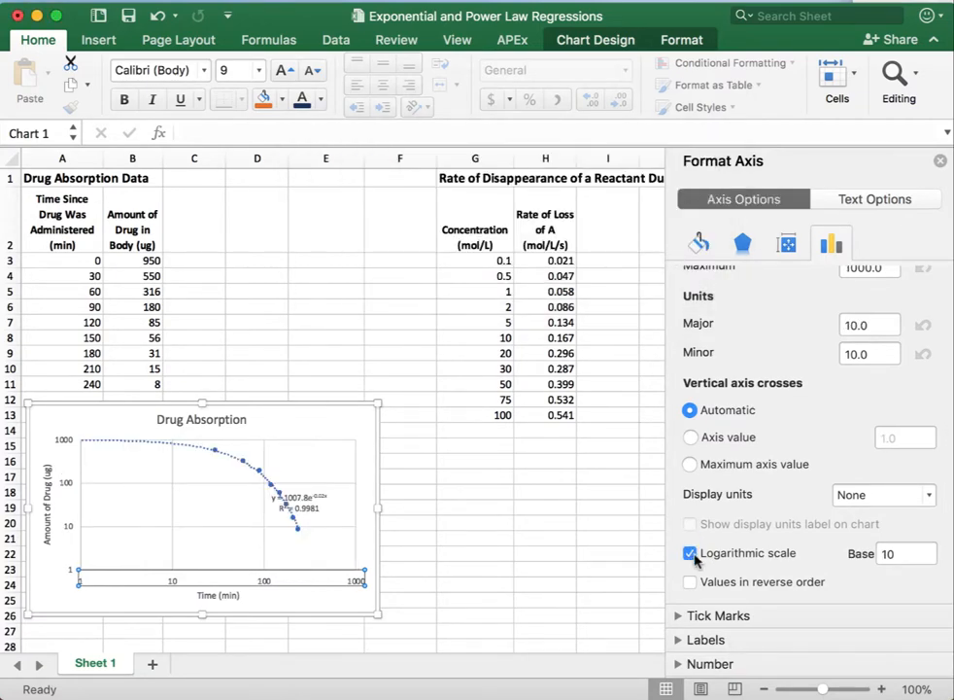
mouse_move(691, 553)
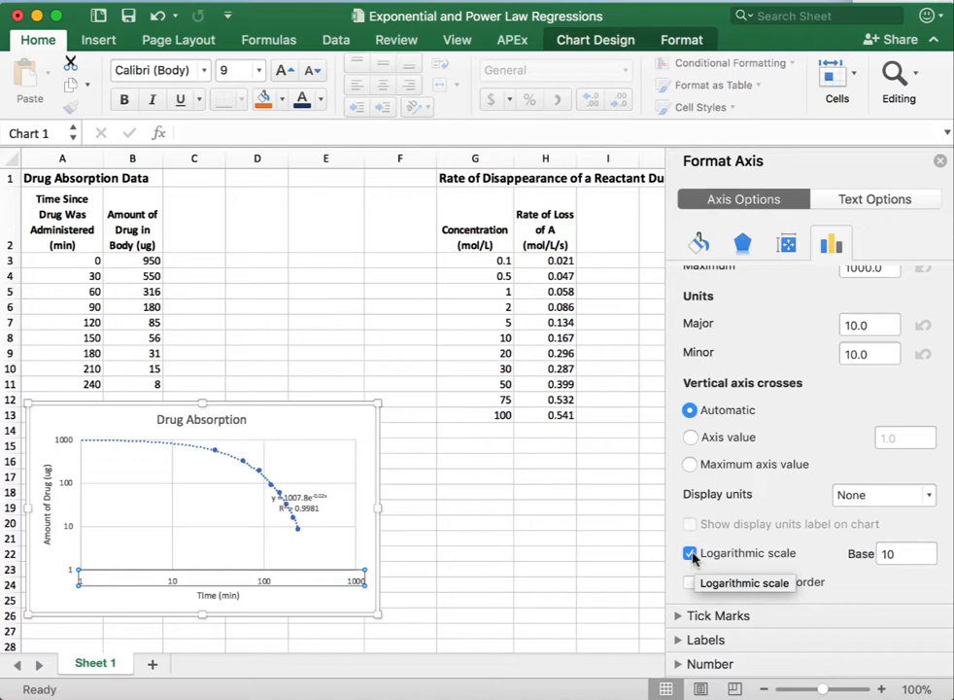
left_click(690, 553)
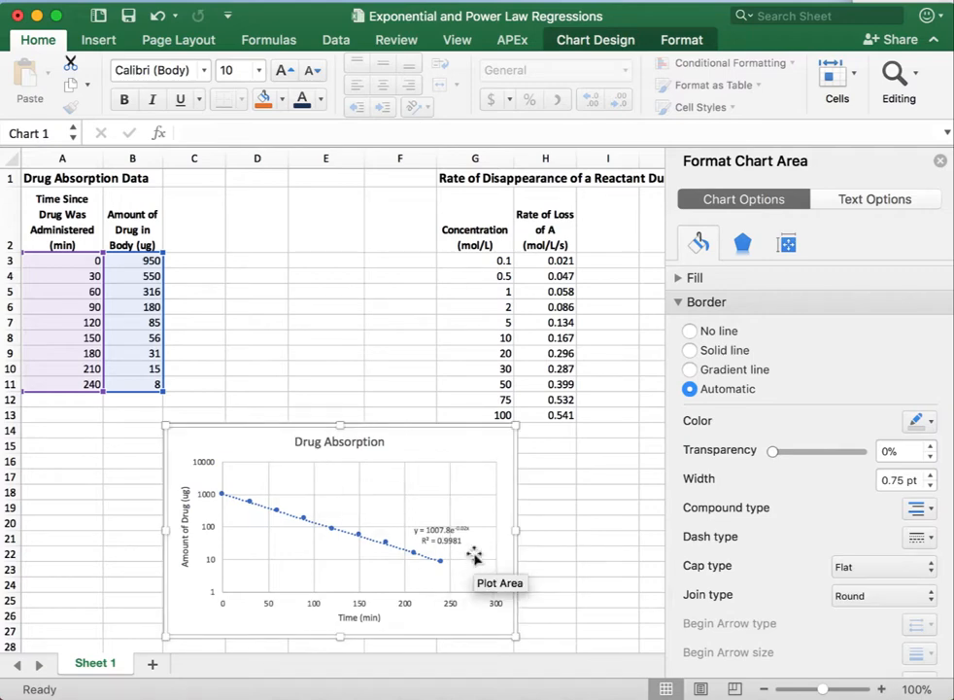
mouse_move(206, 278)
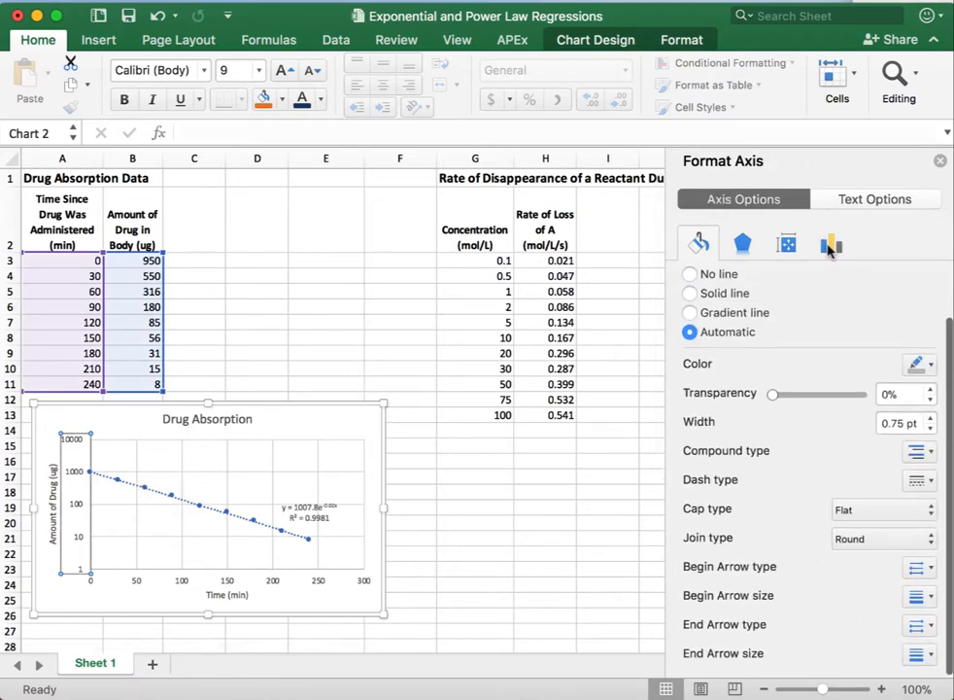
Uncheck Logarithmic scale on the amount axis of Chart 2.
left_click(831, 243)
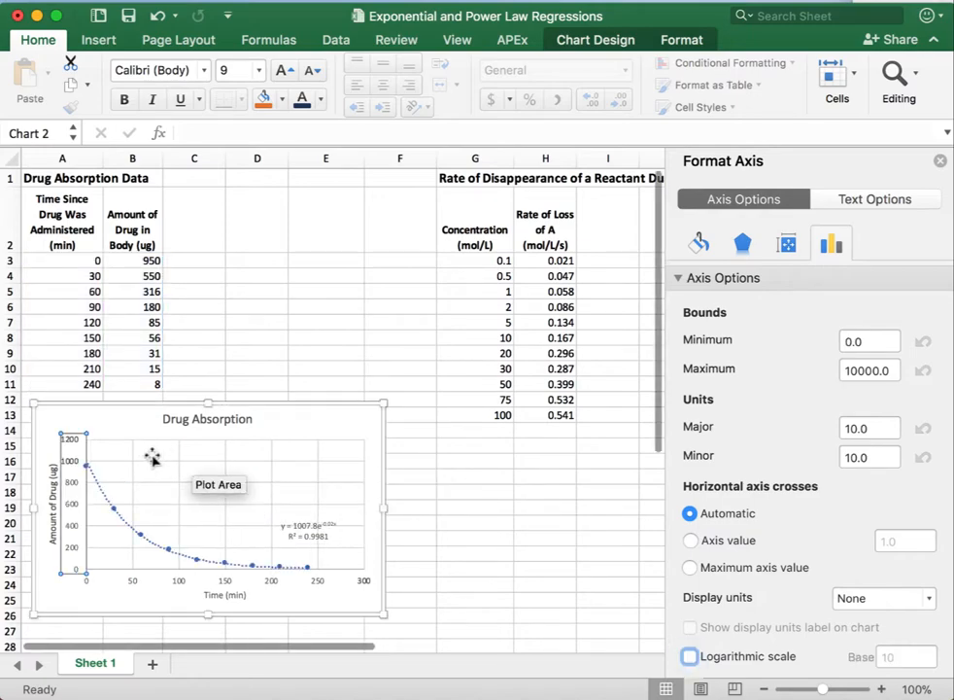
left_click(193, 218)
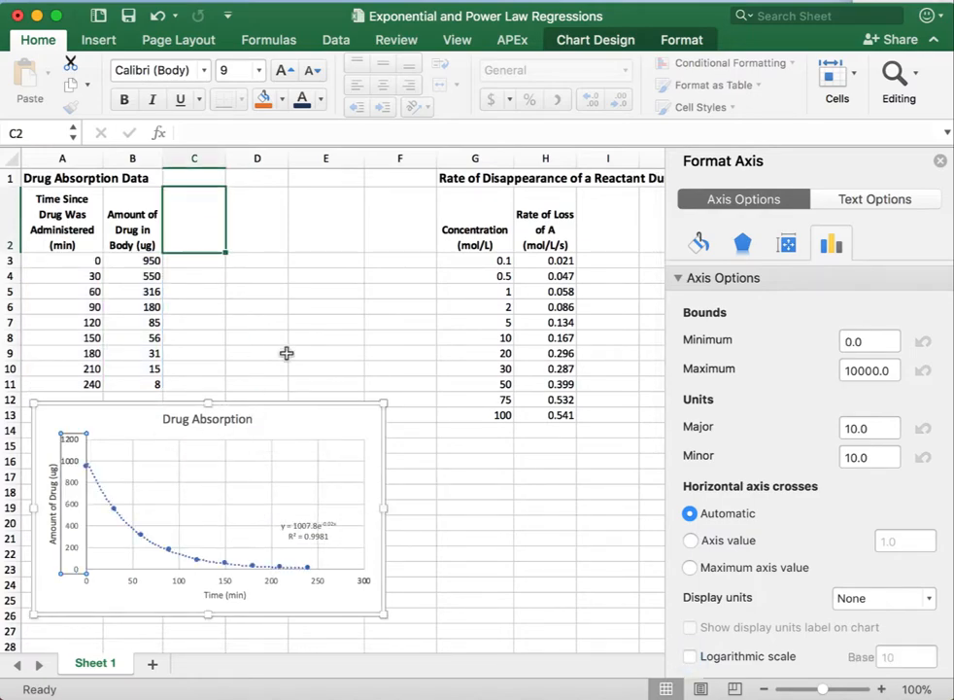
Head C2 'ln(y)', fill =LN(B3) down to C11, and plot the logs, dismissing the alert.
type("ln(")
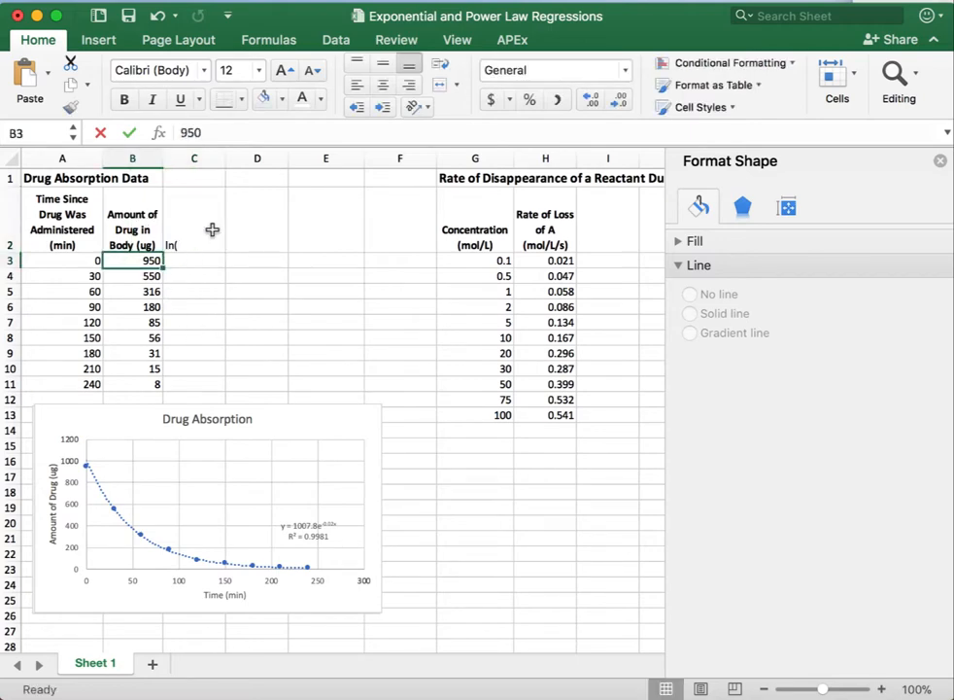
type("ln(y)")
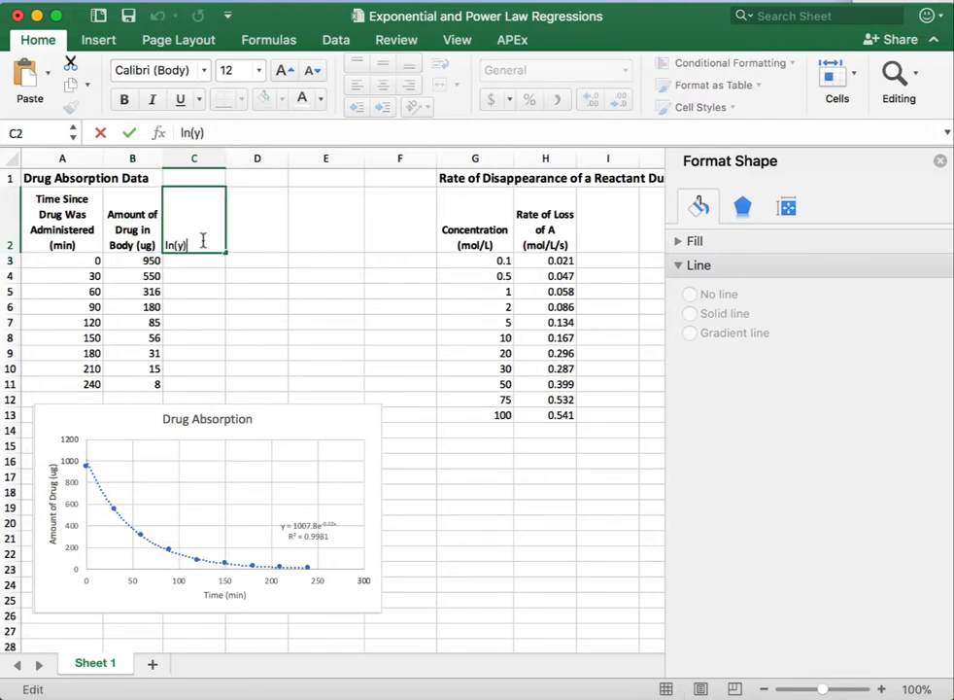
type("=ln")
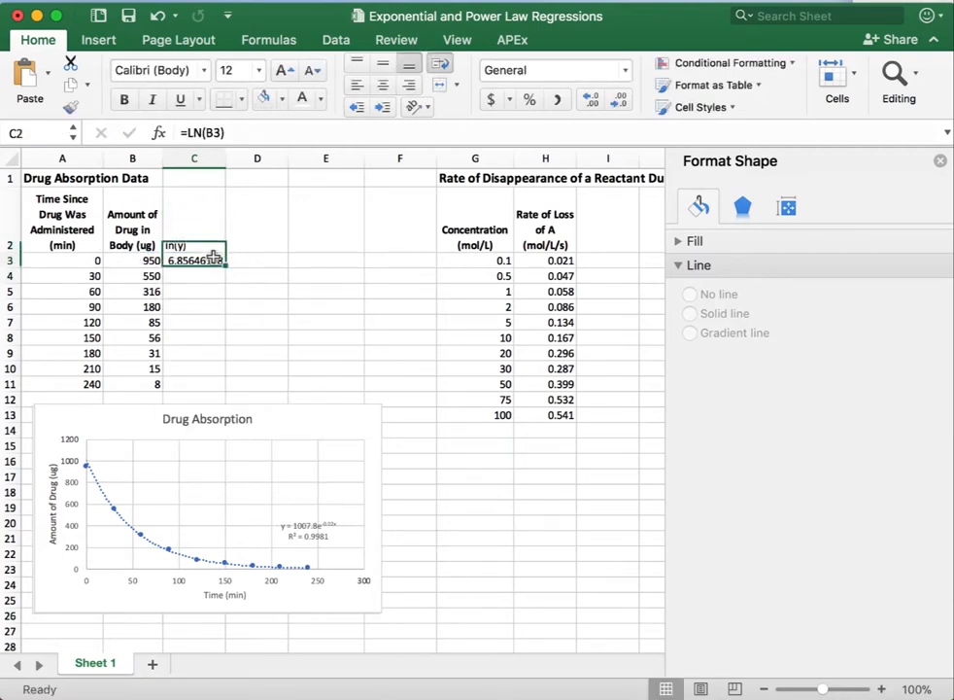
left_click_drag(194, 259, 193, 384)
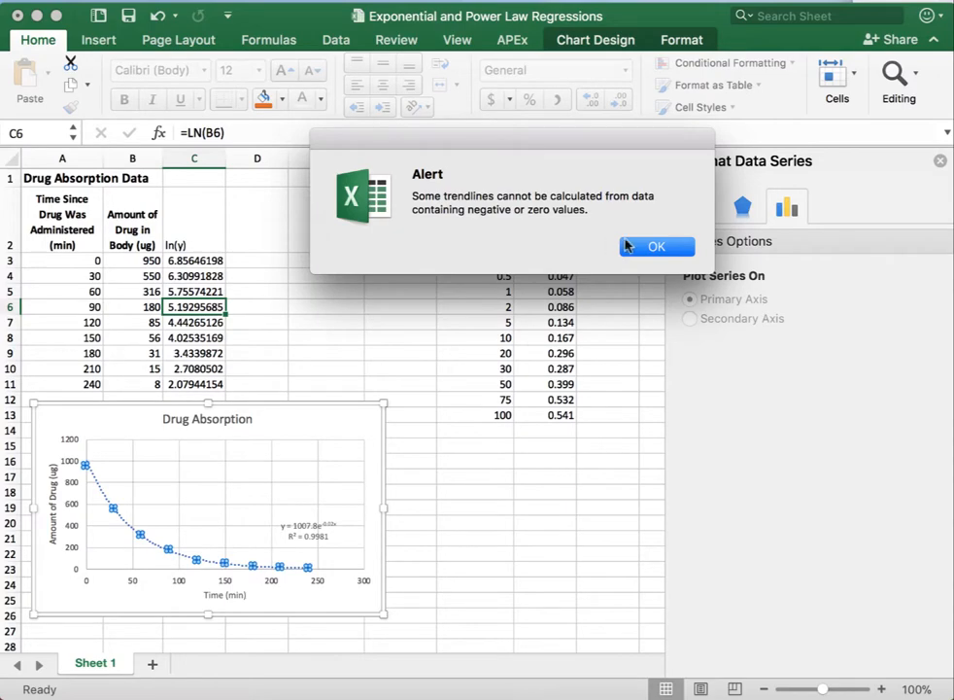
left_click(656, 246)
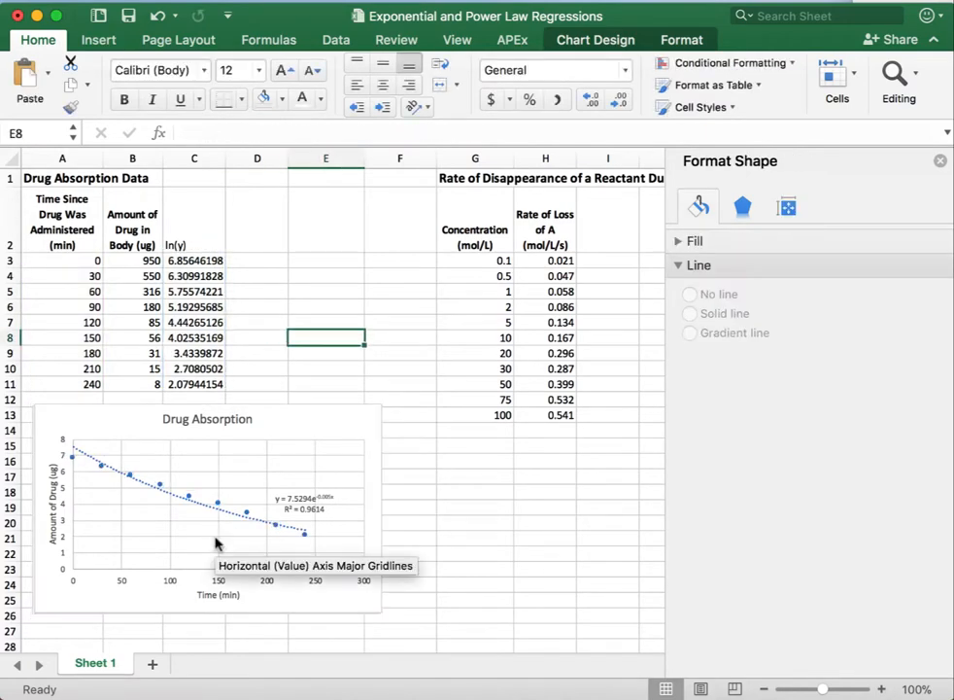
Change the ln(y) trendline to Linear and move the chart below row 16.
left_click(234, 520)
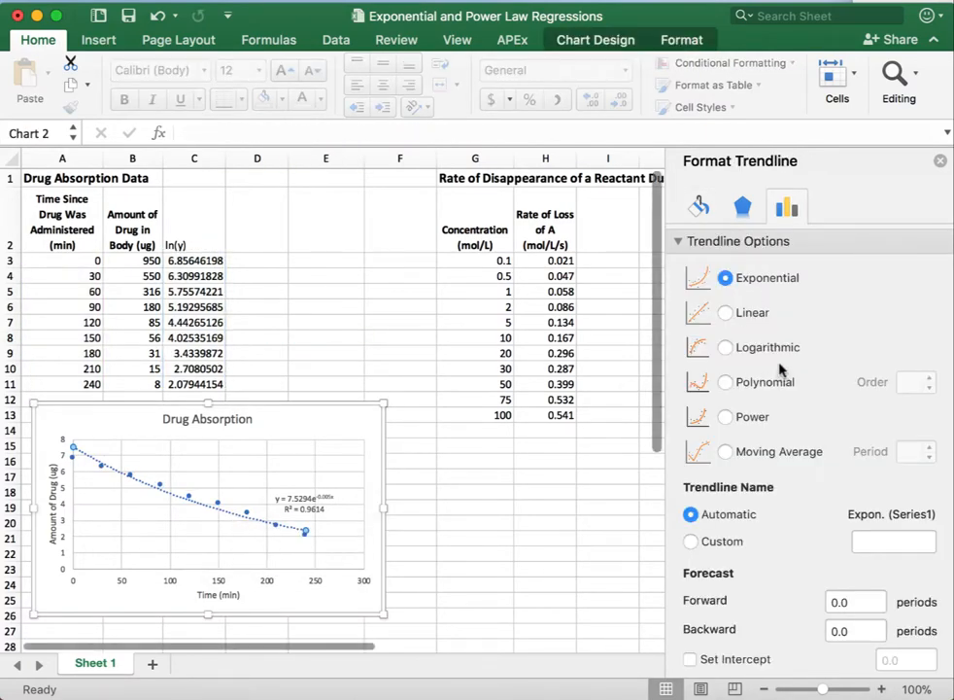
left_click(725, 312)
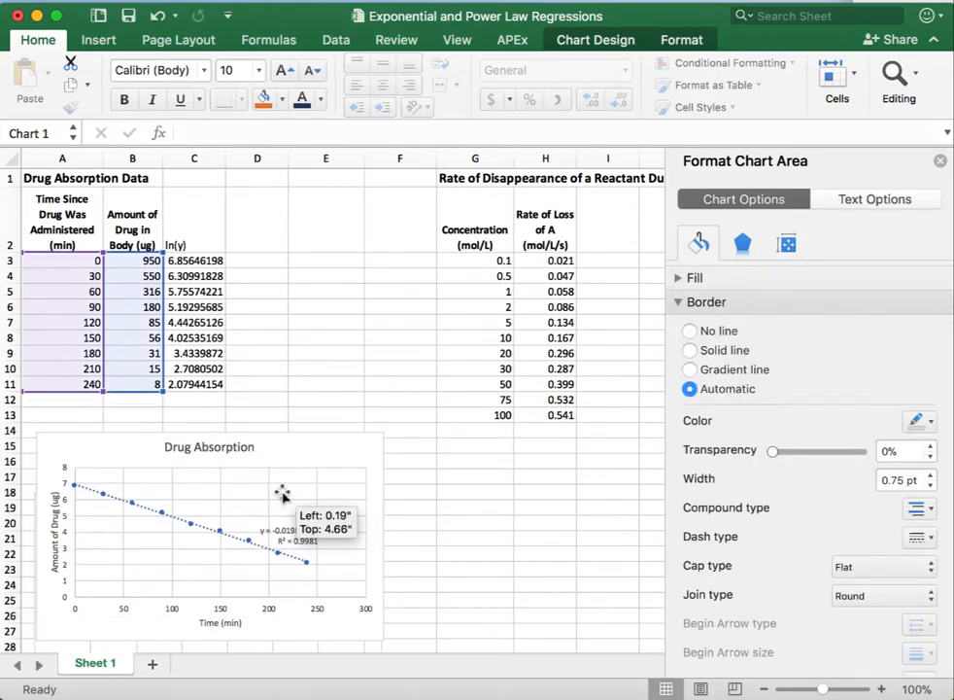
left_click(282, 496)
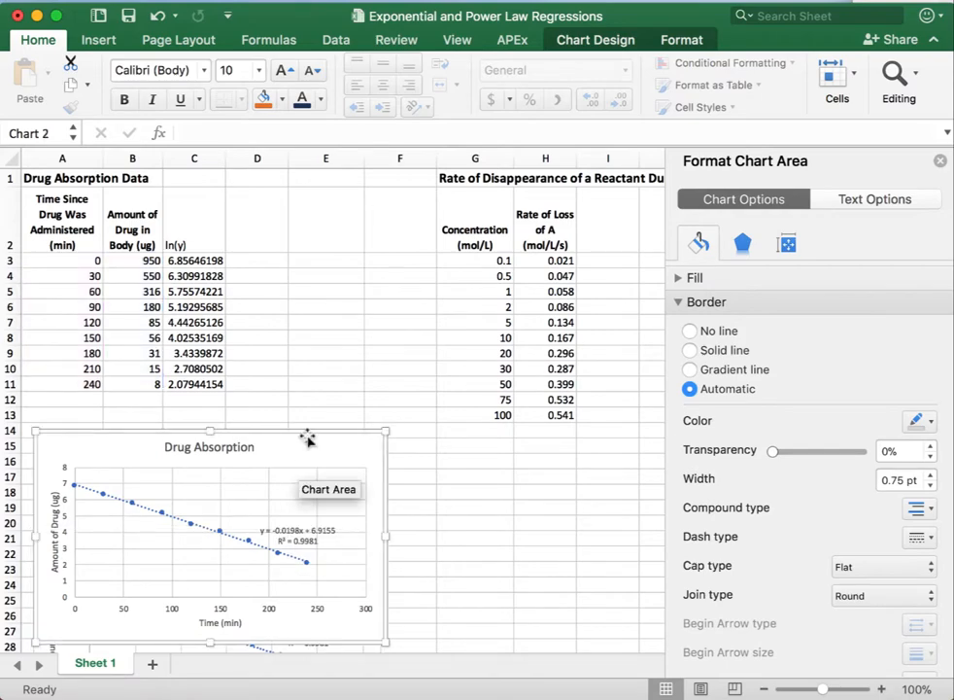
left_click_drag(209, 431, 298, 457)
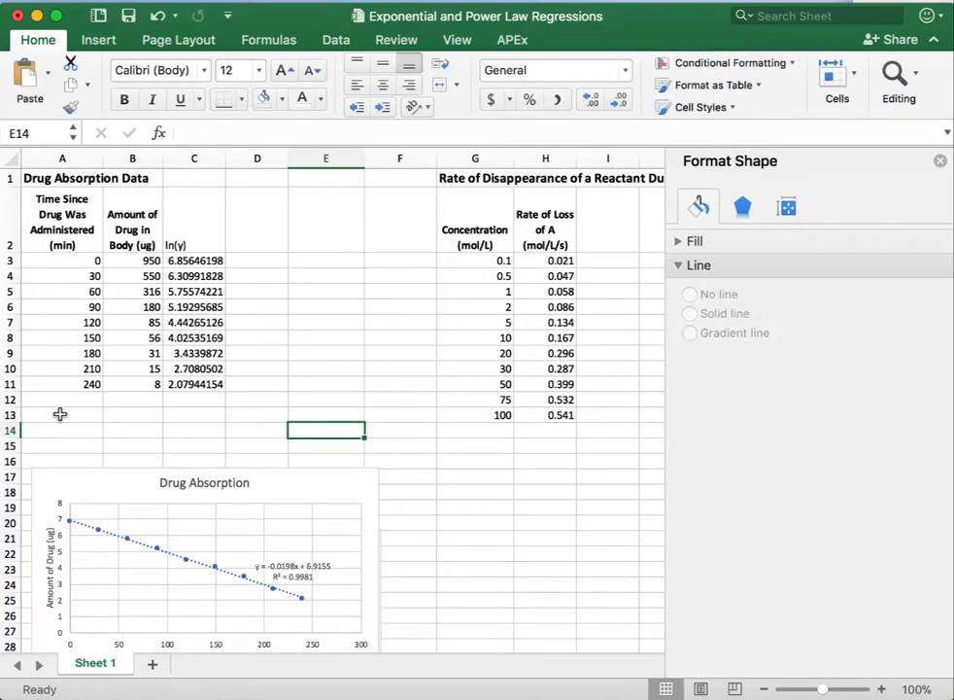
Label cells B13 and B14 SLOPE and INTERCEPT.
left_click(61, 414)
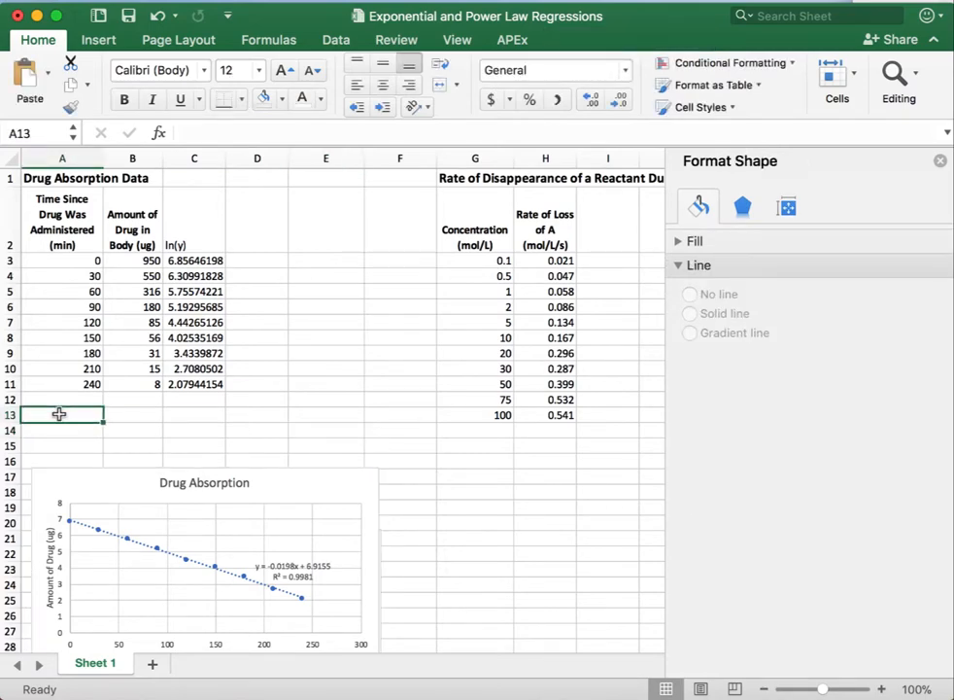
left_click(193, 415)
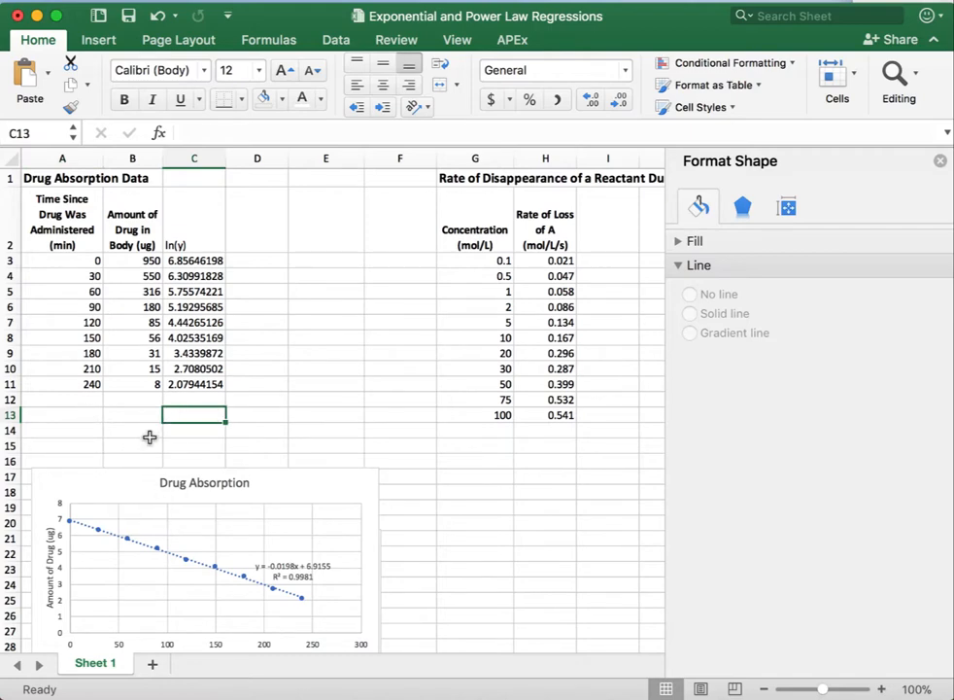
left_click(62, 415)
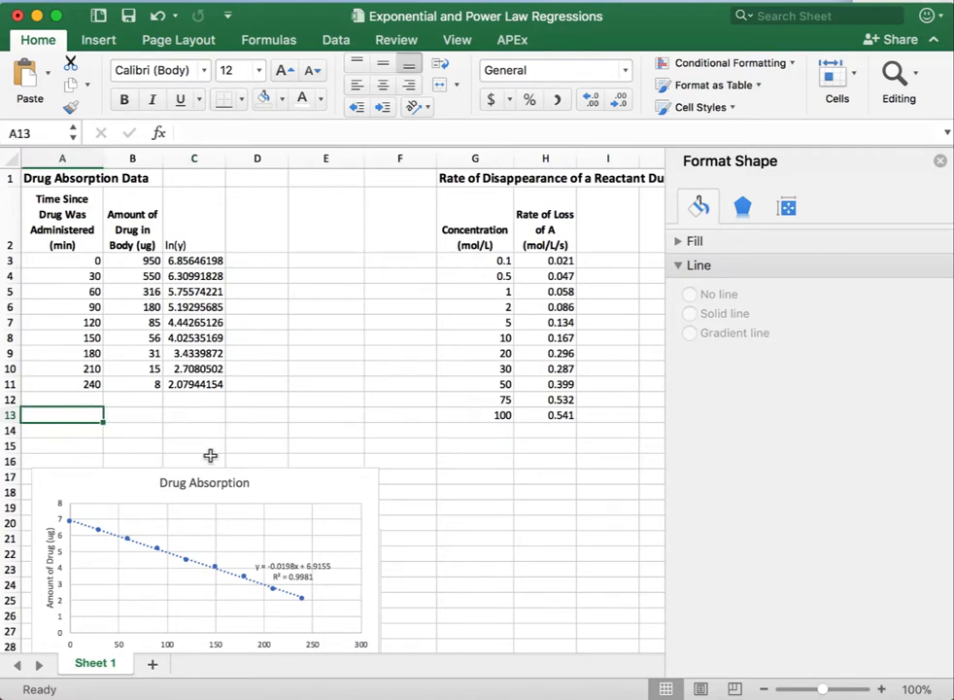
left_click(132, 415)
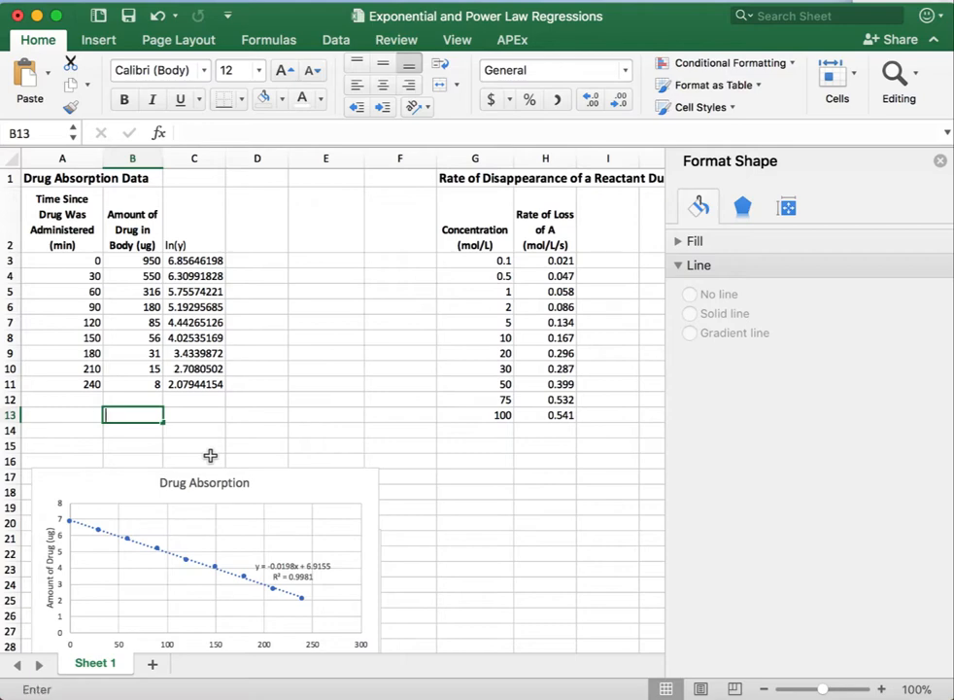
type("INTERCEPT")
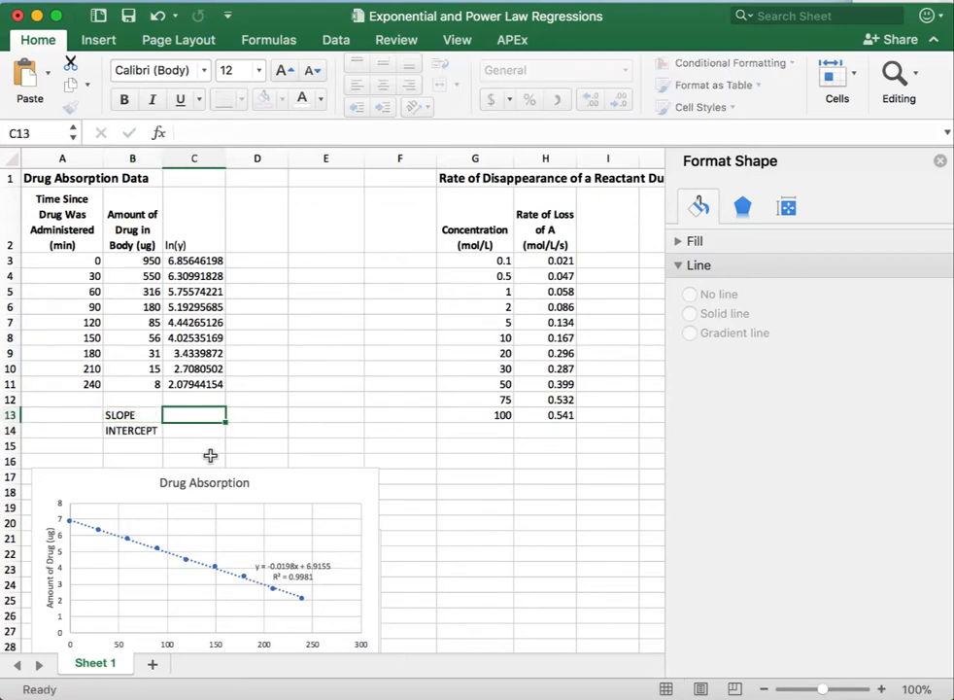
Enter =SLOPE(C3:C11,A3:A11) in C13 using the ln(y) values against time.
type("=")
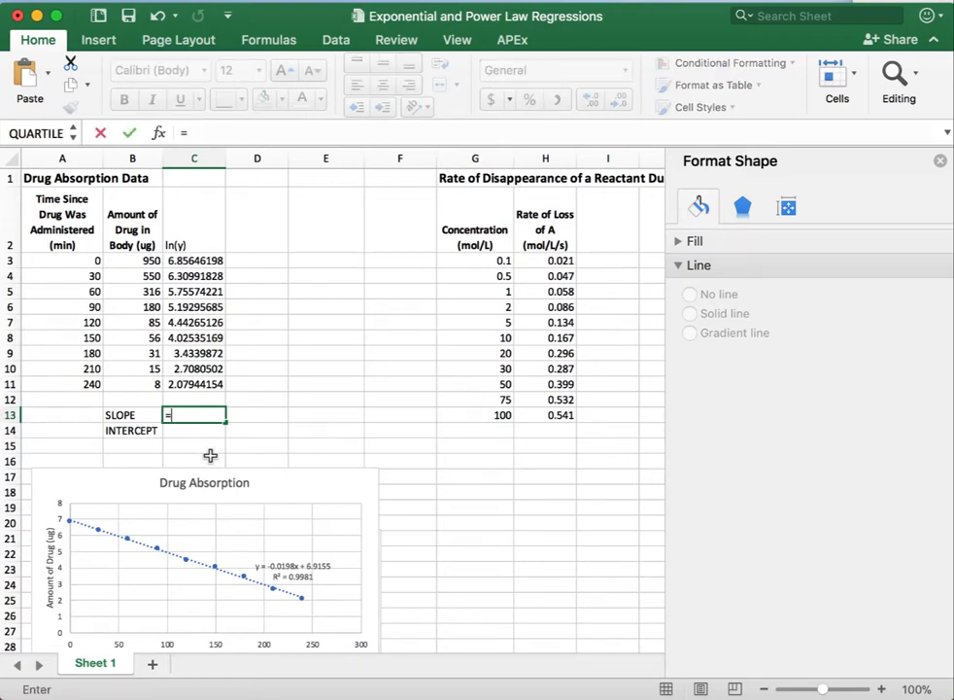
type("=slope(C3")
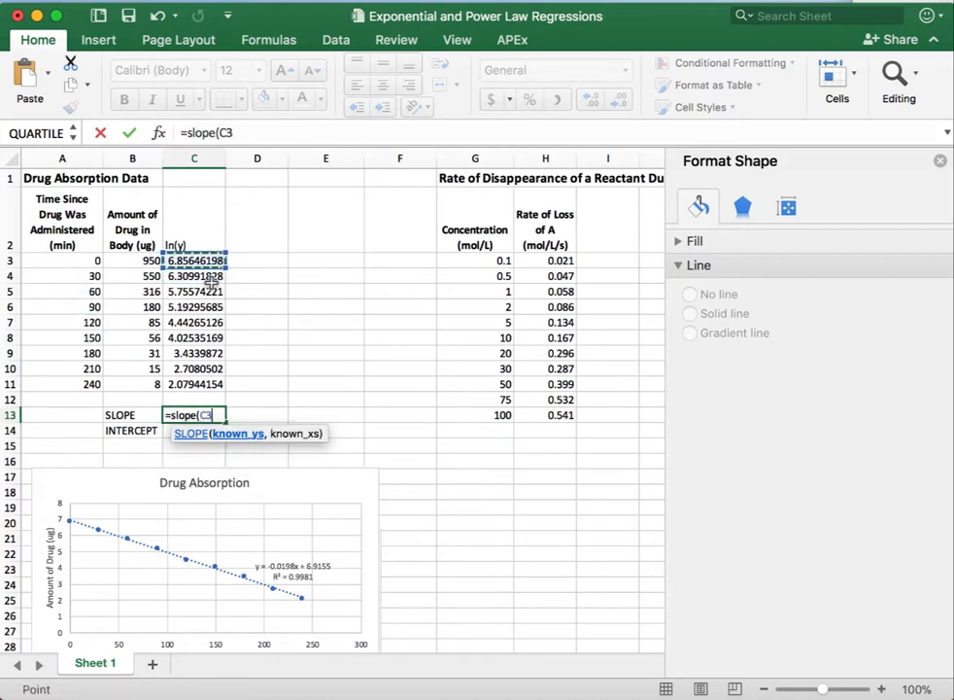
left_click_drag(195, 260, 195, 384)
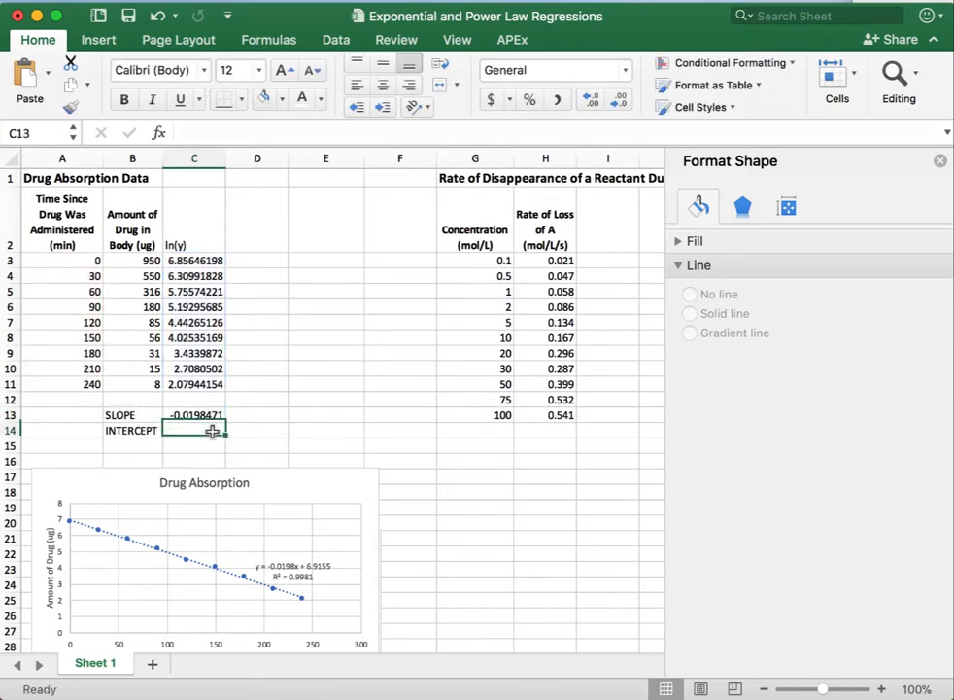
Enter =INTERCEPT(C3:C11,A3:A12) in C14, giving intercept 6.91549355.
type("=intercept(")
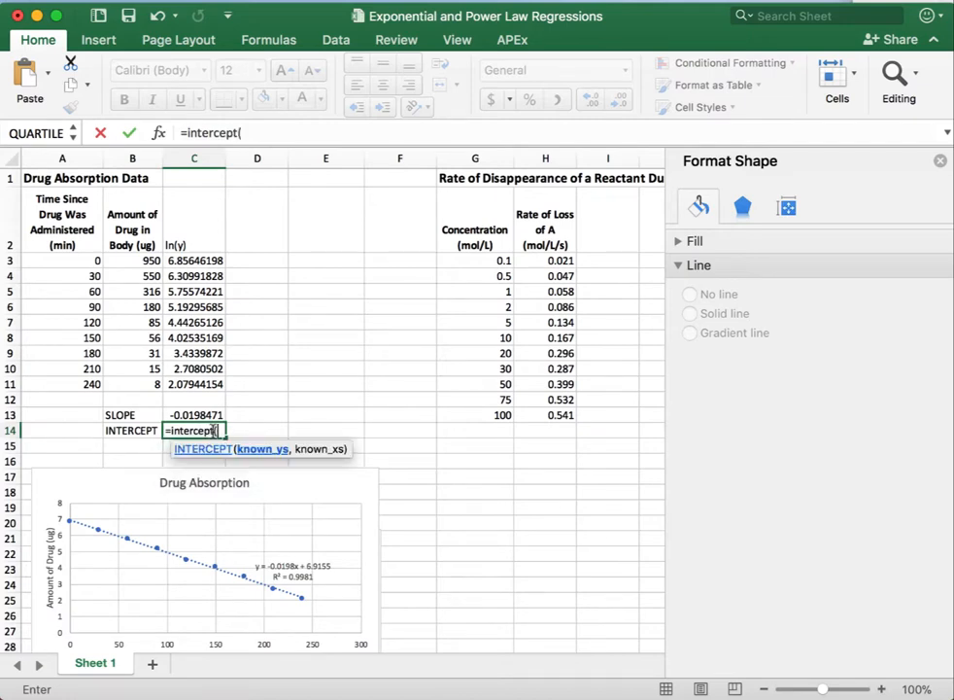
left_click_drag(193, 261, 194, 384)
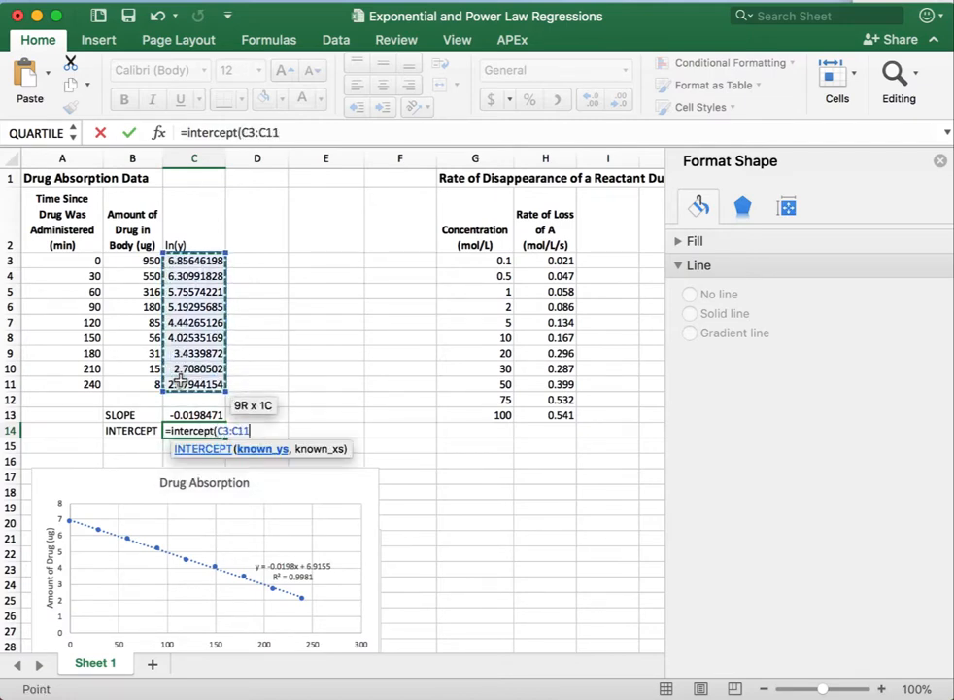
left_click_drag(62, 259, 62, 400)
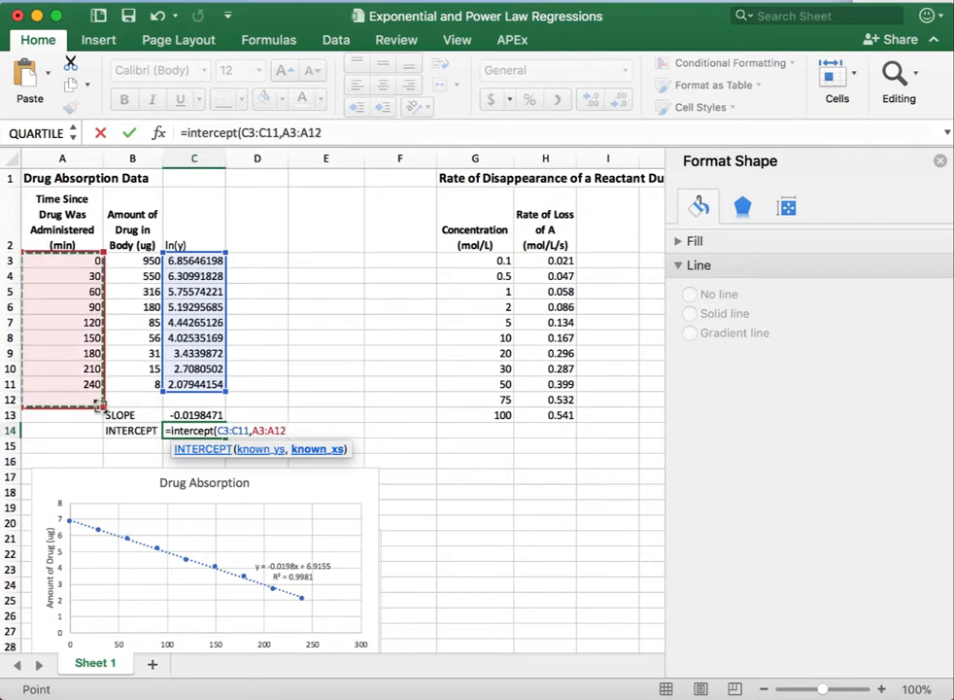
key("Return")
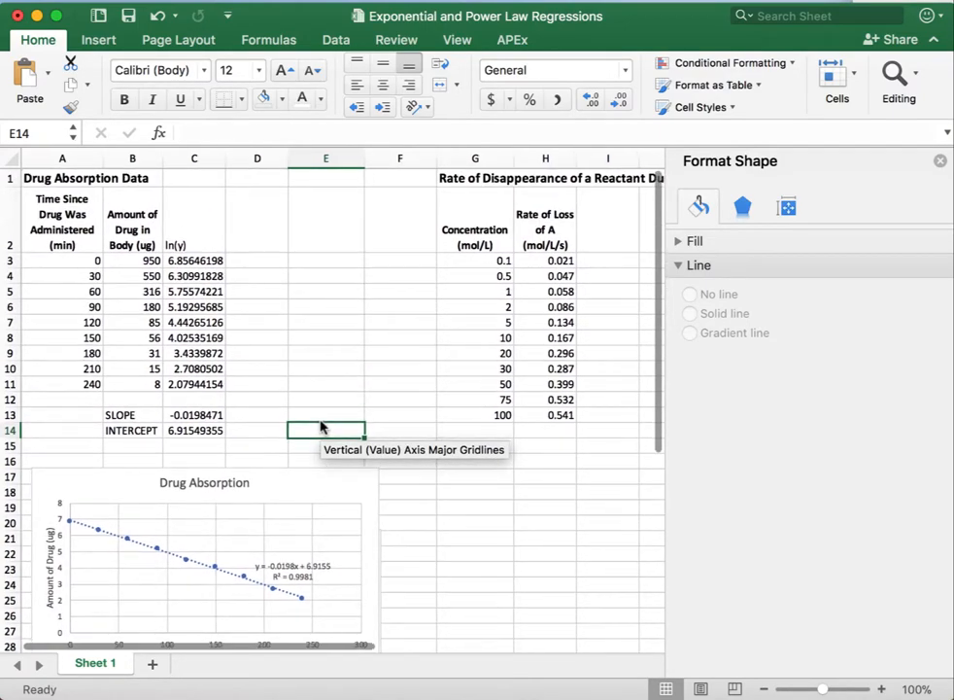
mouse_move(313, 473)
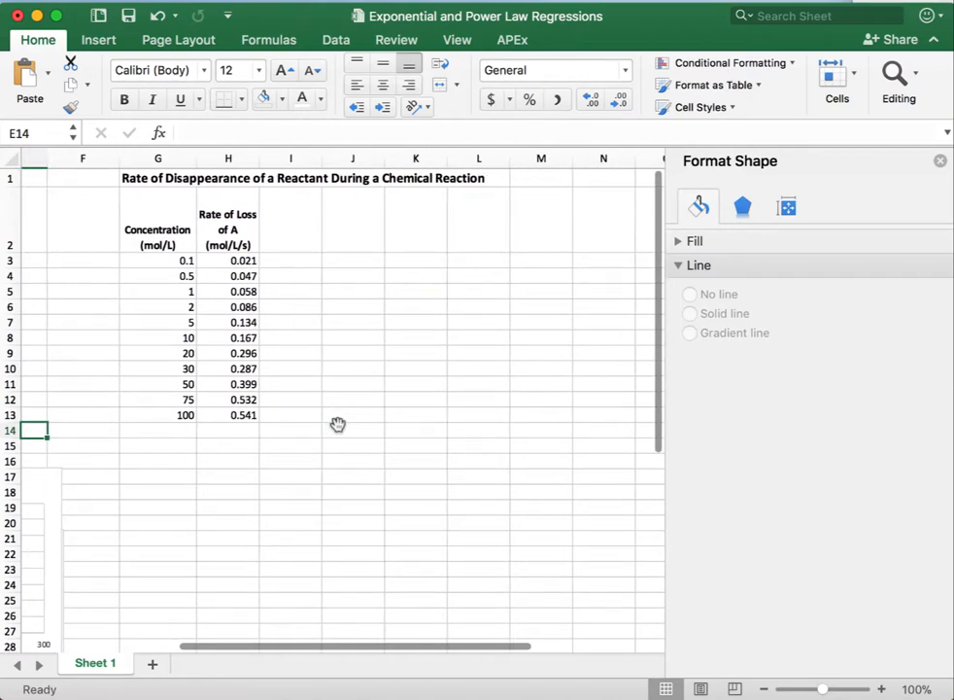
mouse_move(275, 264)
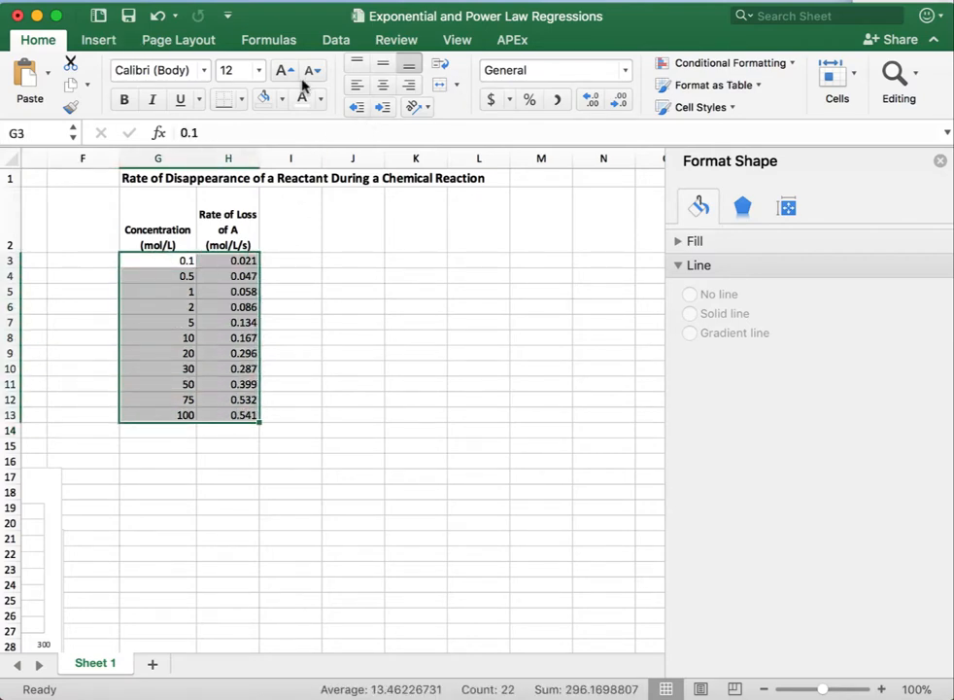
Insert a markers-only scatter chart of rate versus concentration and show its series options.
left_click(98, 40)
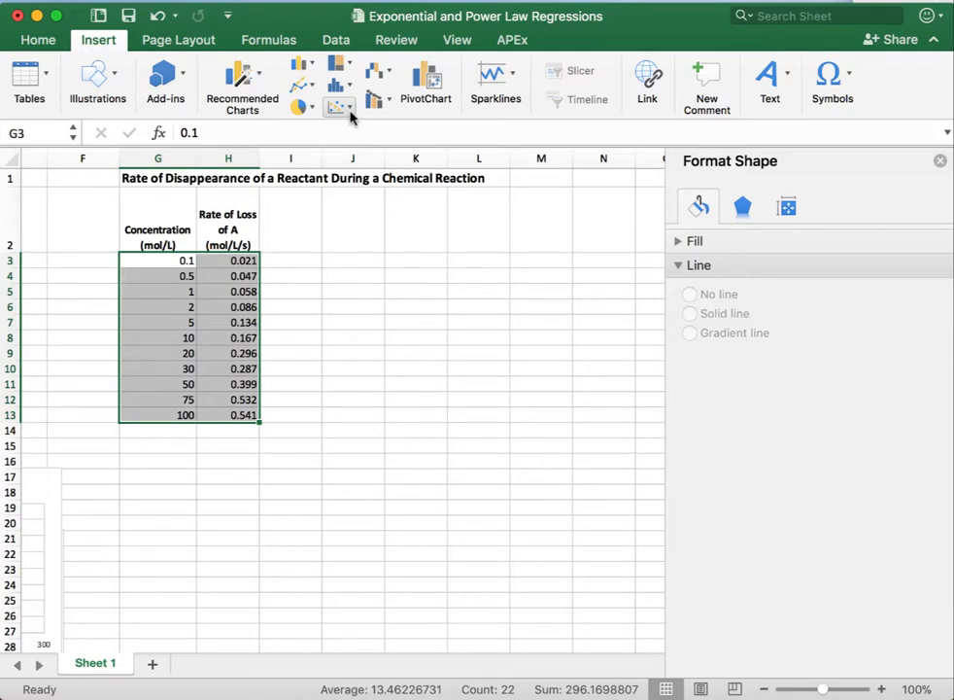
left_click(334, 105)
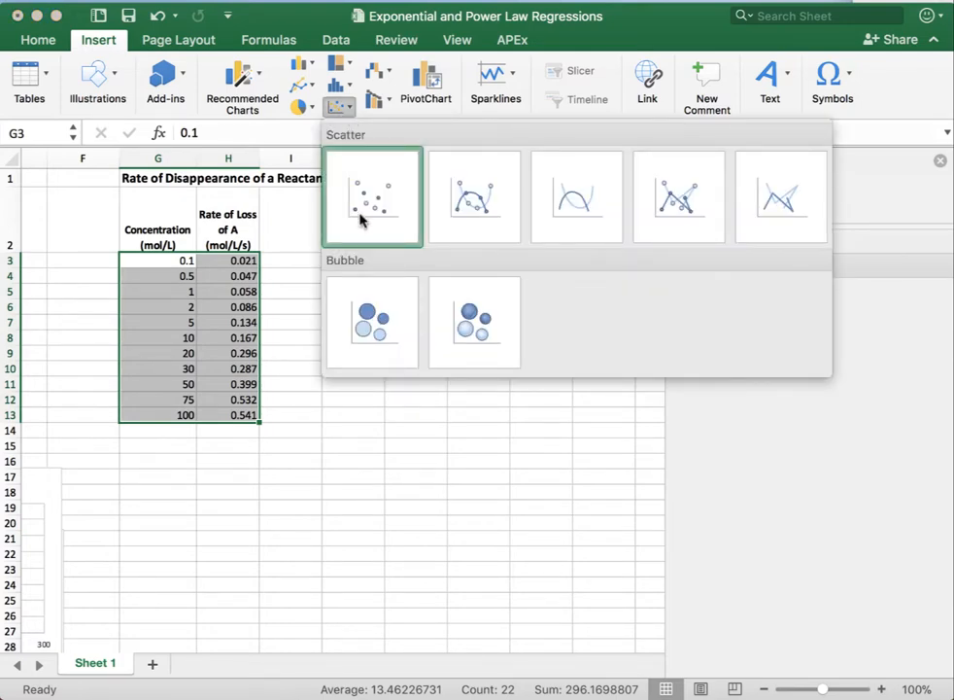
left_click(372, 196)
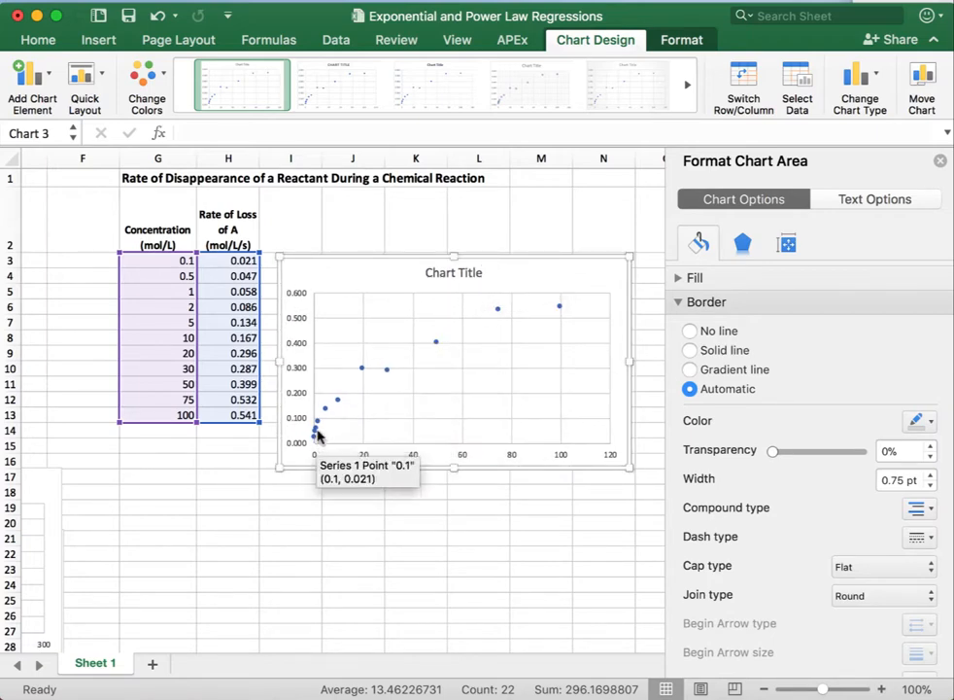
left_click(497, 308)
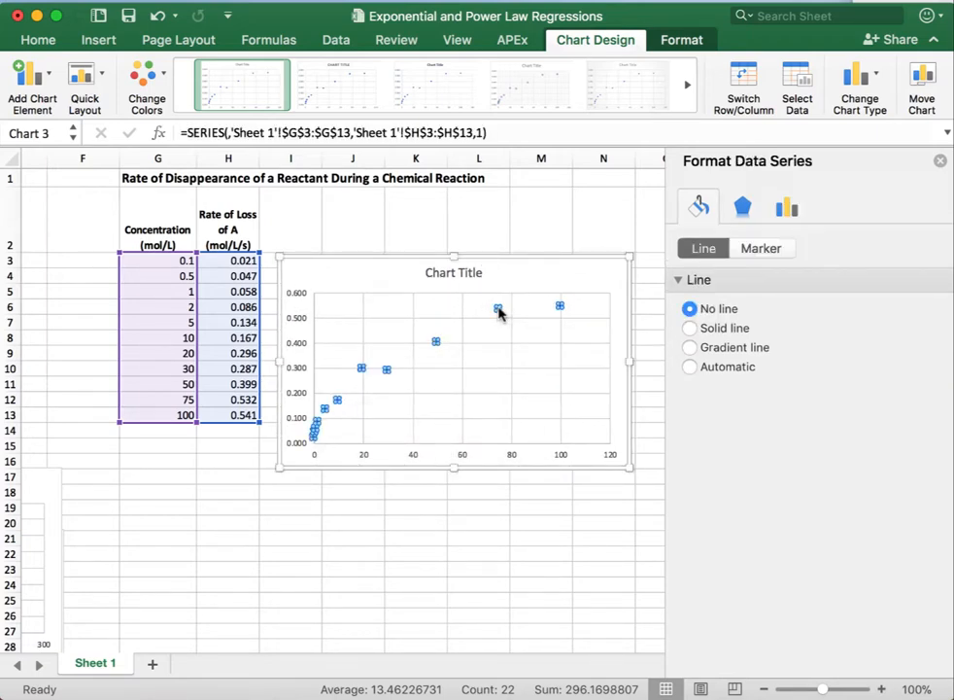
left_click(786, 206)
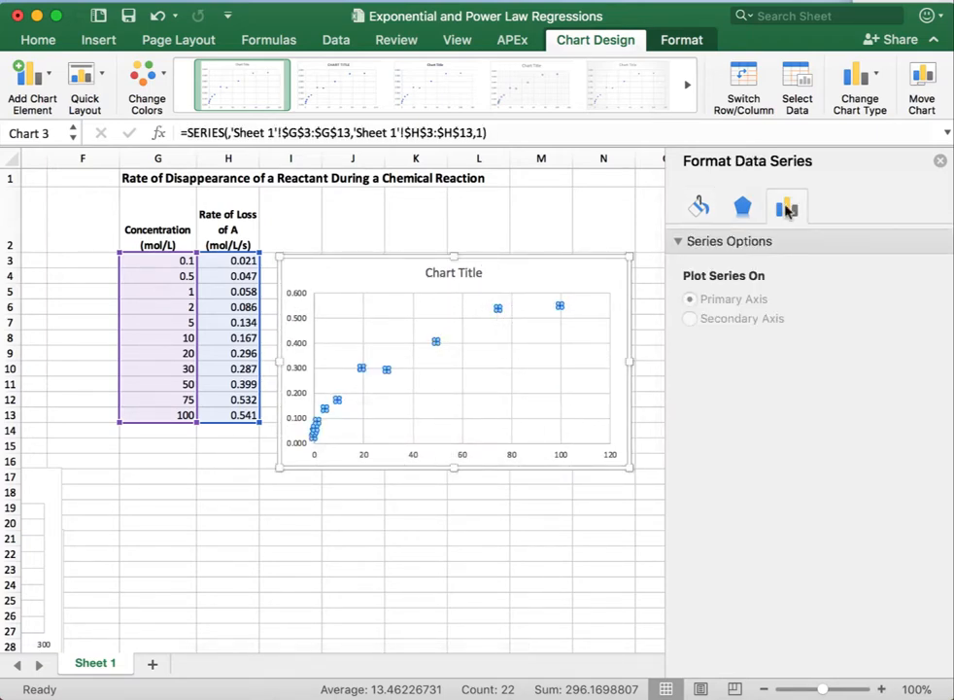
Add a trendline, trying exponential, logarithmic and polynomial fits before settling on power.
right_click(435, 341)
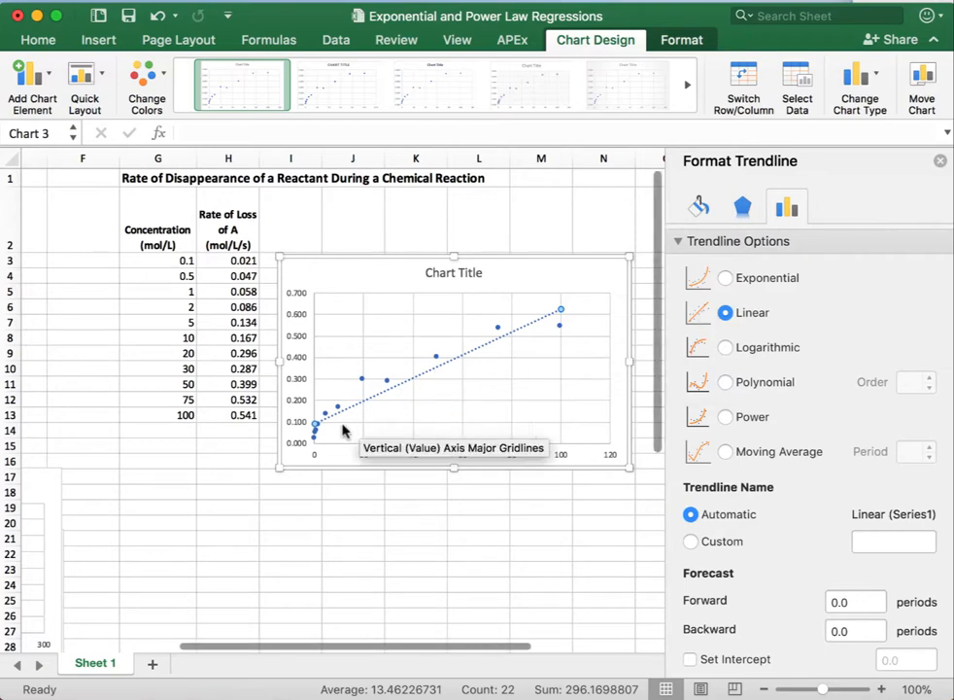
left_click(725, 278)
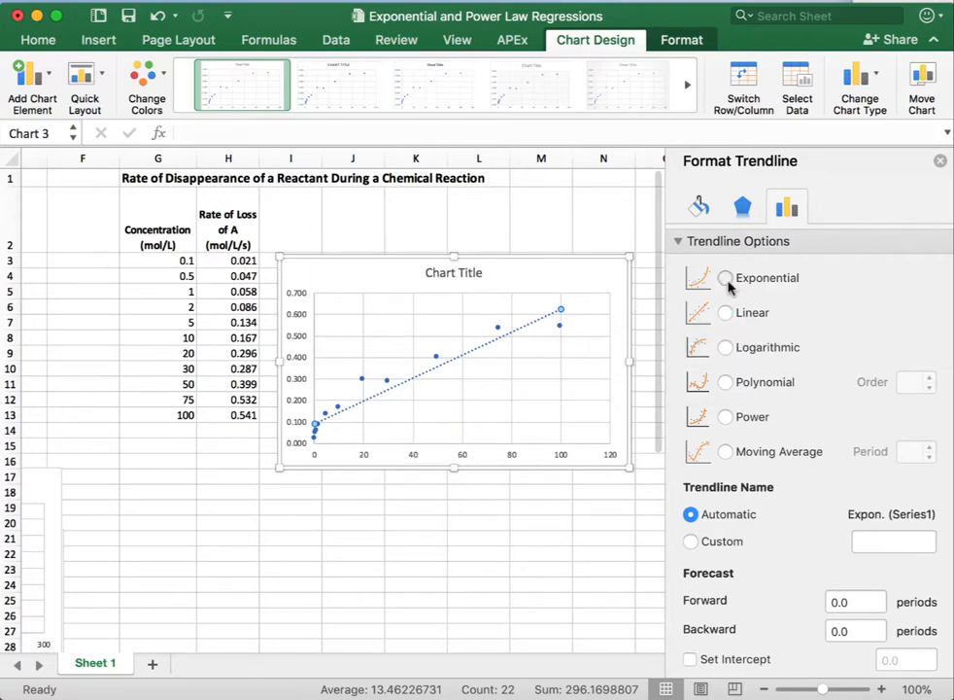
left_click(725, 278)
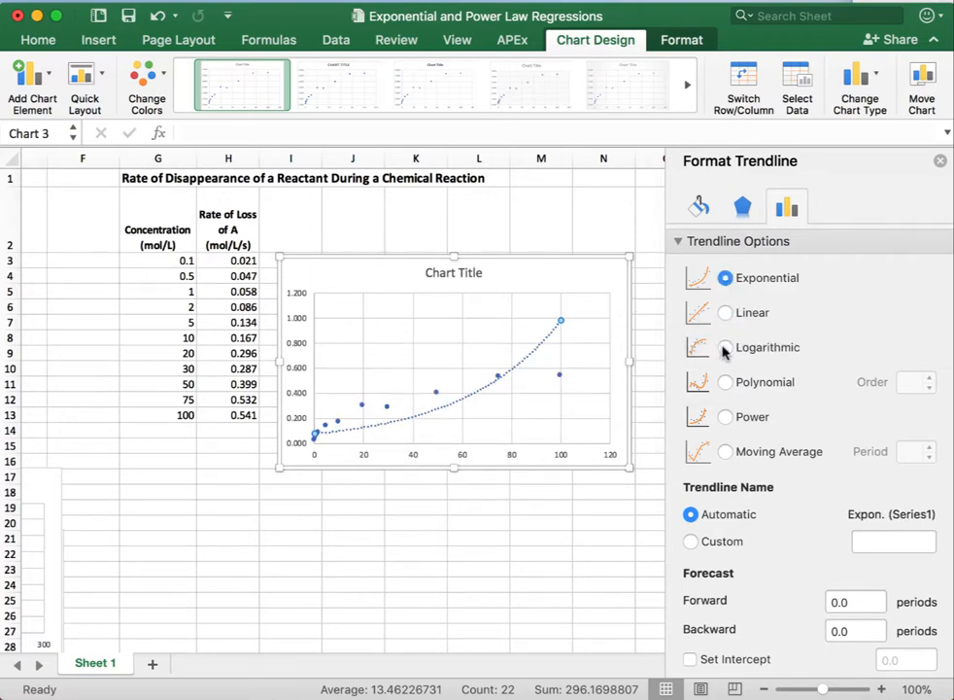
left_click(725, 347)
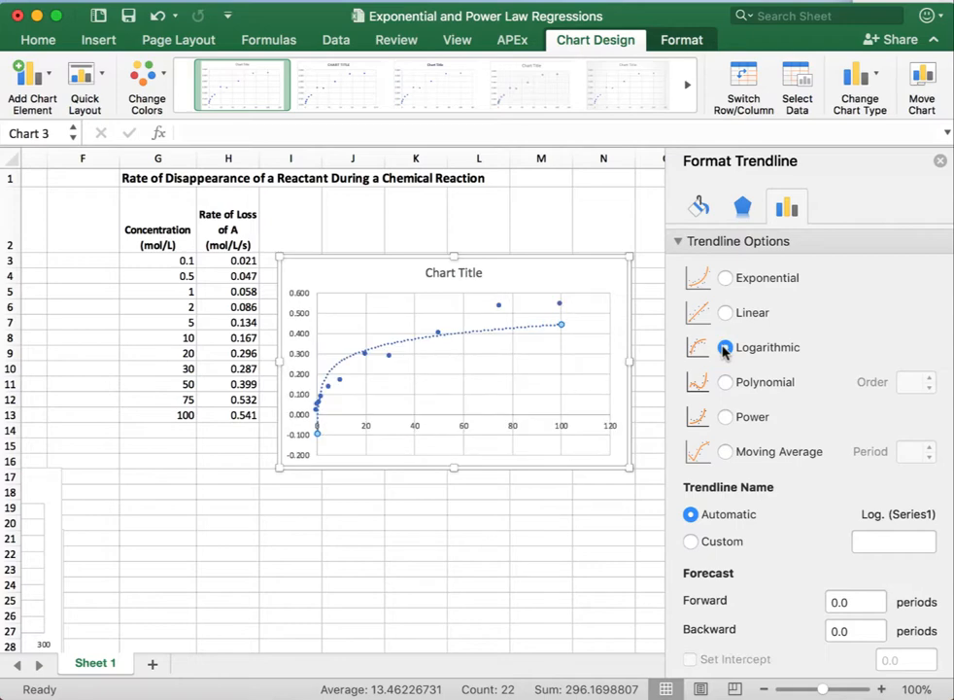
left_click(725, 347)
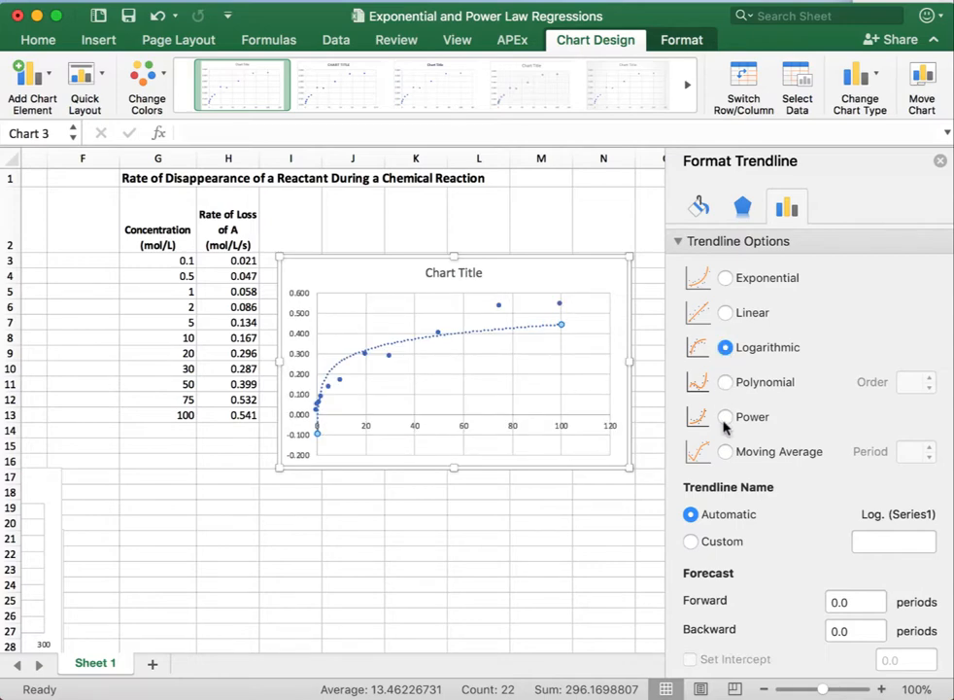
left_click(726, 382)
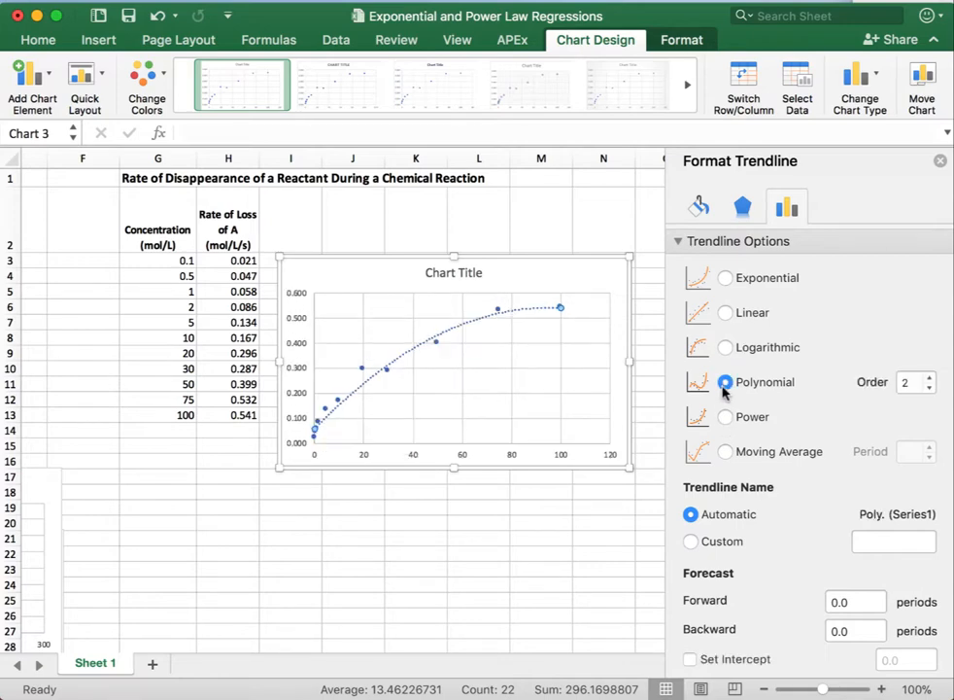
left_click(725, 417)
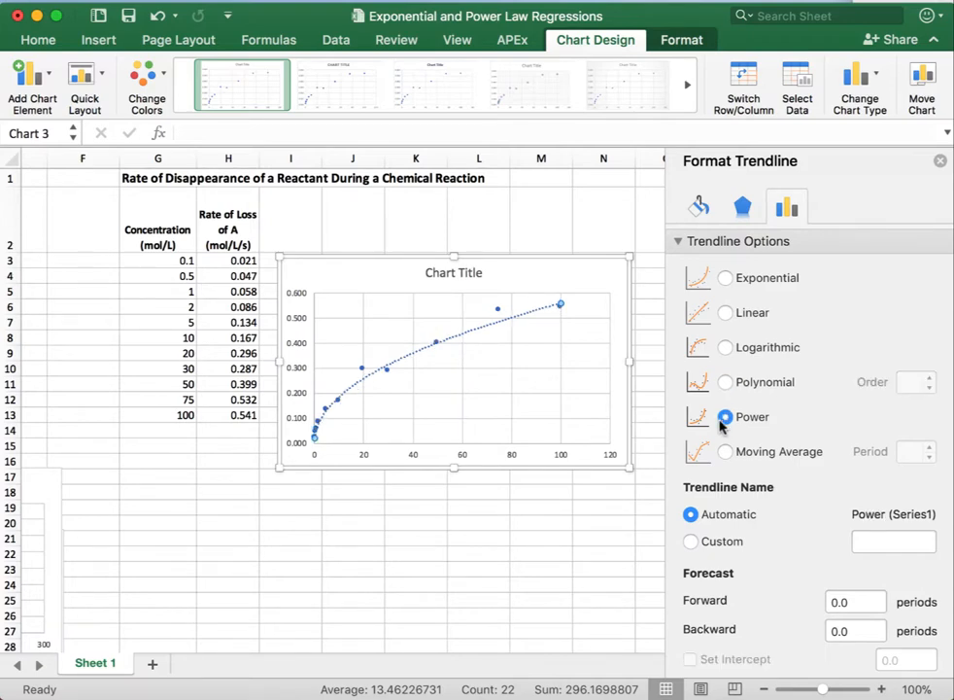
left_click(726, 417)
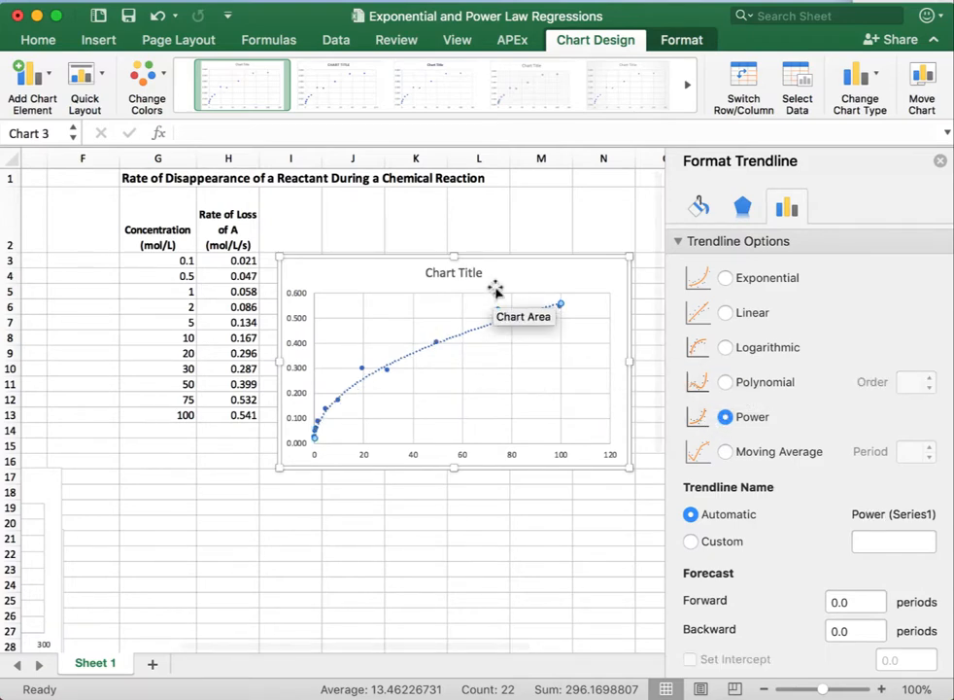
left_click(725, 347)
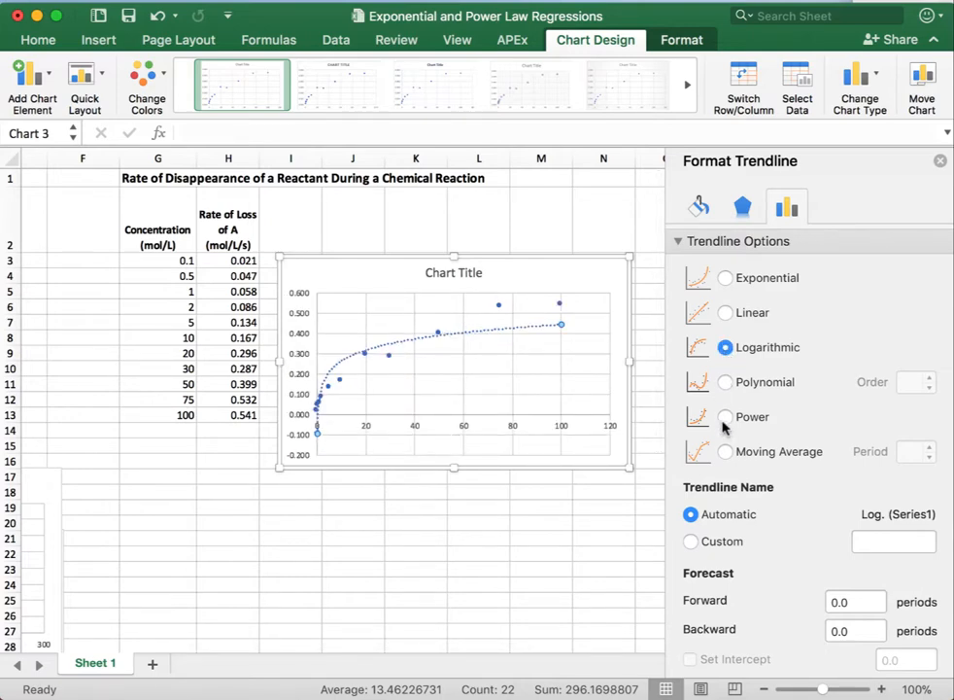
left_click(725, 416)
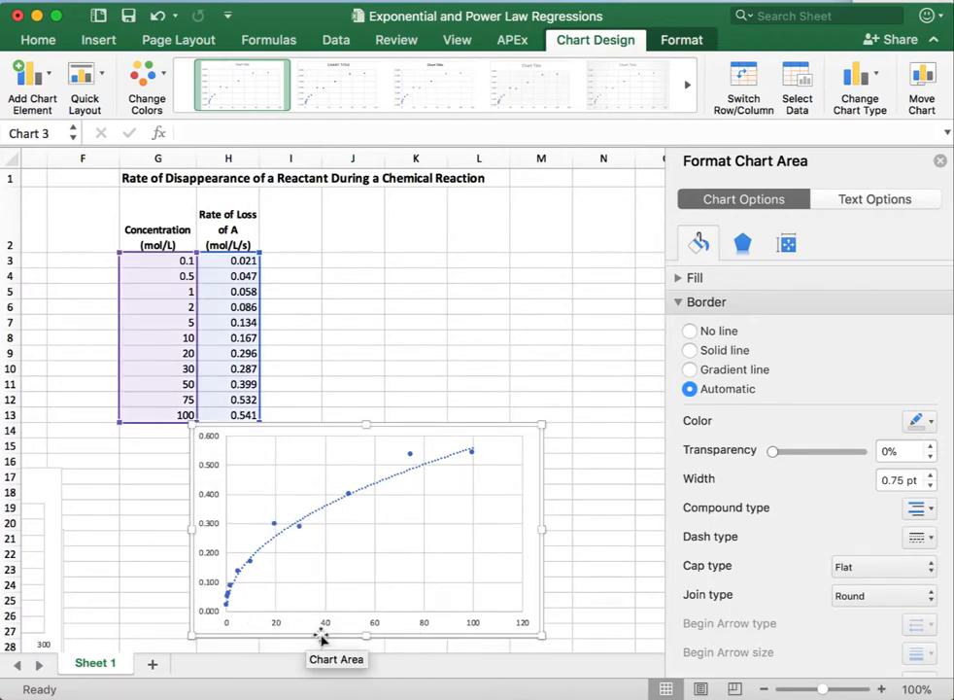
mouse_move(280, 613)
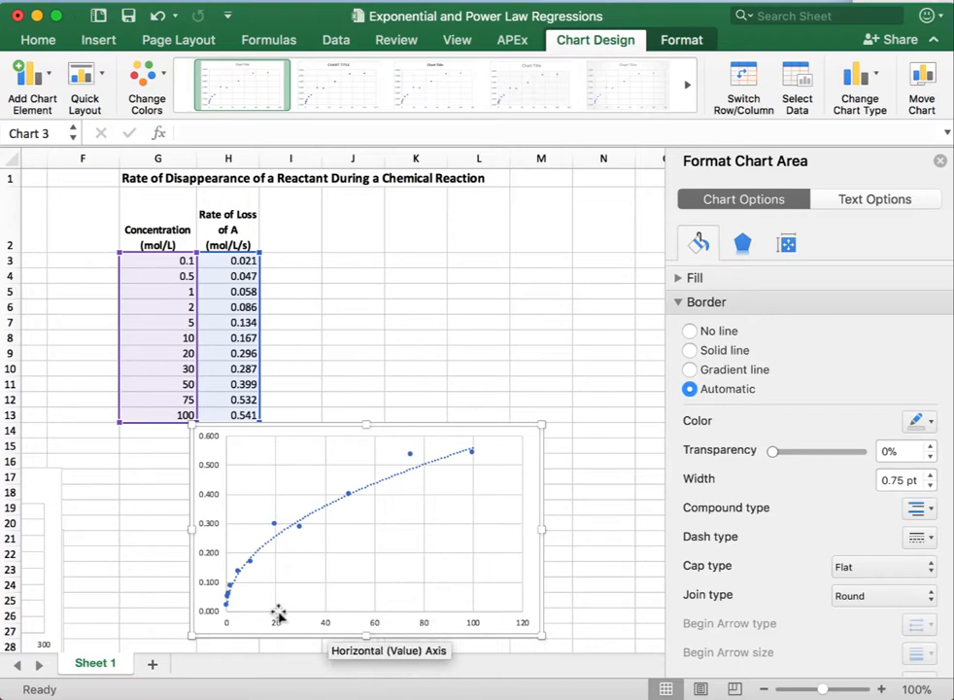
mouse_move(214, 569)
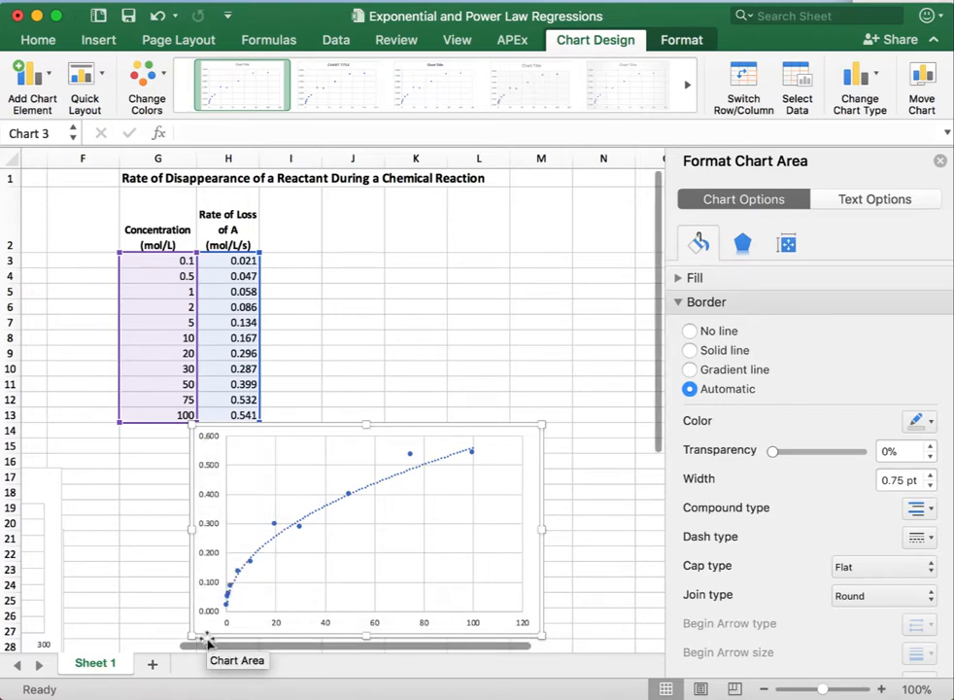
mouse_move(336, 438)
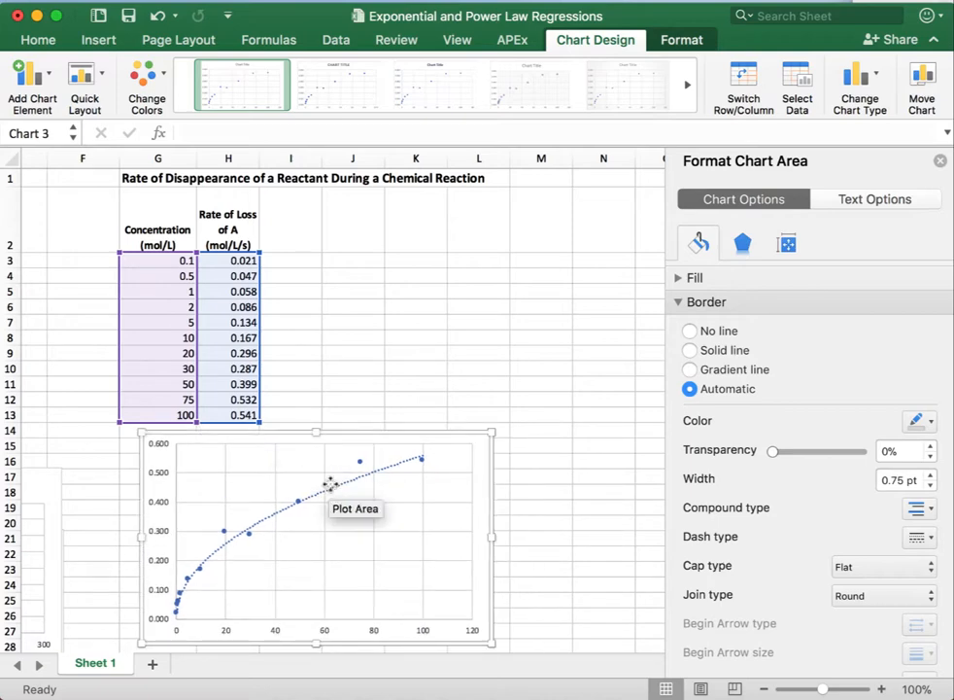
Display the power trendline's equation y = 0.0618x^0.4786 and R² = 0.9953 on the chart.
left_click(360, 462)
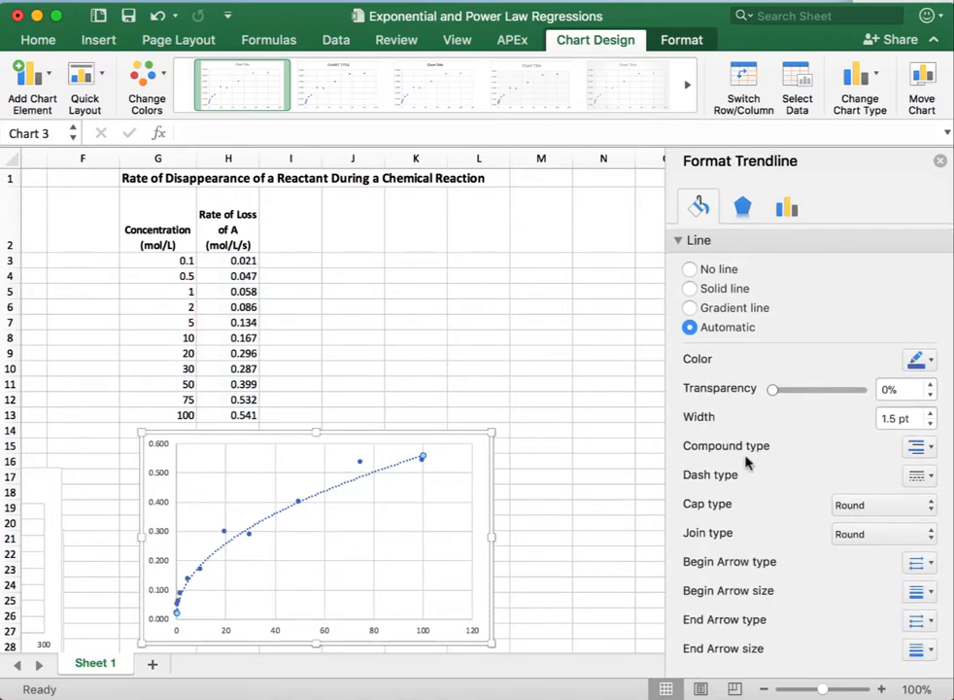
left_click(785, 206)
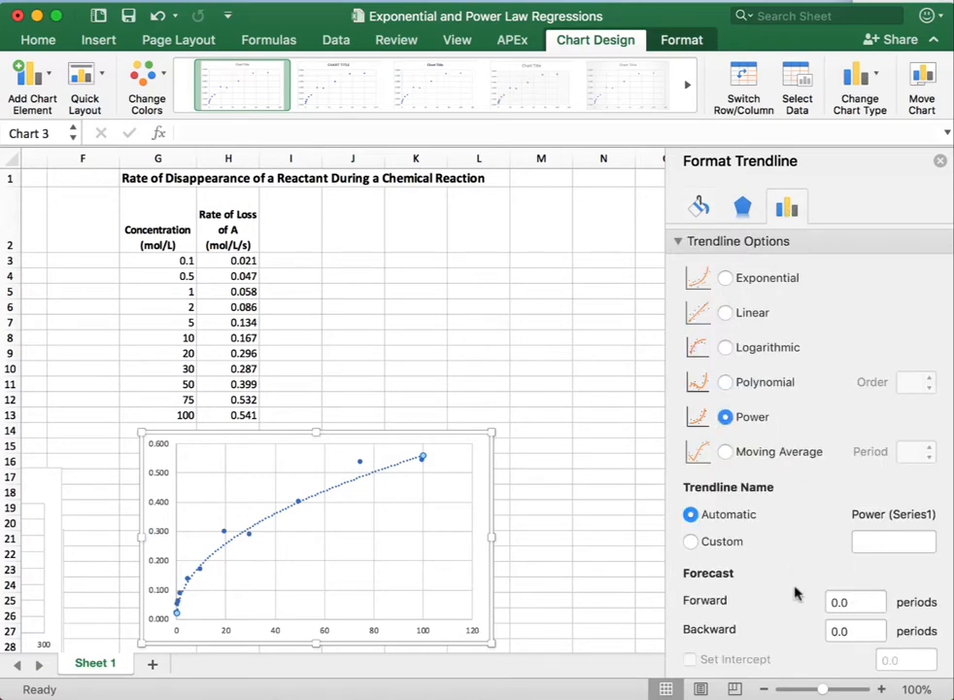
left_click(690, 625)
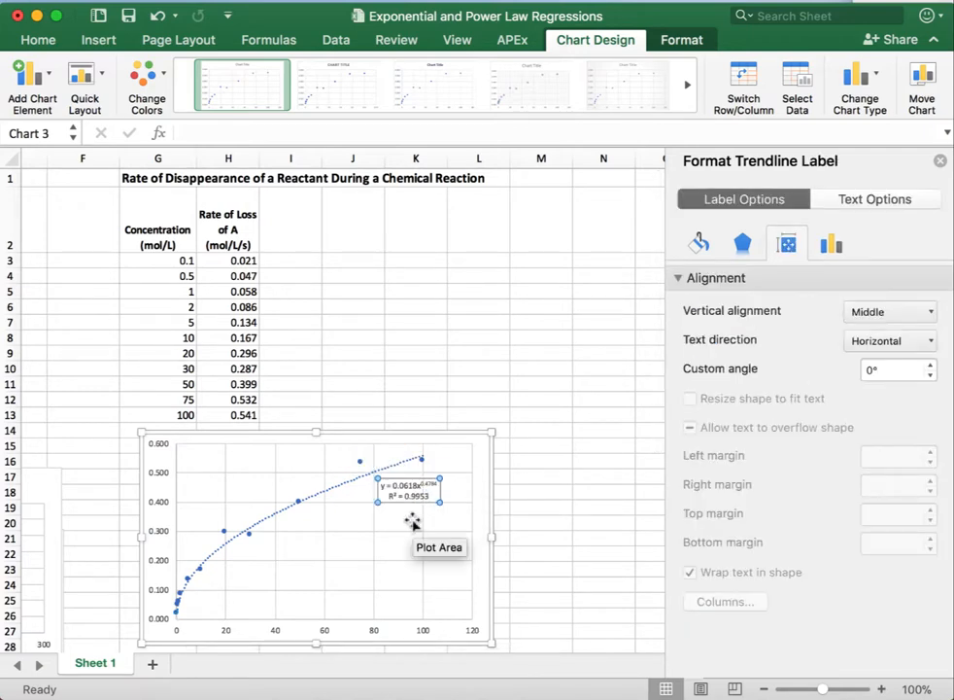
mouse_move(413, 495)
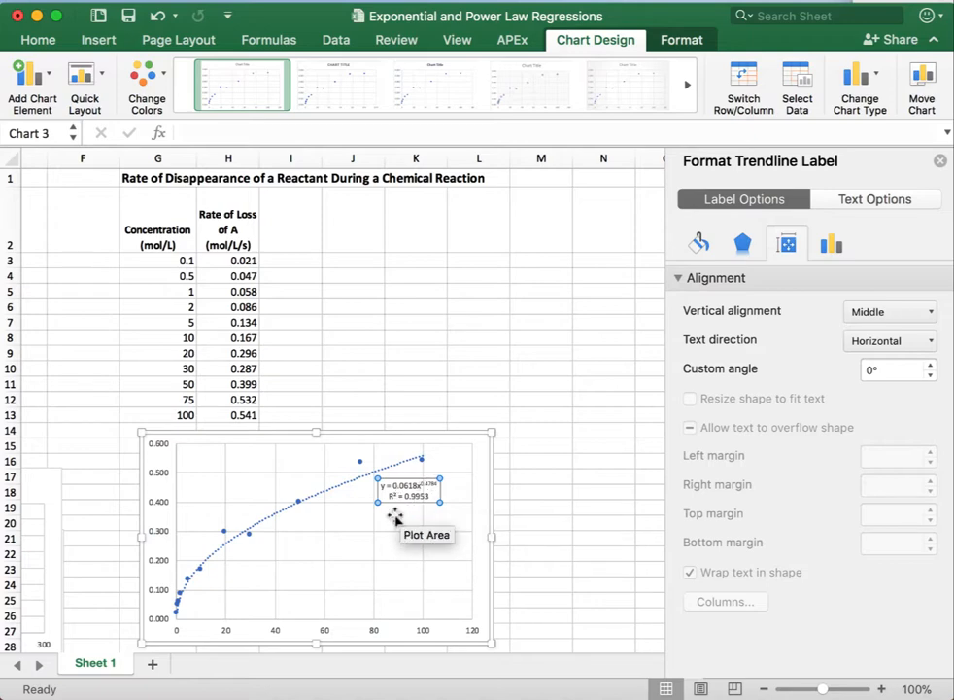
mouse_move(389, 513)
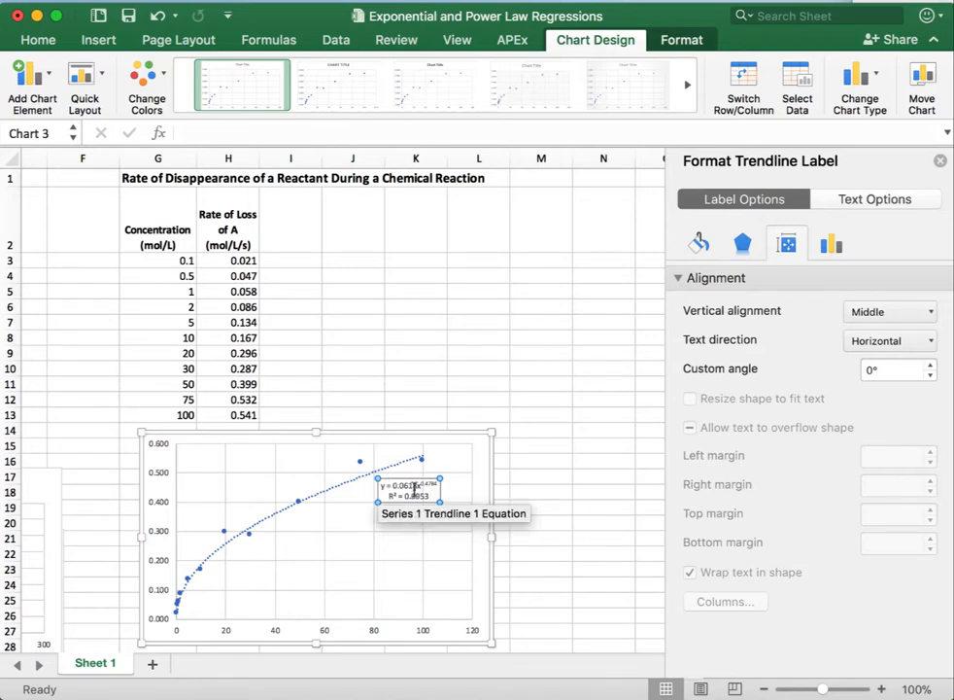
mouse_move(281, 632)
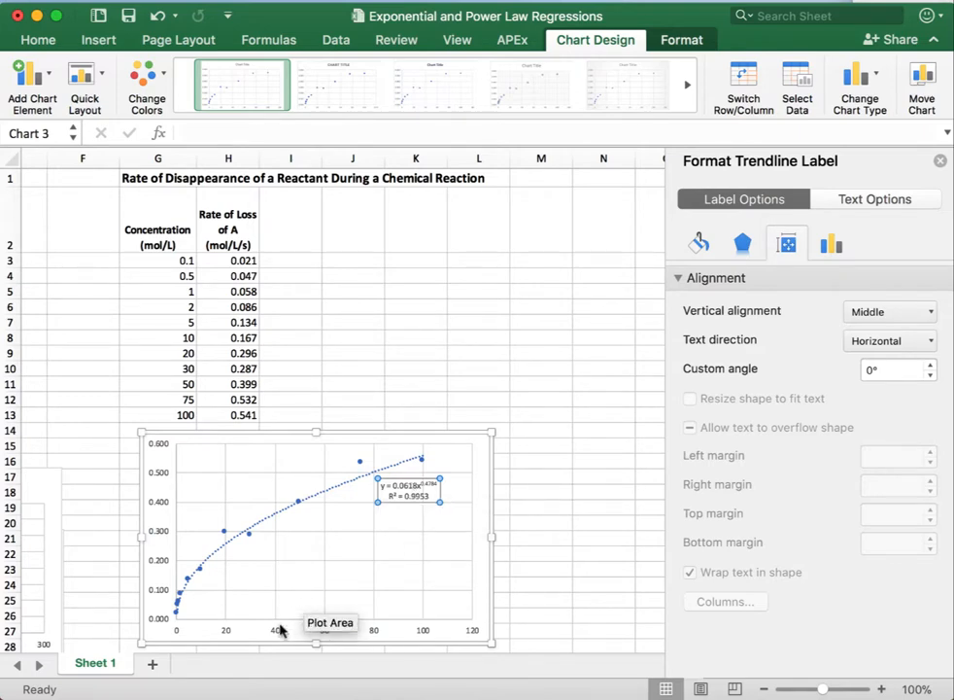
mouse_move(275, 632)
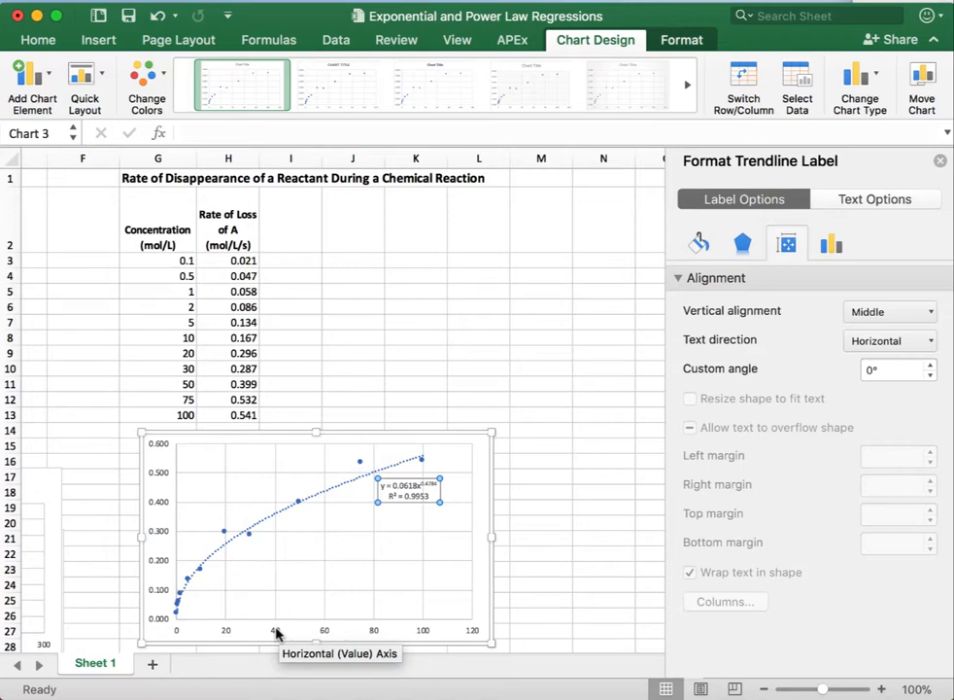
mouse_move(279, 634)
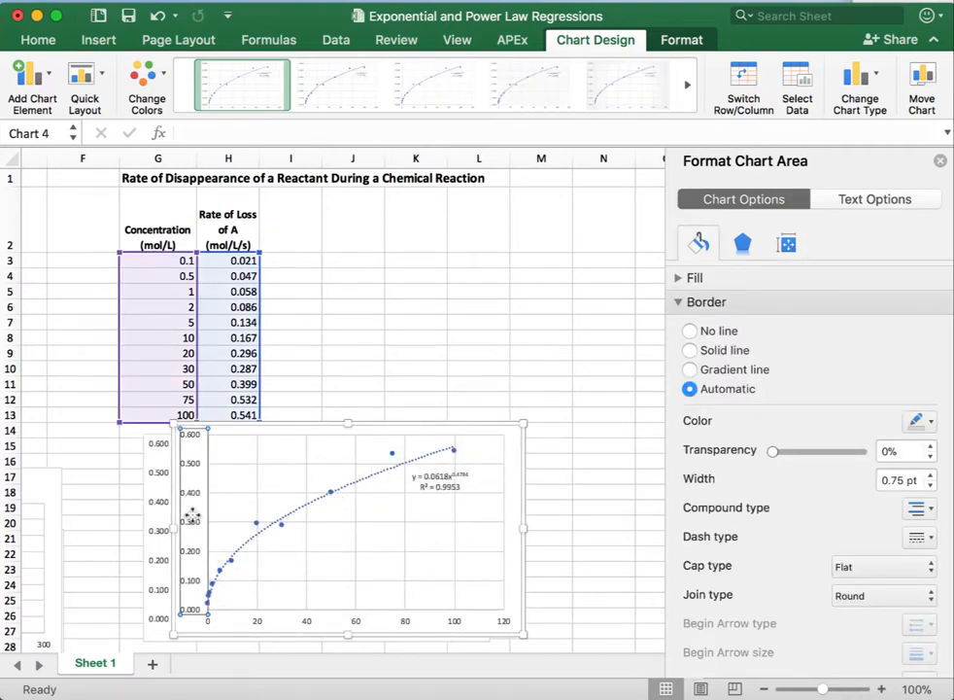
Set both the vertical and horizontal axes to a logarithmic scale.
right_click(192, 519)
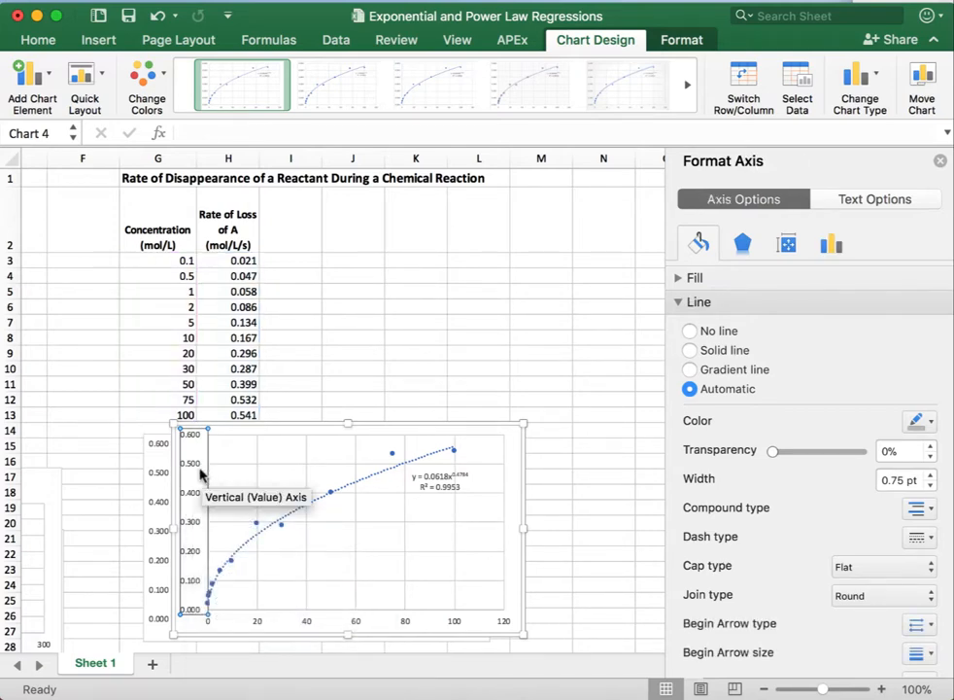
mouse_move(784, 319)
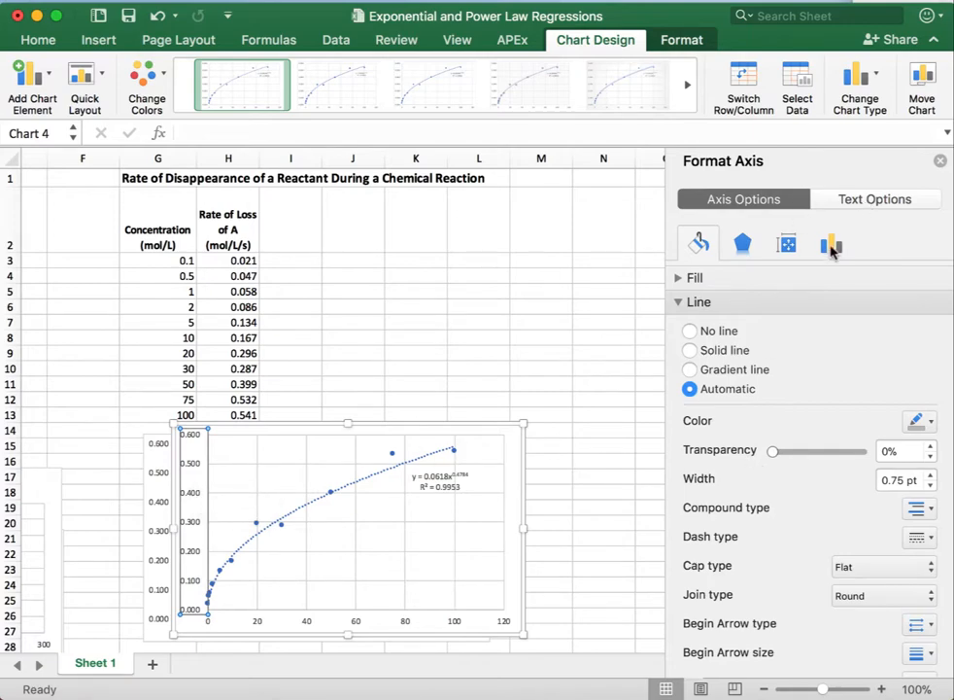
left_click(831, 243)
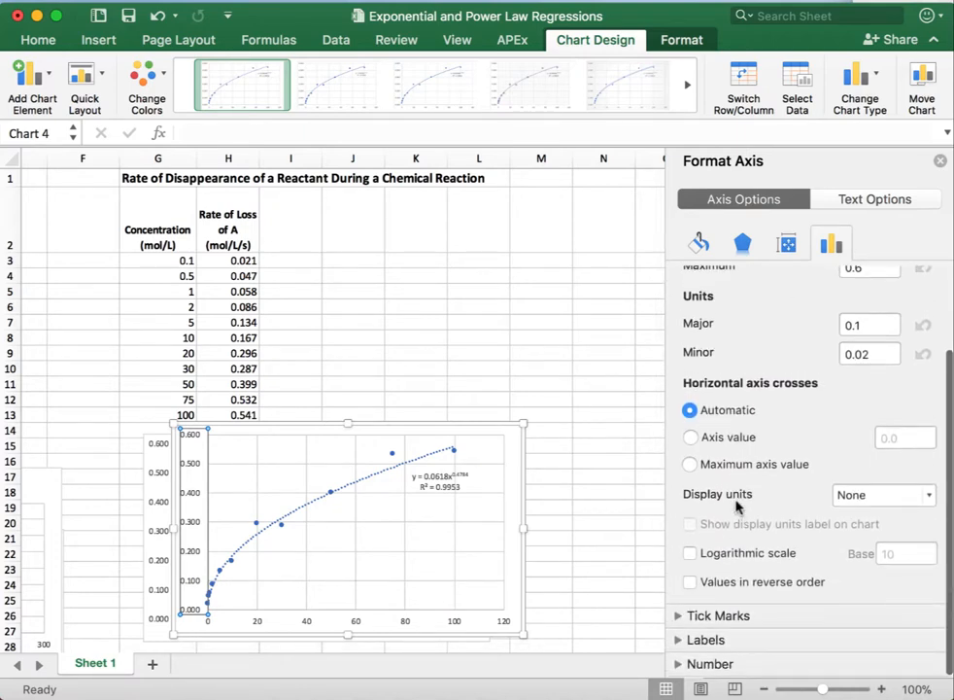
left_click(690, 553)
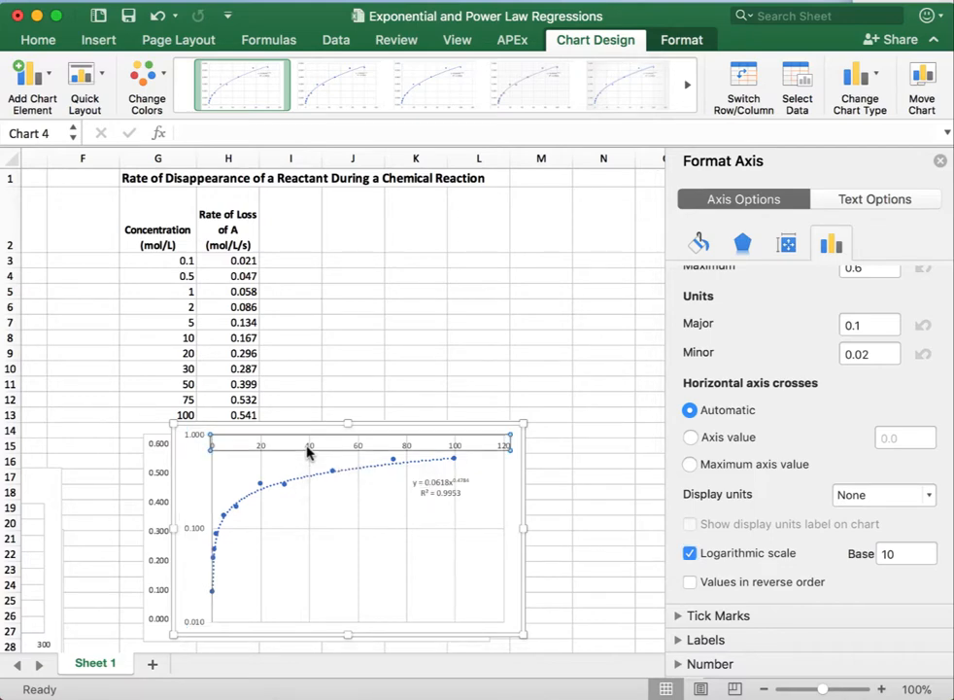
left_click(690, 553)
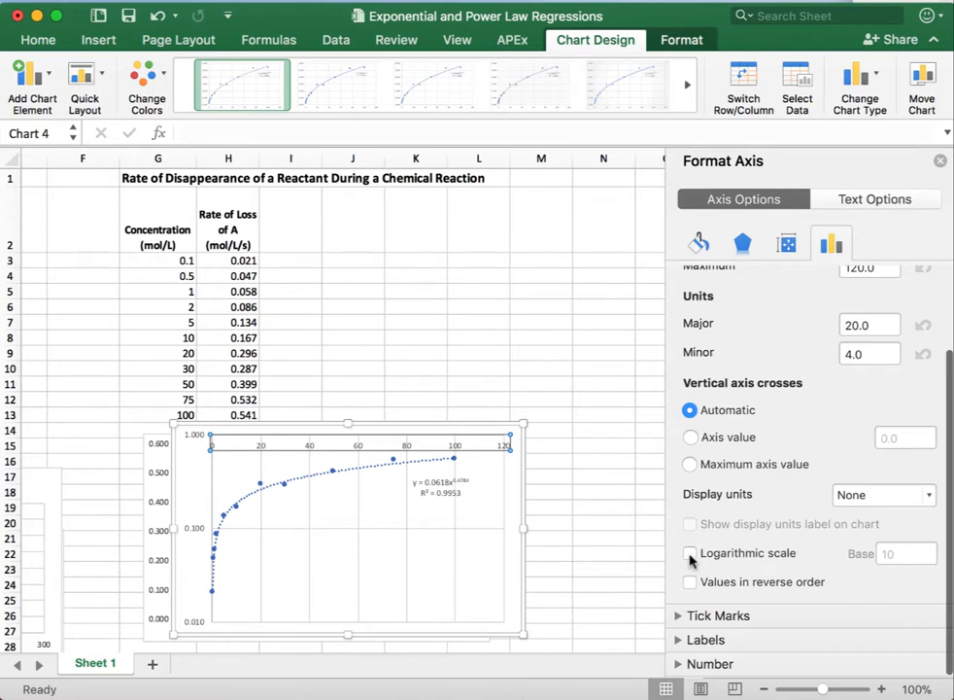
left_click(690, 553)
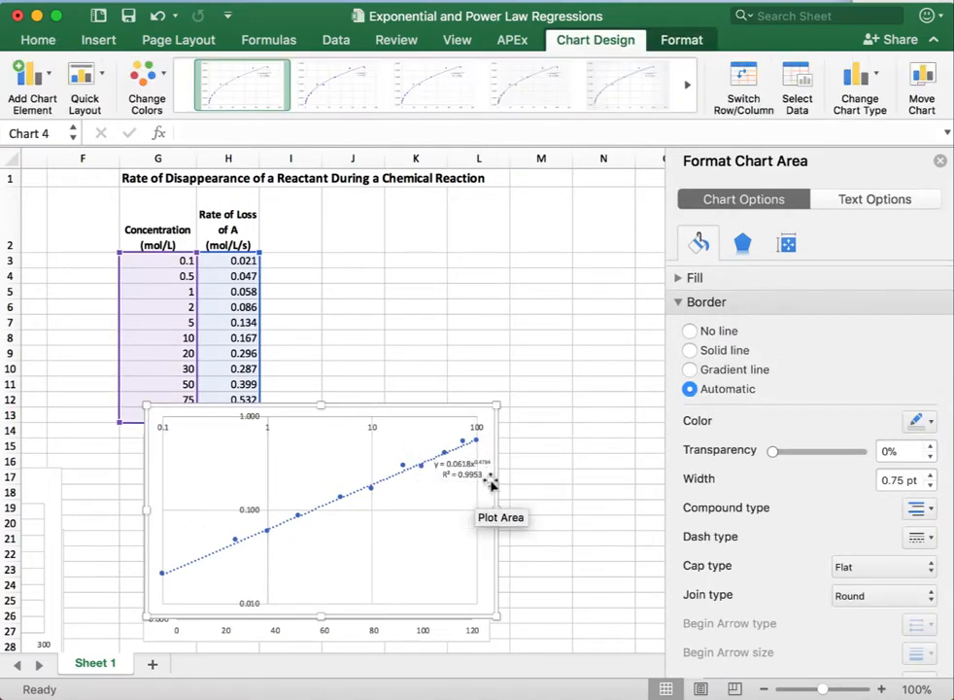
mouse_move(357, 403)
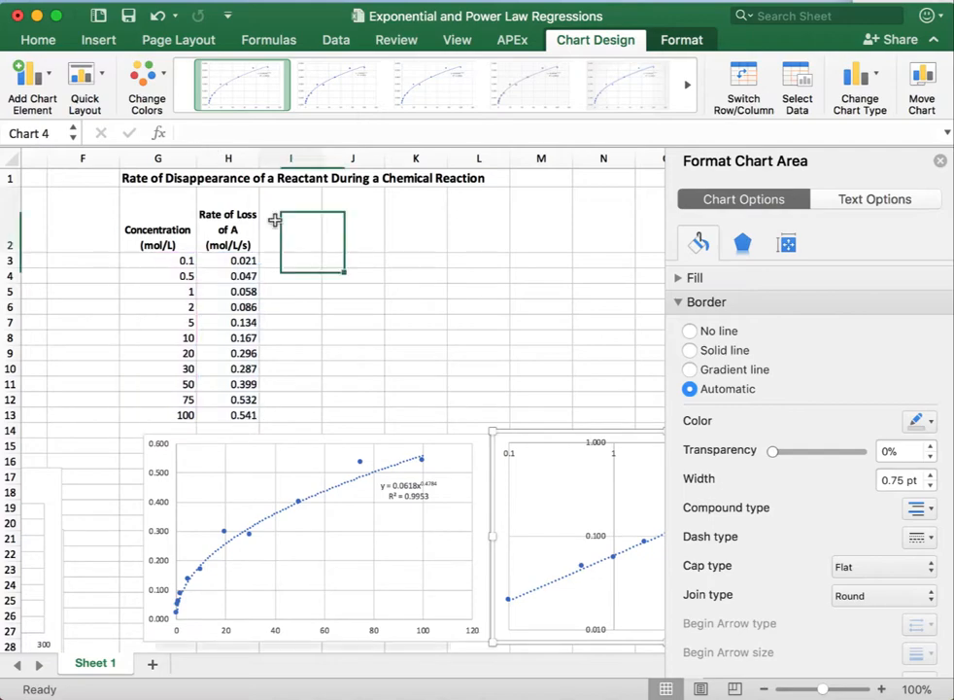
Add ln(x) and ln(y) headers with =LN(G3) and =LN(H3), filled down to row 13.
type("ln(y")
left_click(290, 244)
type("ln(x")
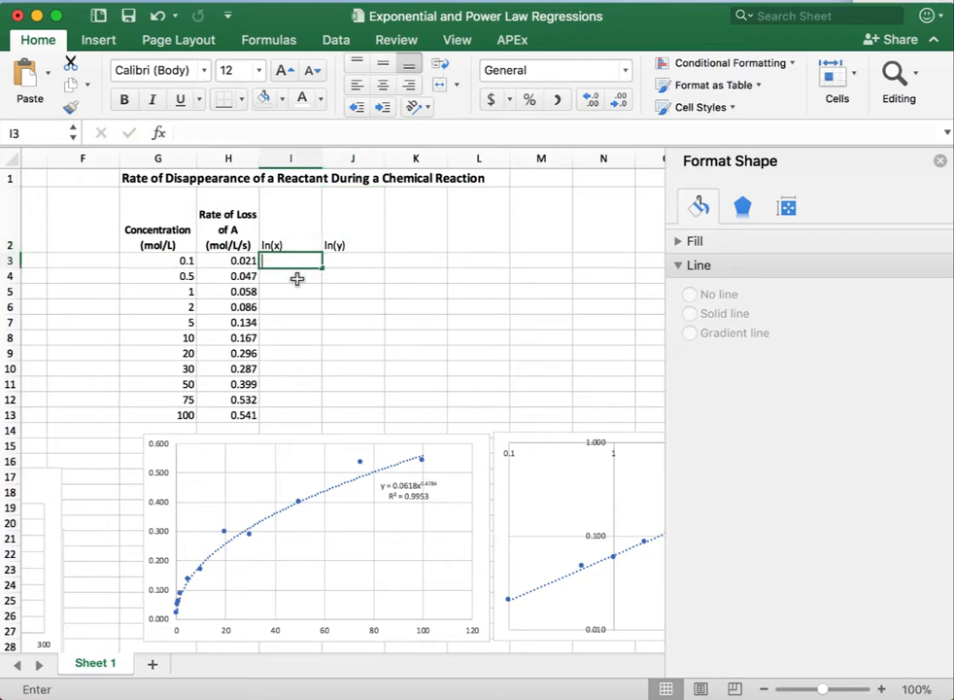
type("=LN(G3")
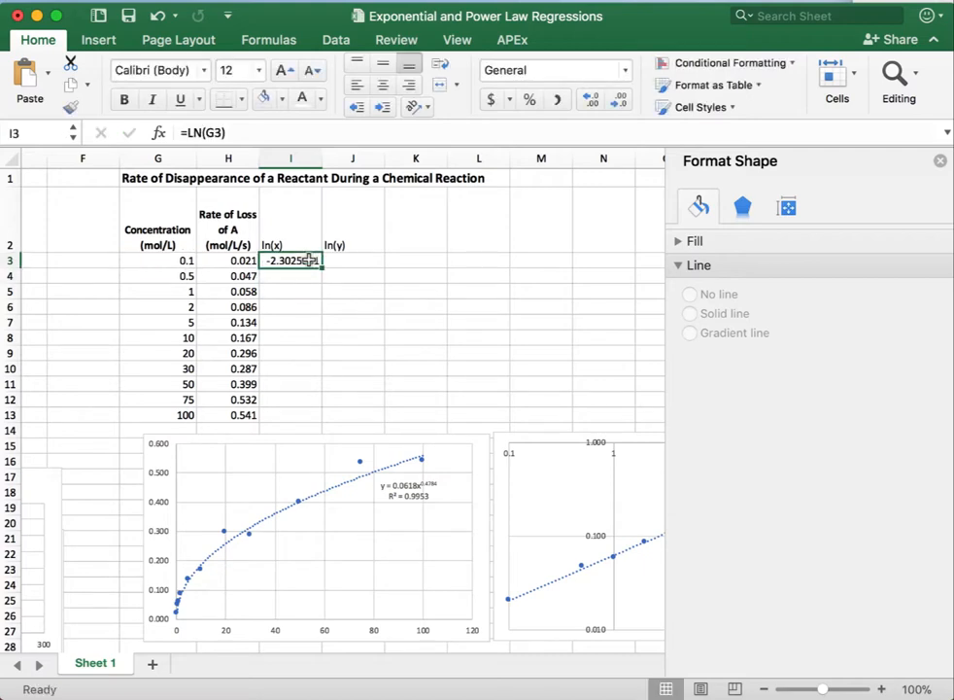
left_click_drag(291, 260, 291, 415)
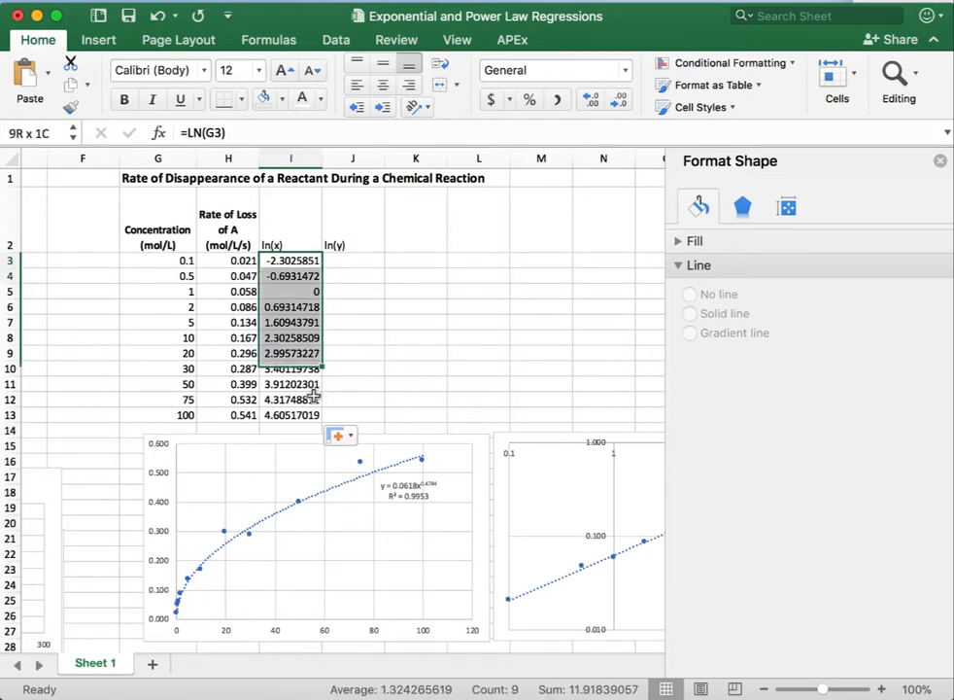
left_click_drag(320, 353, 367, 418)
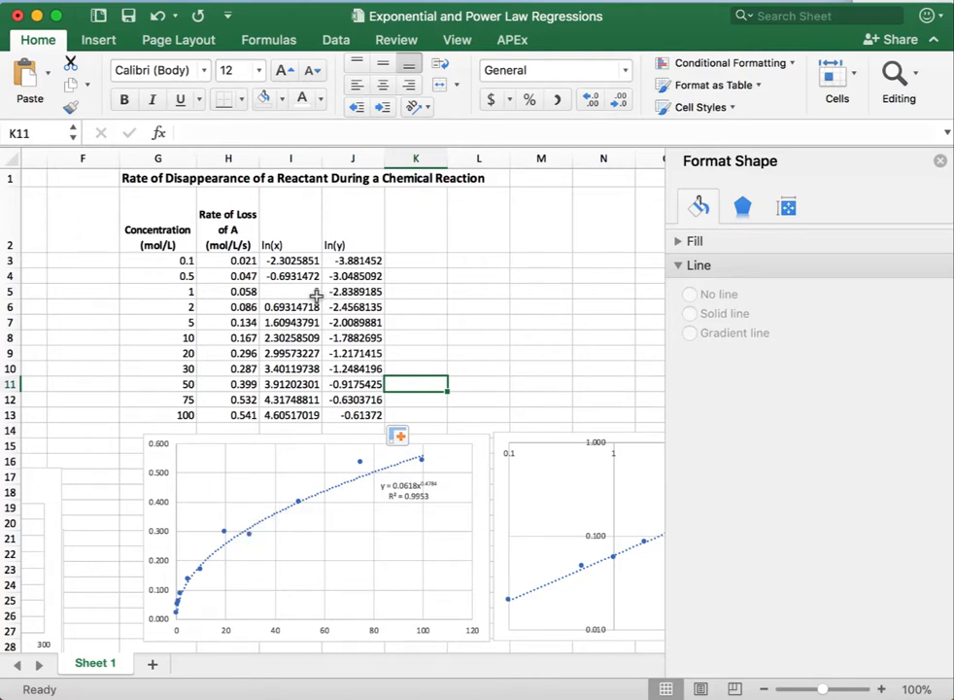
mouse_move(248, 534)
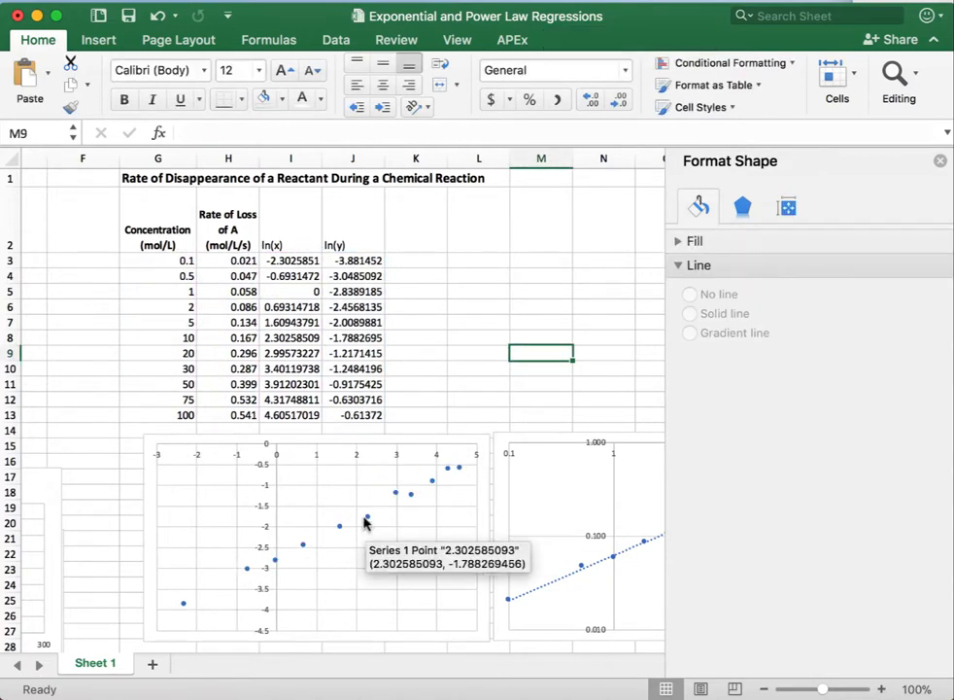
Add a trendline to the ln(y) versus ln(x) data series.
right_click(366, 523)
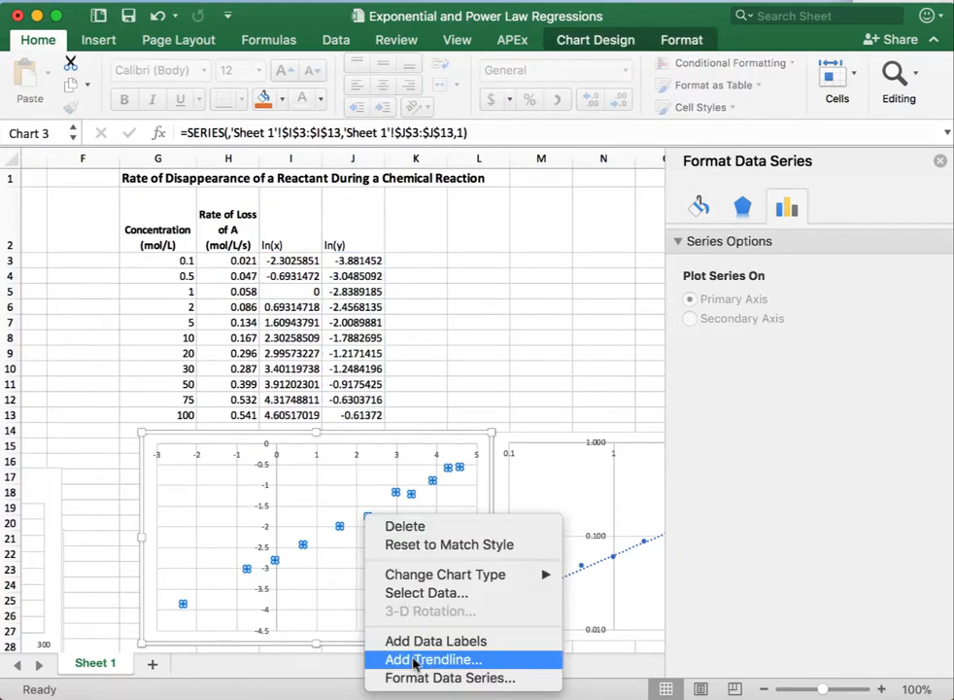
left_click(432, 659)
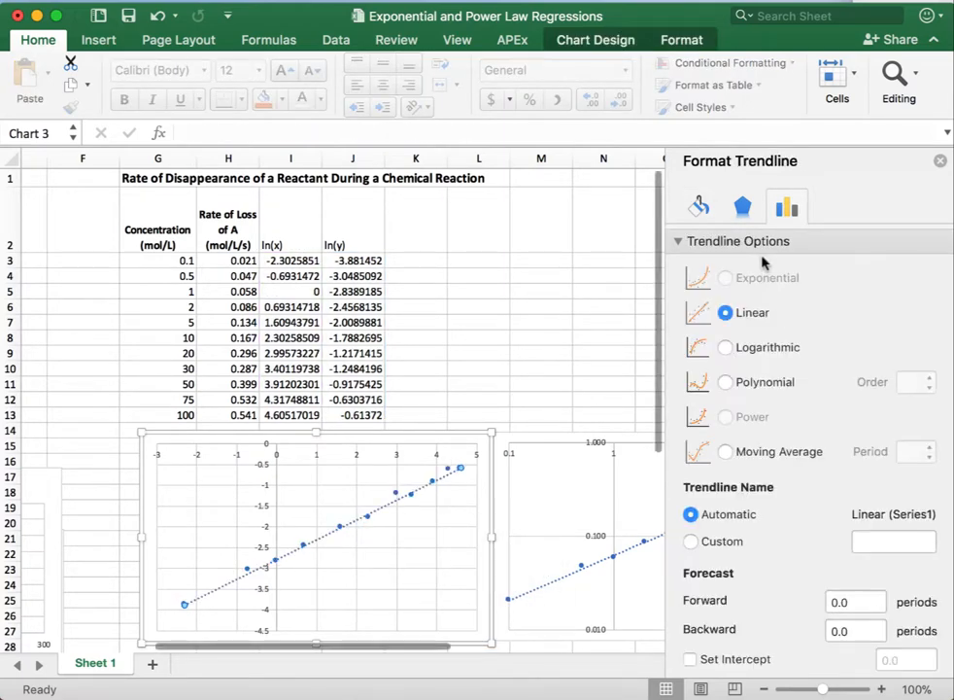
mouse_move(766, 483)
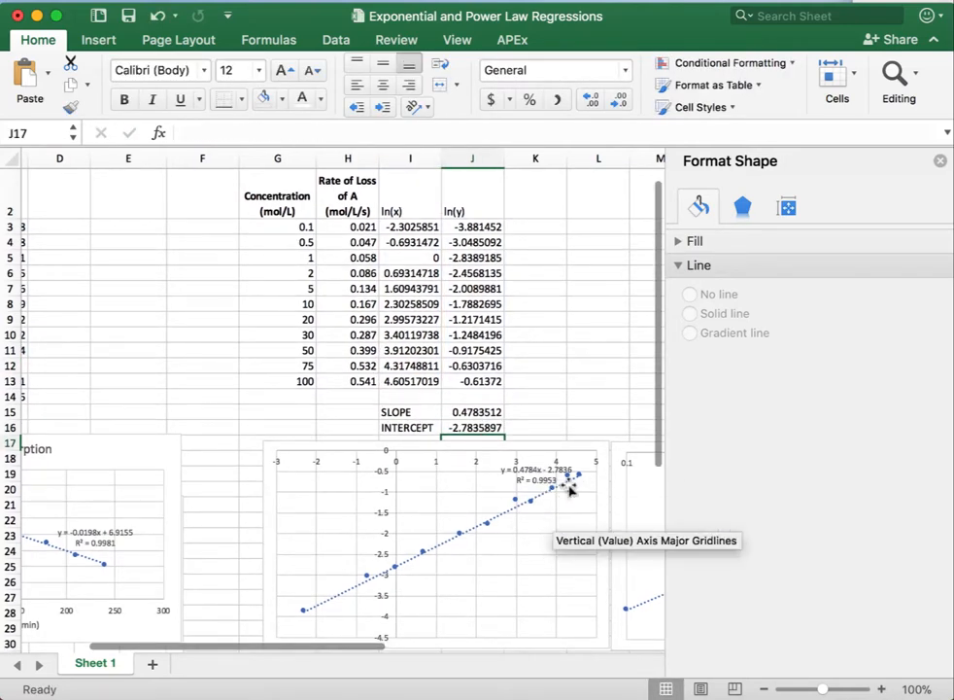
mouse_move(589, 270)
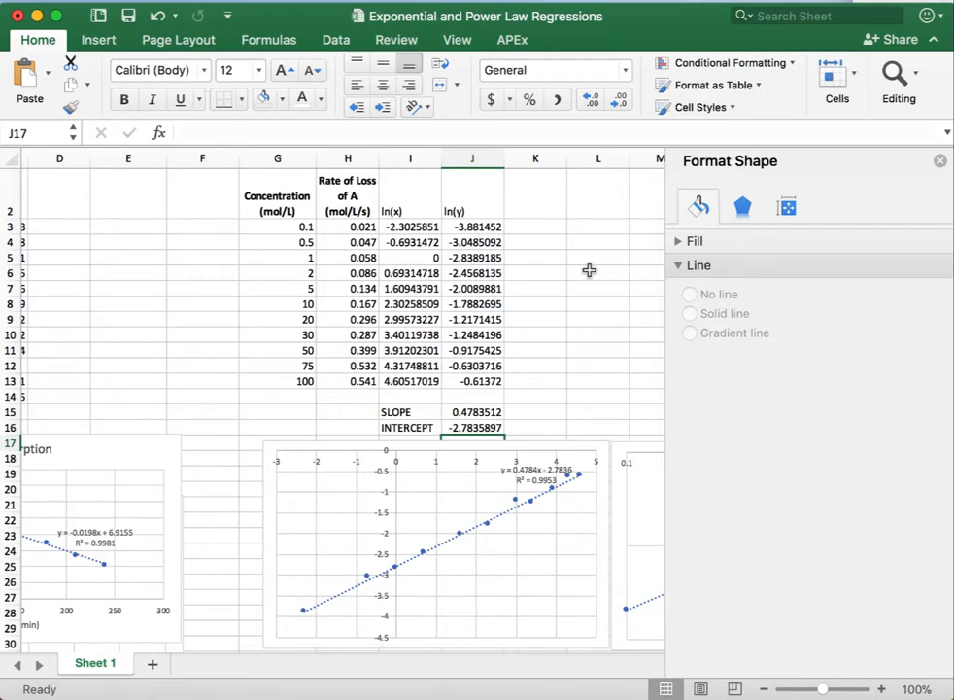
scroll("down", 3)
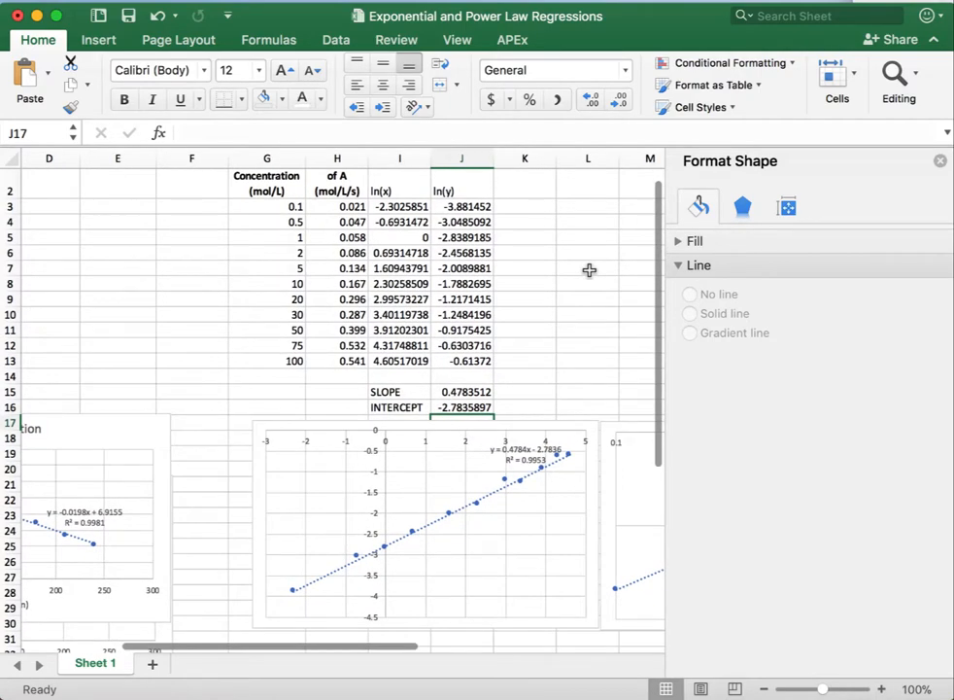
scroll("right", 3)
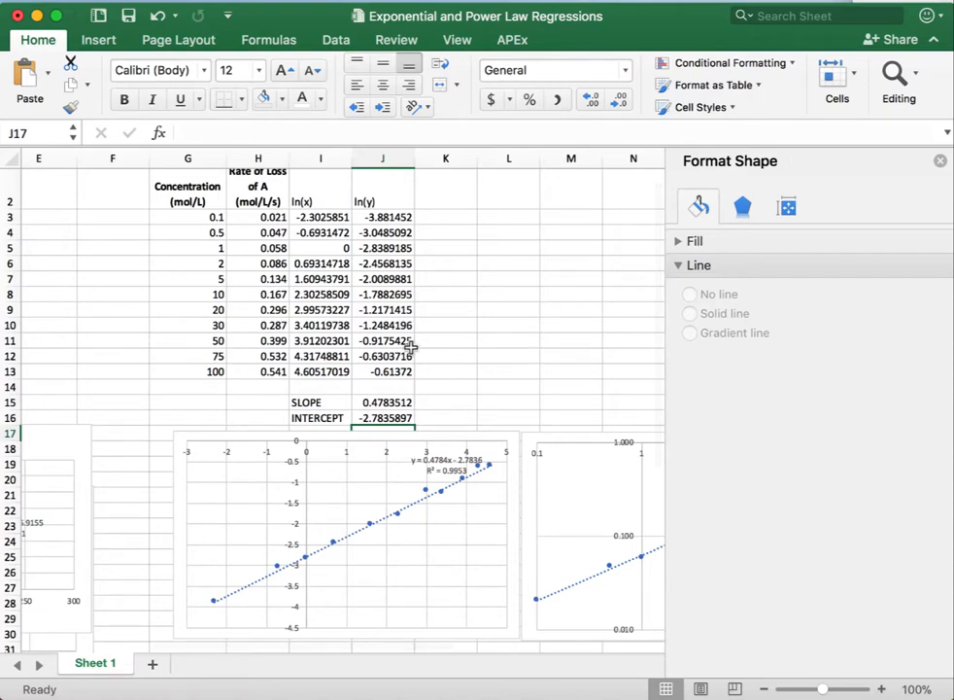
scroll("right", 3)
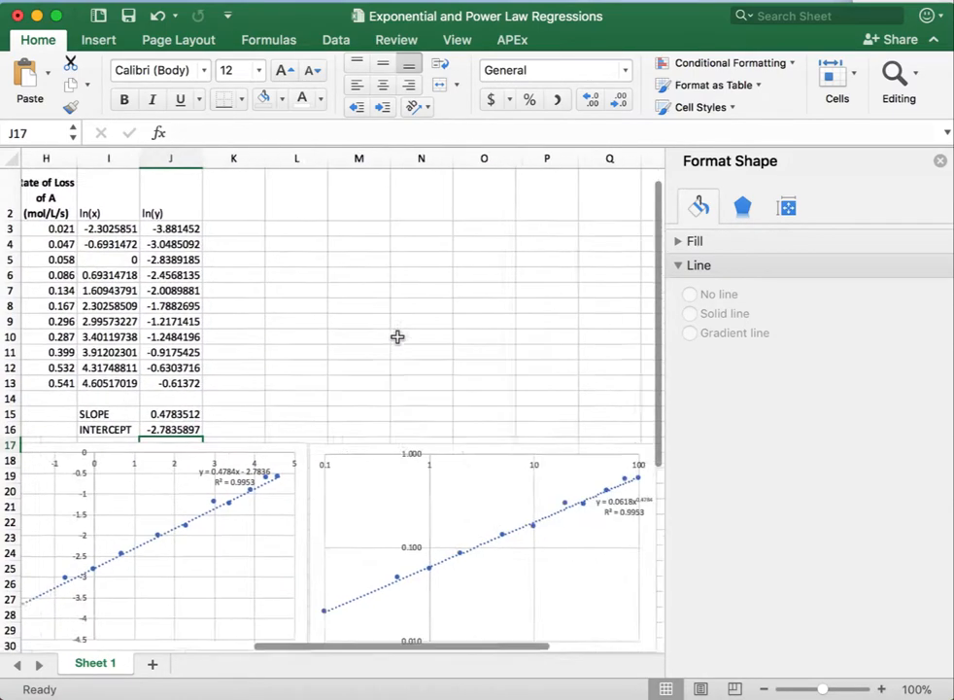
scroll("right", 3)
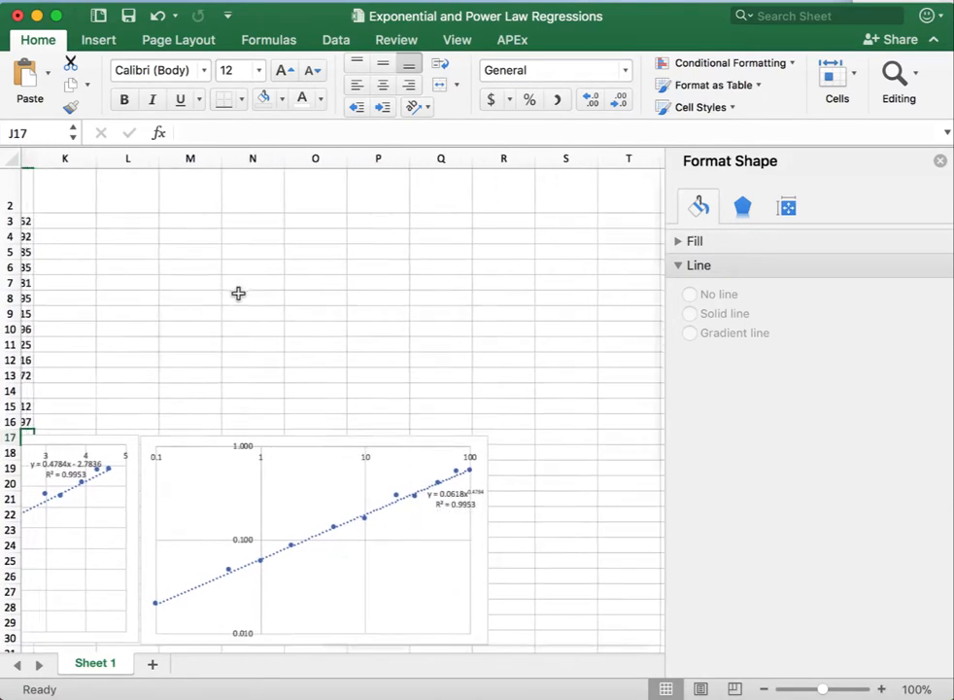
scroll("left", 3)
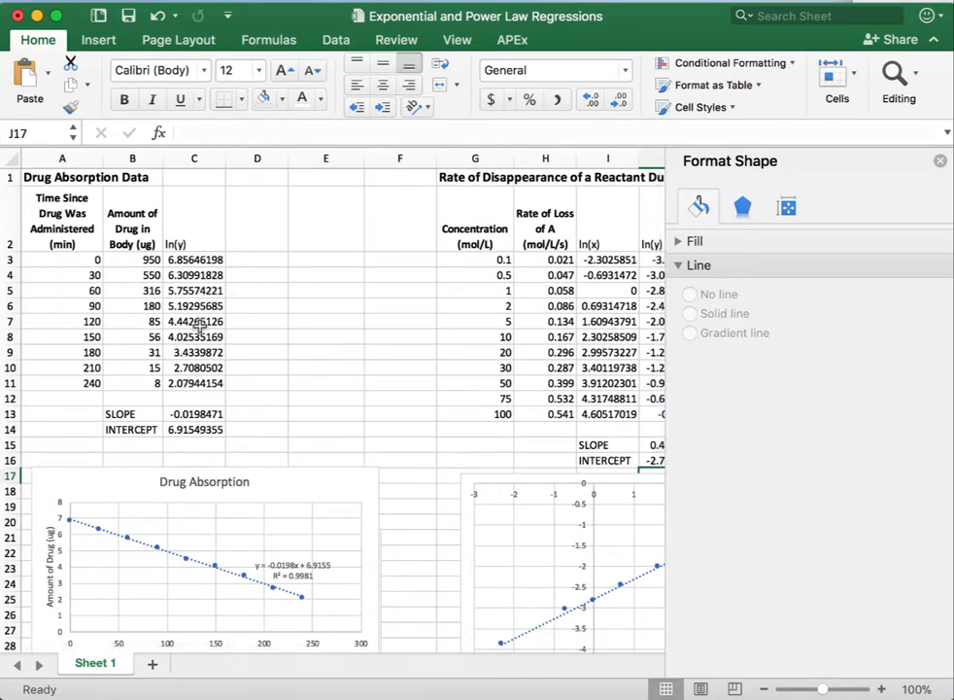
mouse_move(286, 428)
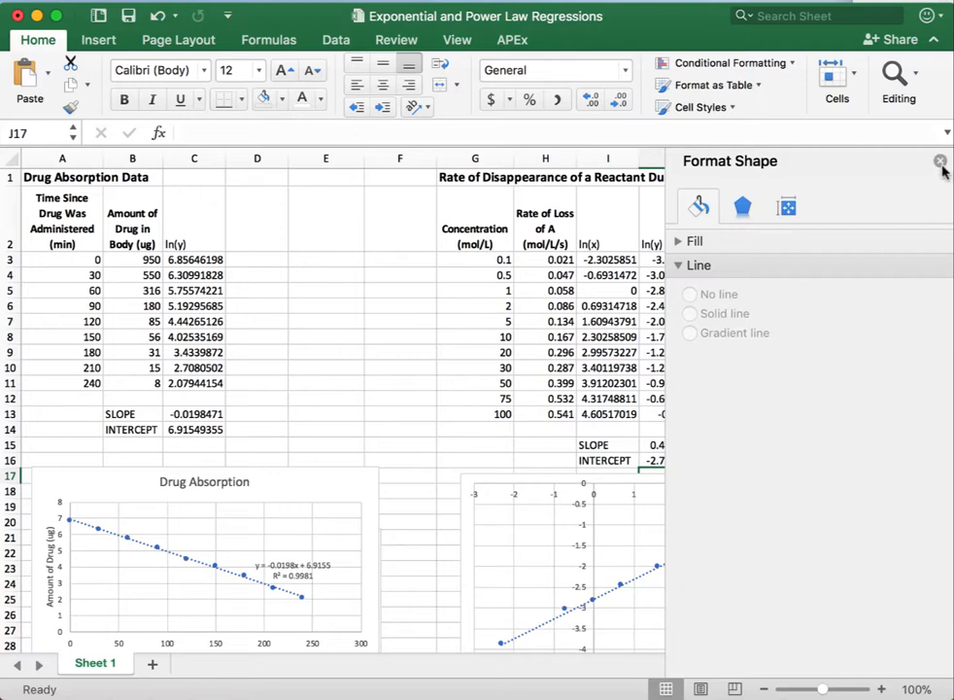
mouse_move(322, 311)
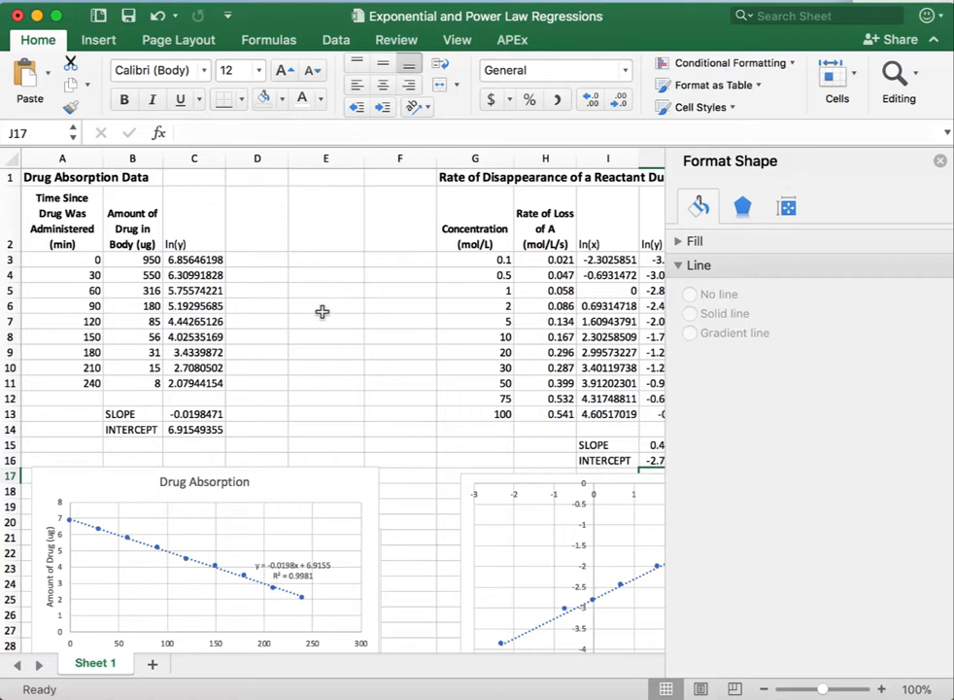
left_click(325, 305)
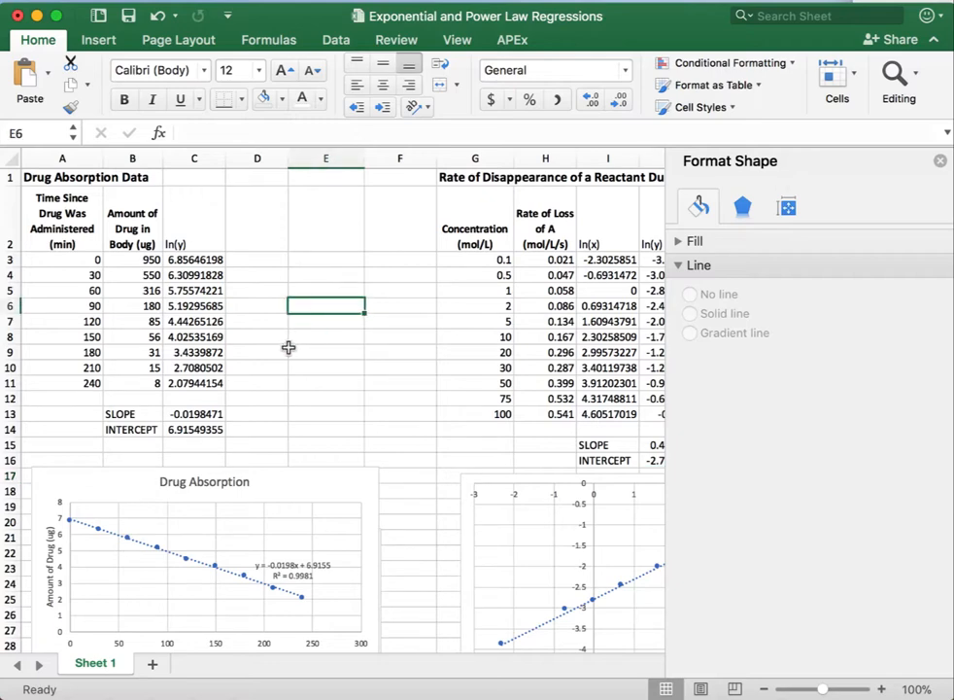
mouse_move(278, 337)
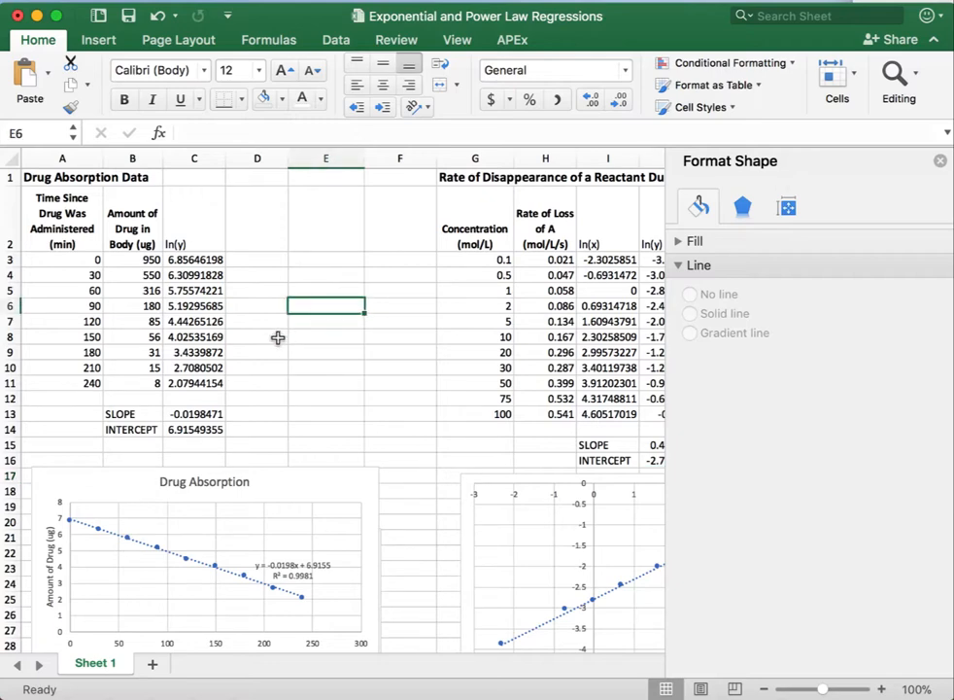
left_click(257, 336)
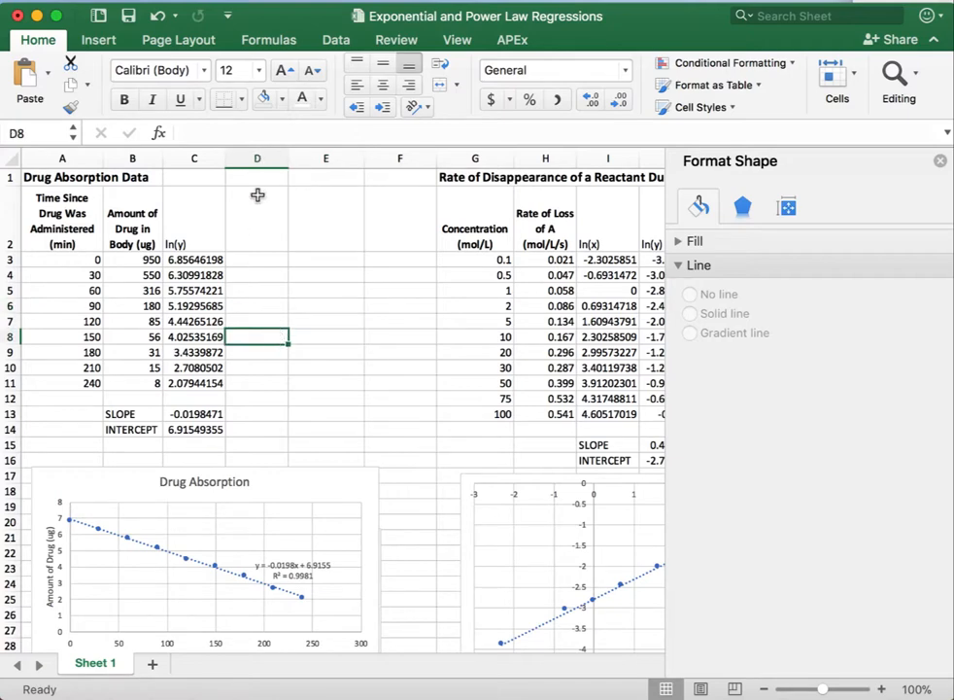